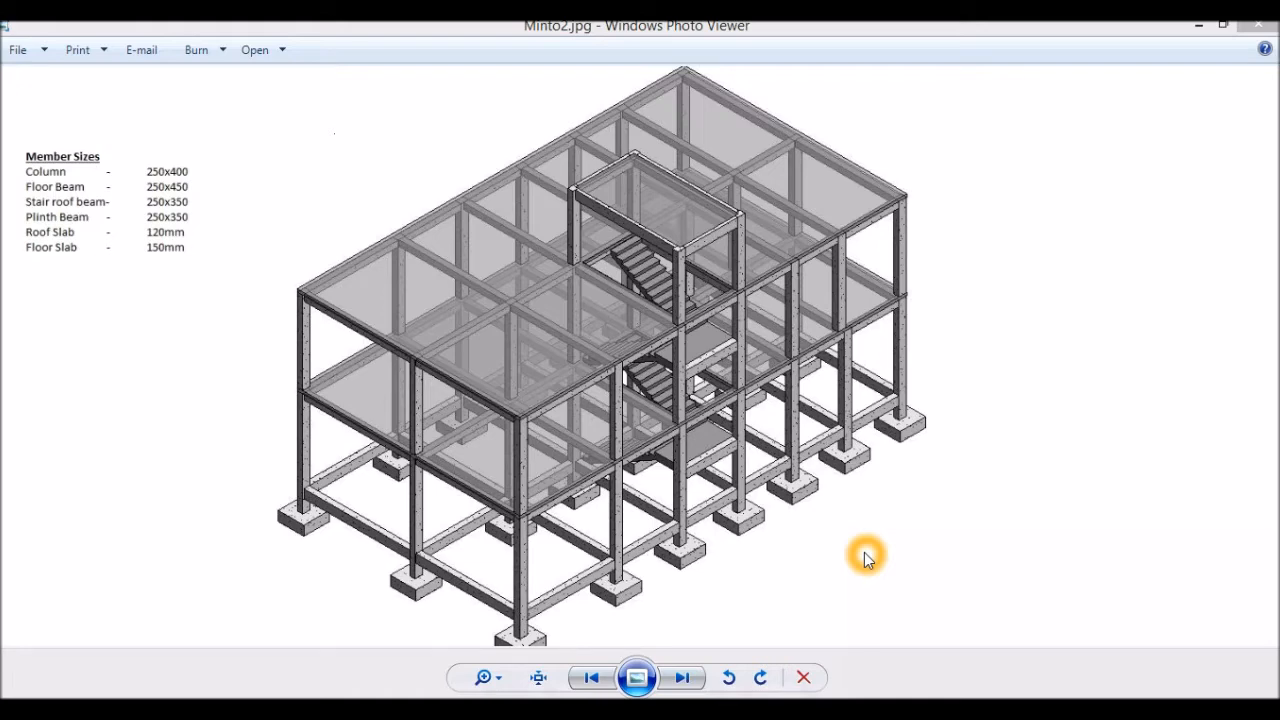
mouse_move(310, 478)
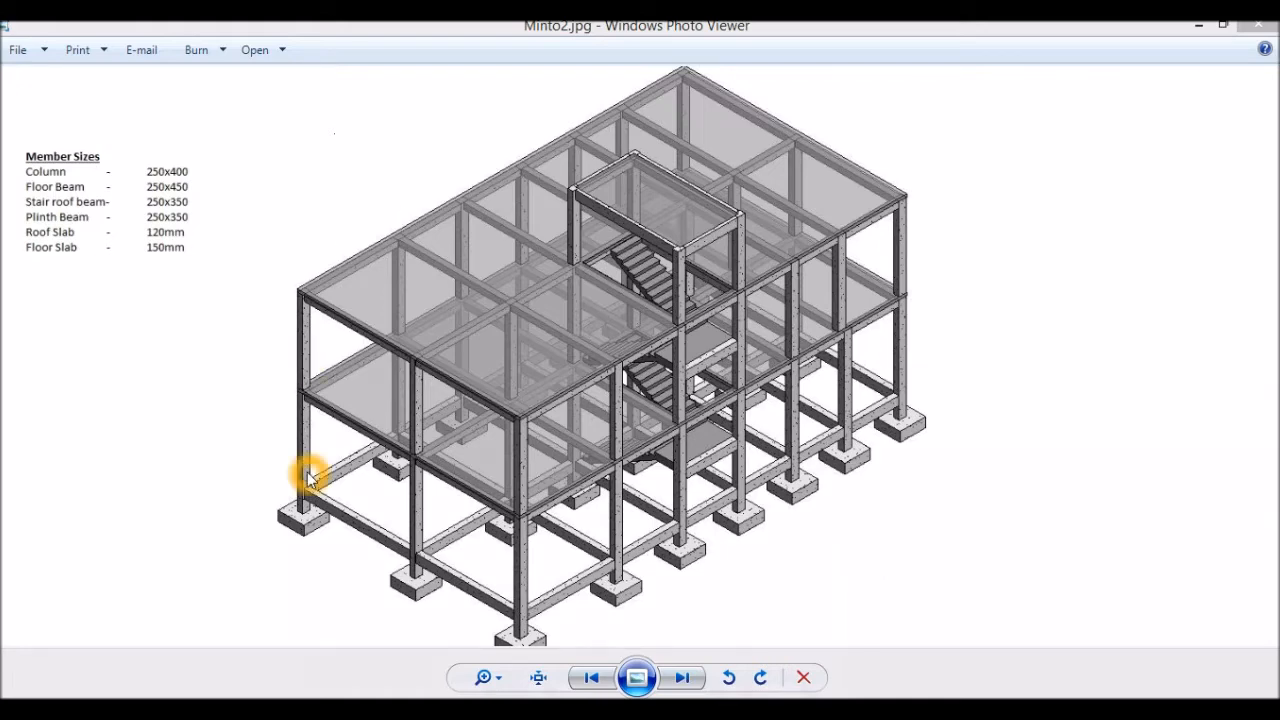
mouse_move(356, 490)
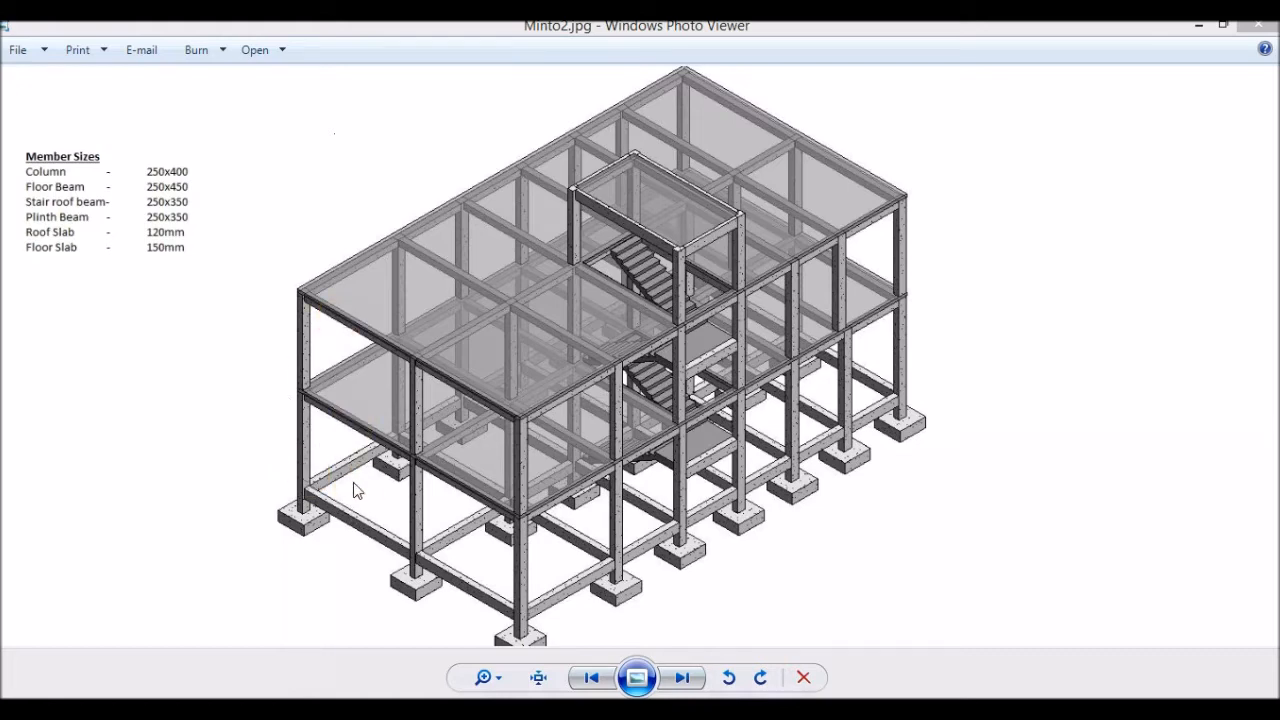
- Show Minto.jpg, the staircase section with grid lines A–C and floor levels 0 to 4
left_click(332, 596)
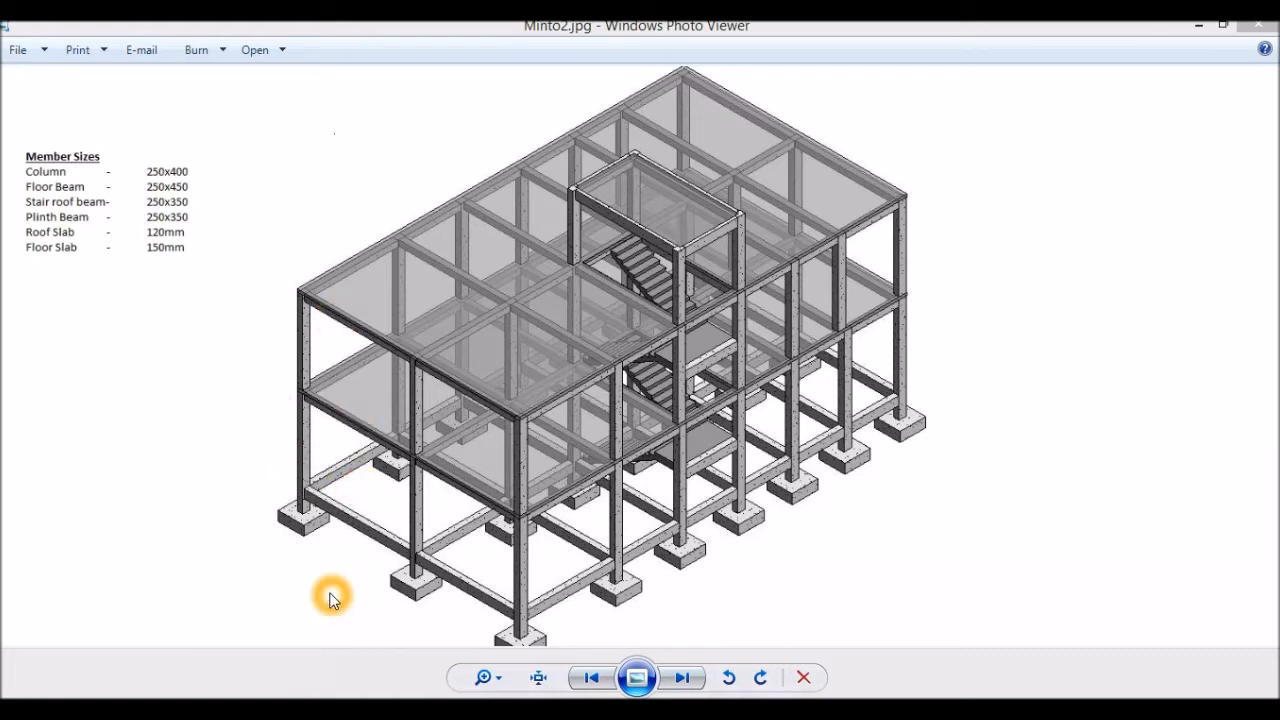
mouse_move(320, 420)
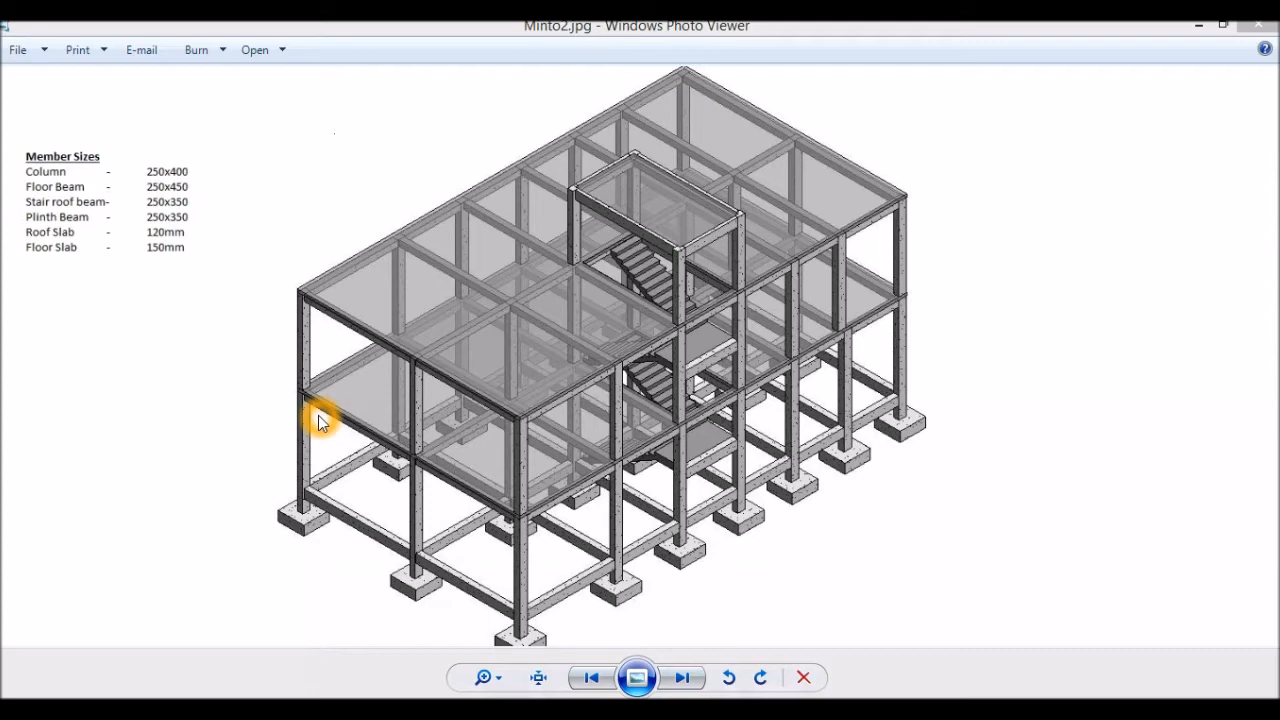
mouse_move(332, 308)
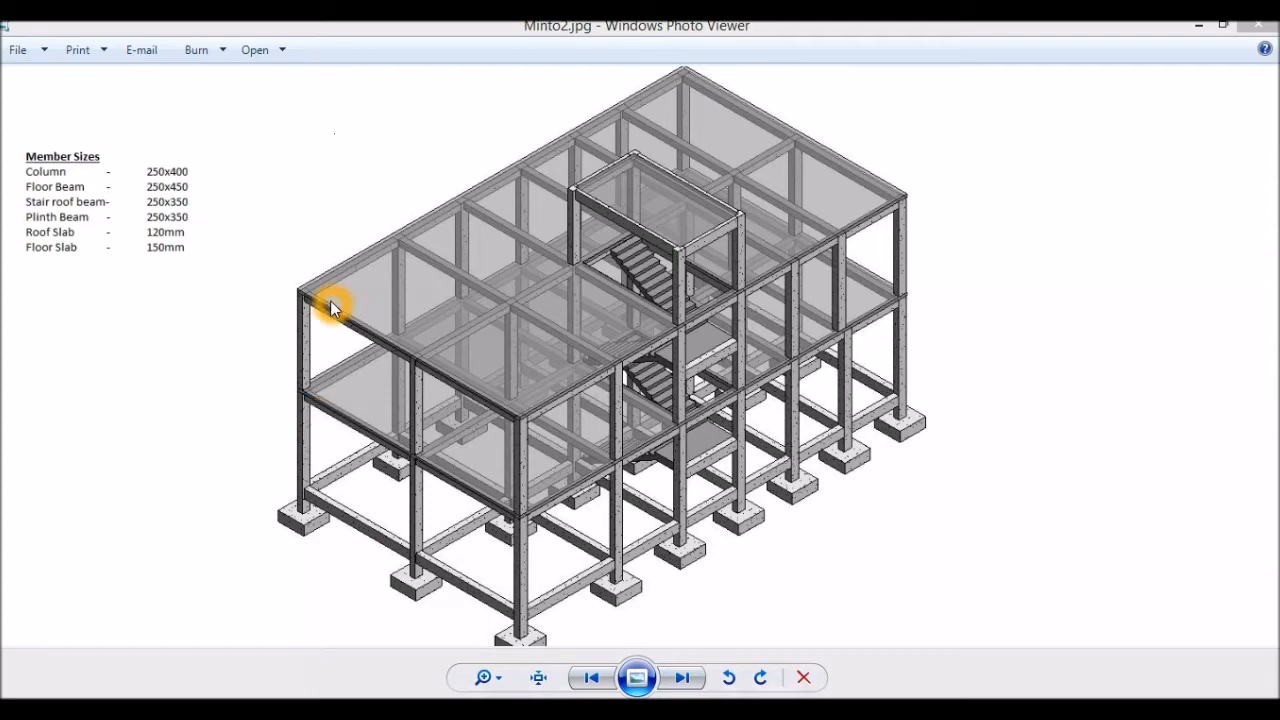
mouse_move(616, 284)
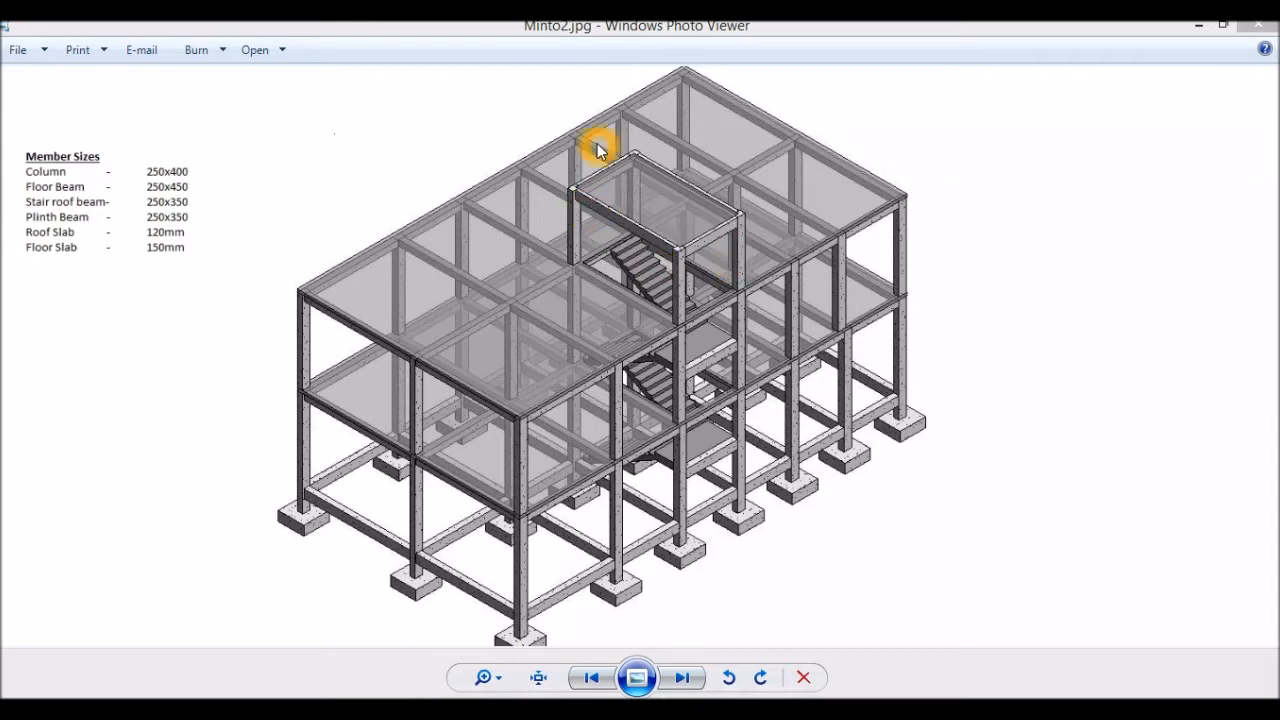
mouse_move(372, 152)
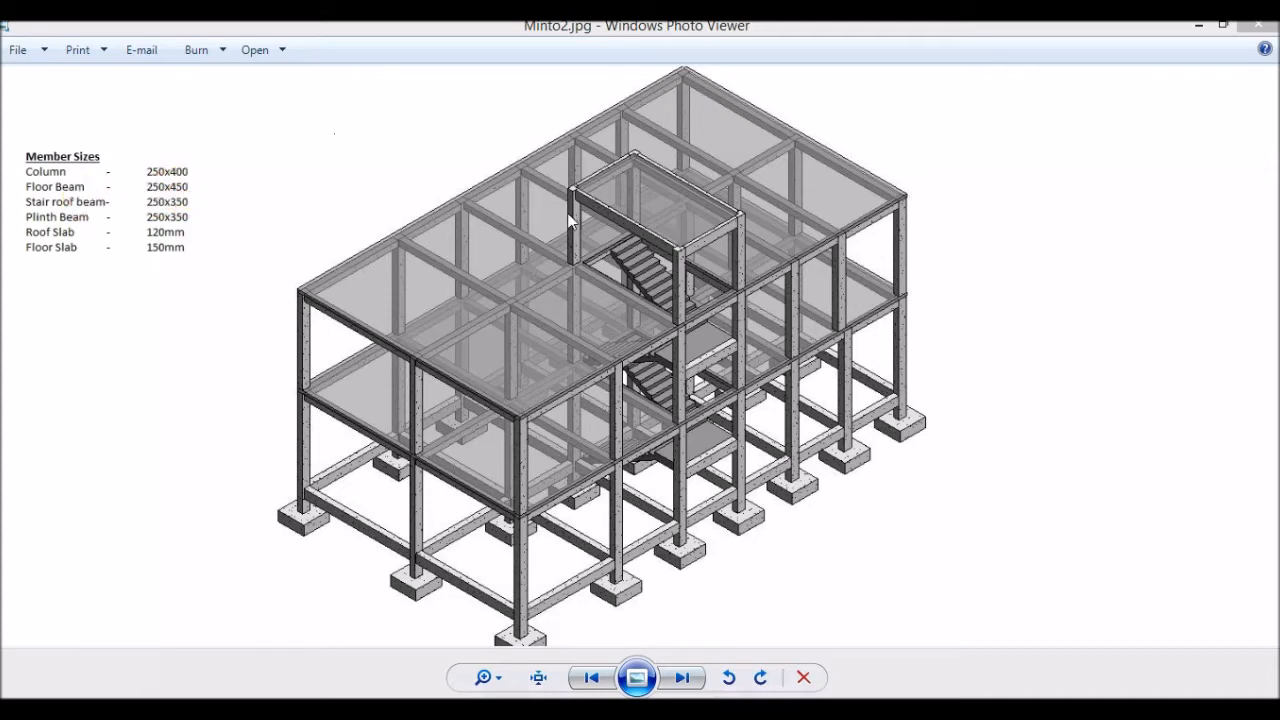
mouse_move(358, 472)
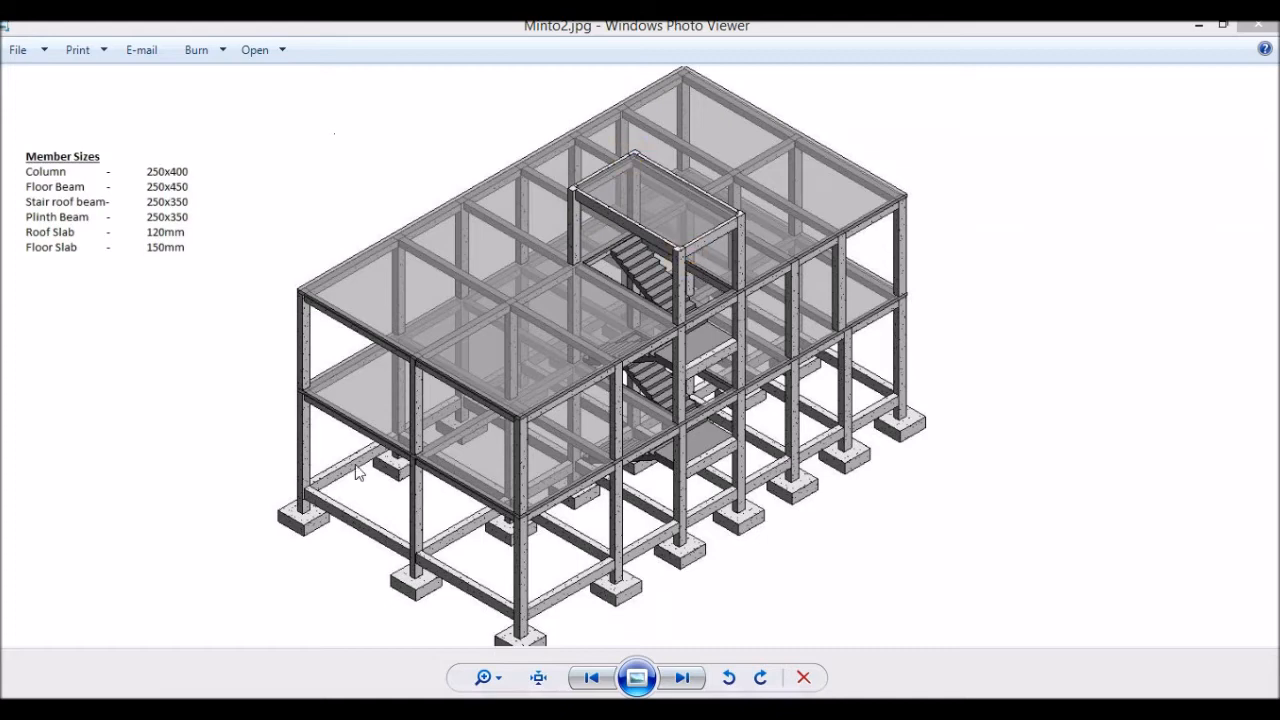
mouse_move(148, 336)
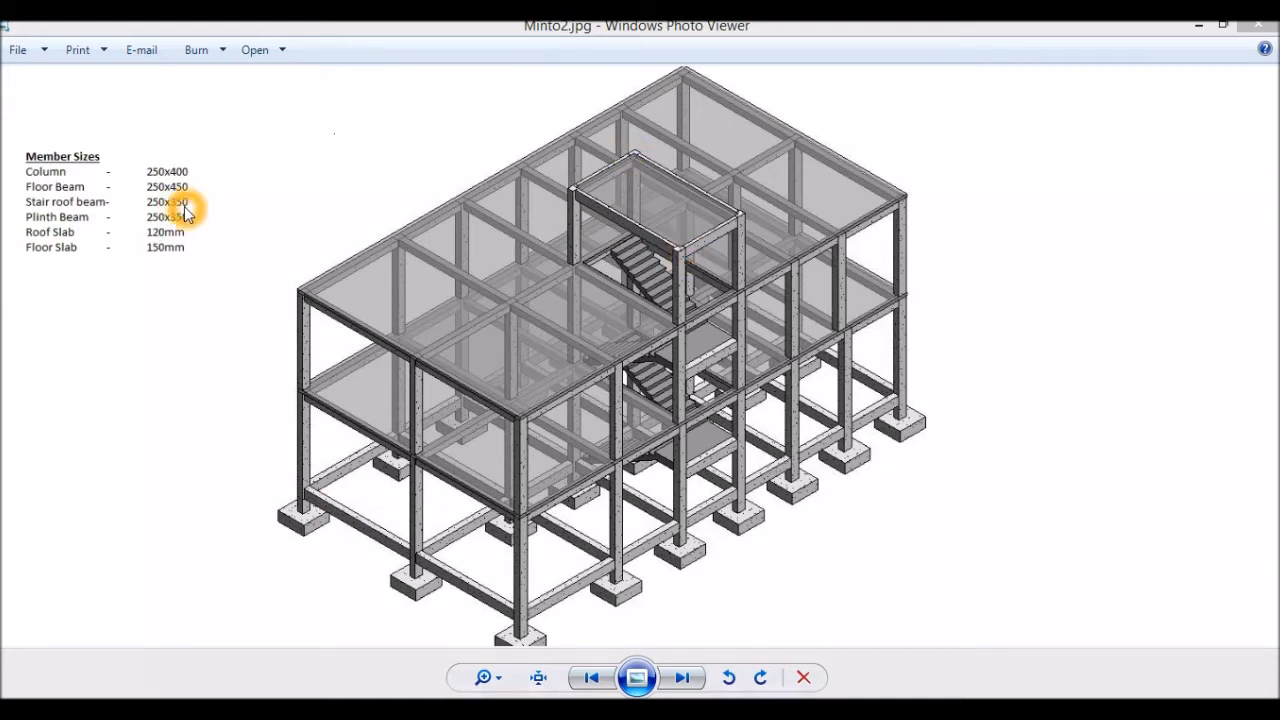
mouse_move(444, 288)
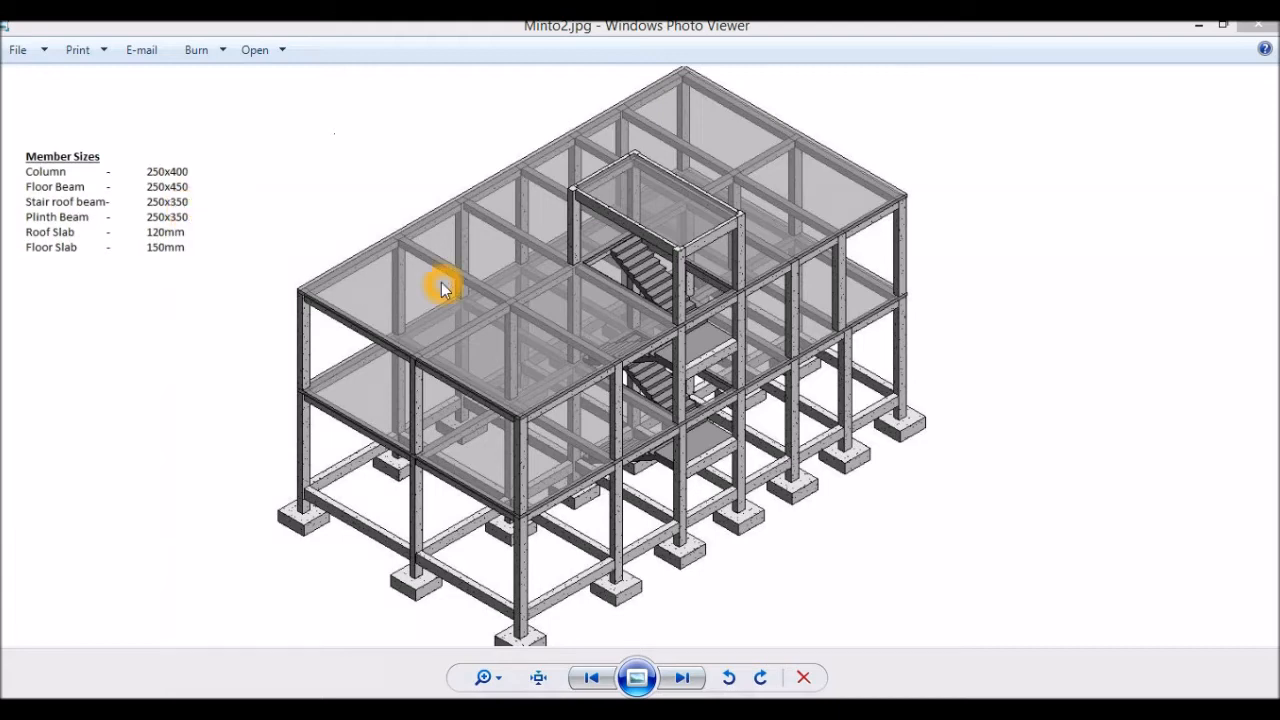
mouse_move(490, 292)
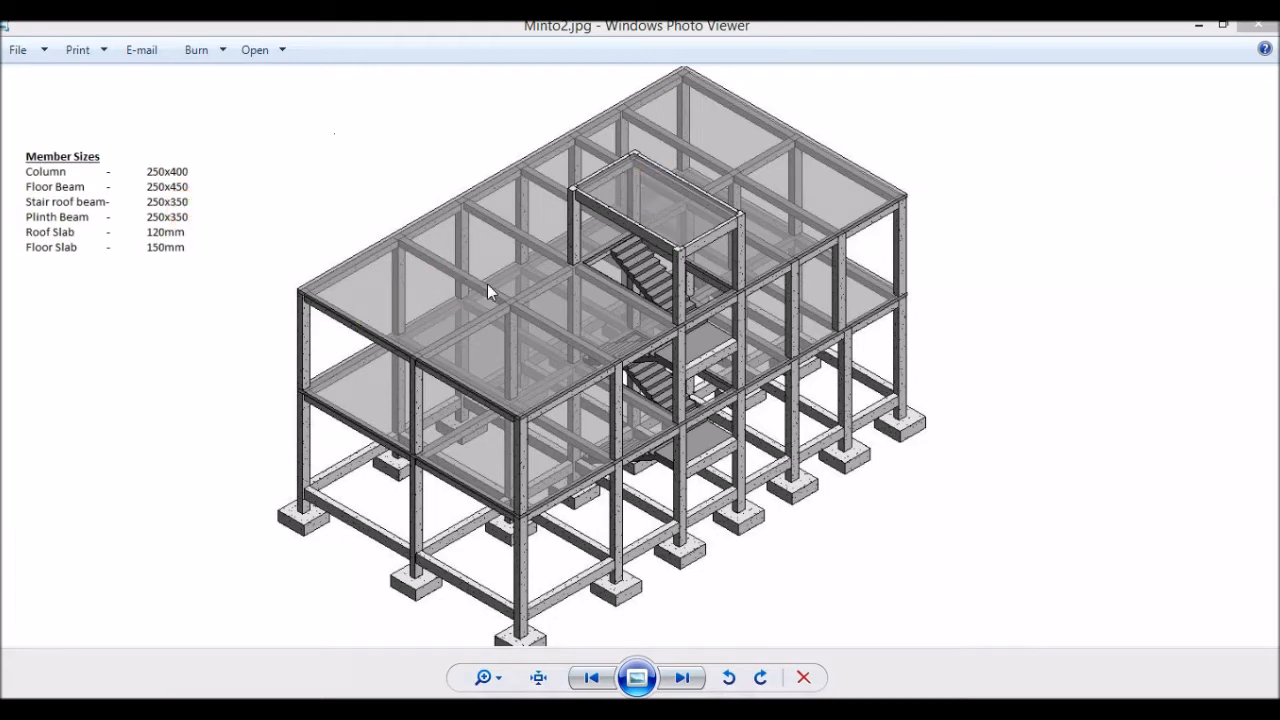
mouse_move(248, 256)
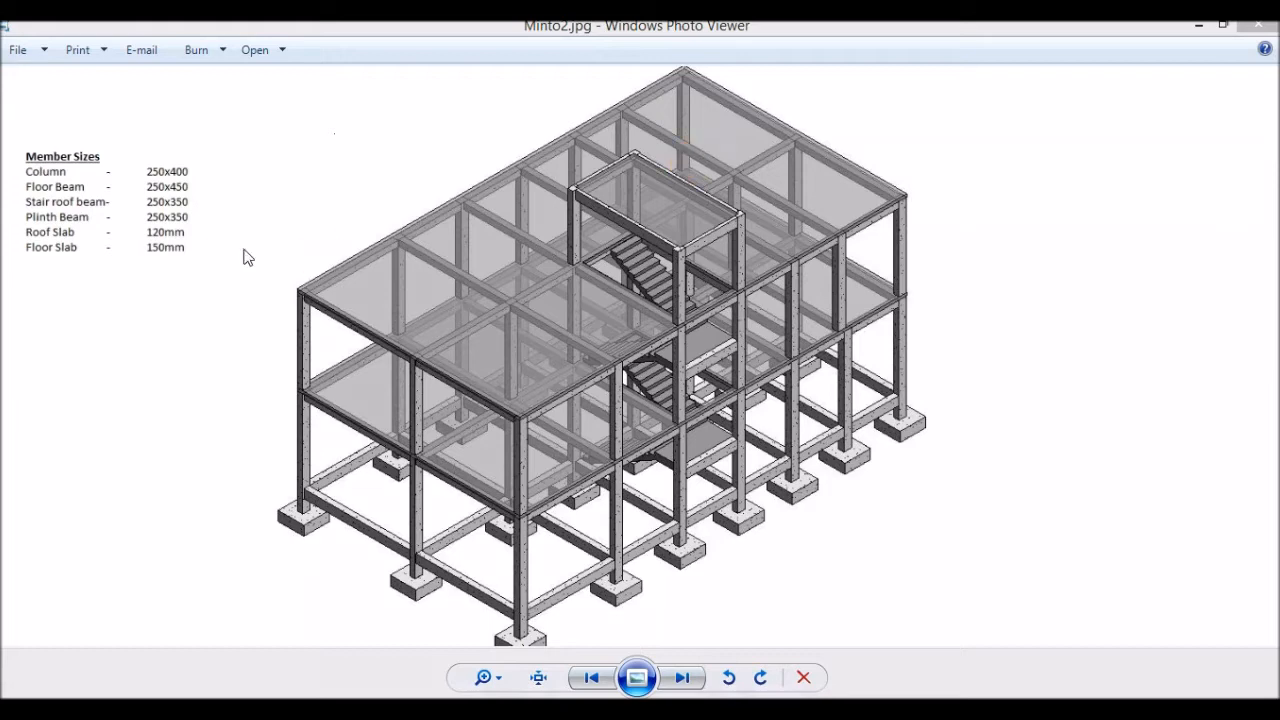
mouse_move(278, 390)
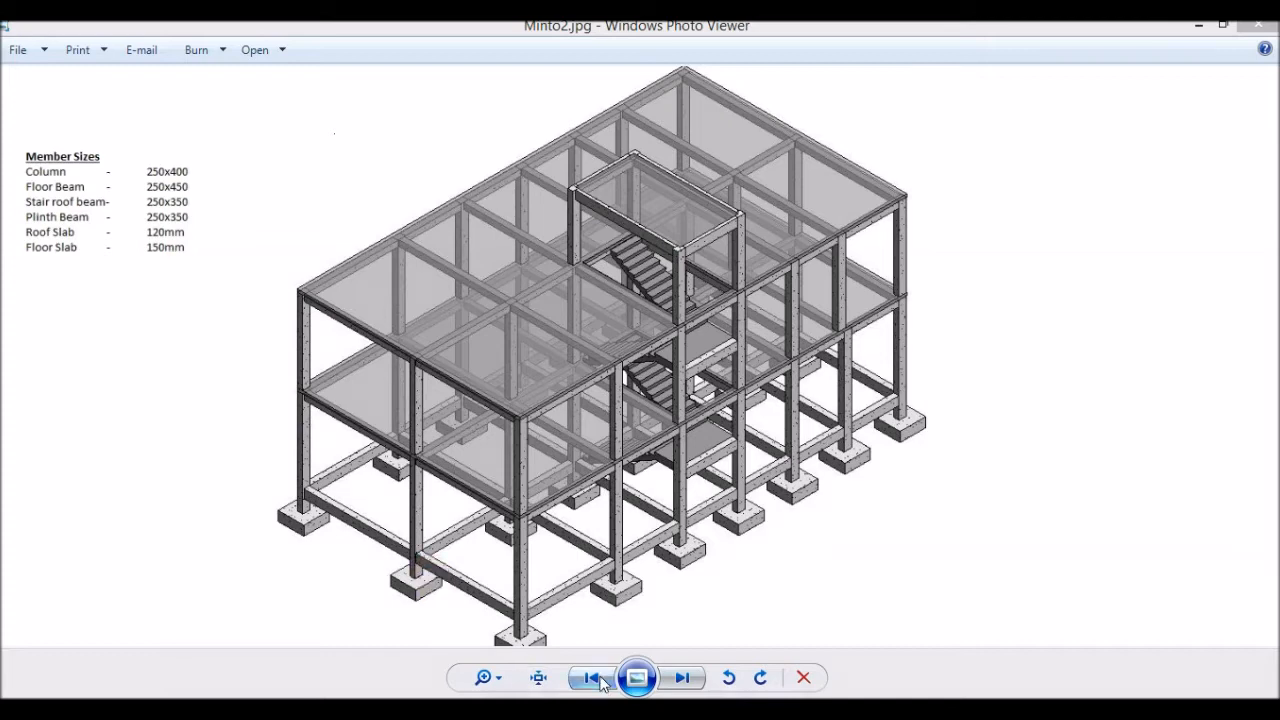
left_click(592, 676)
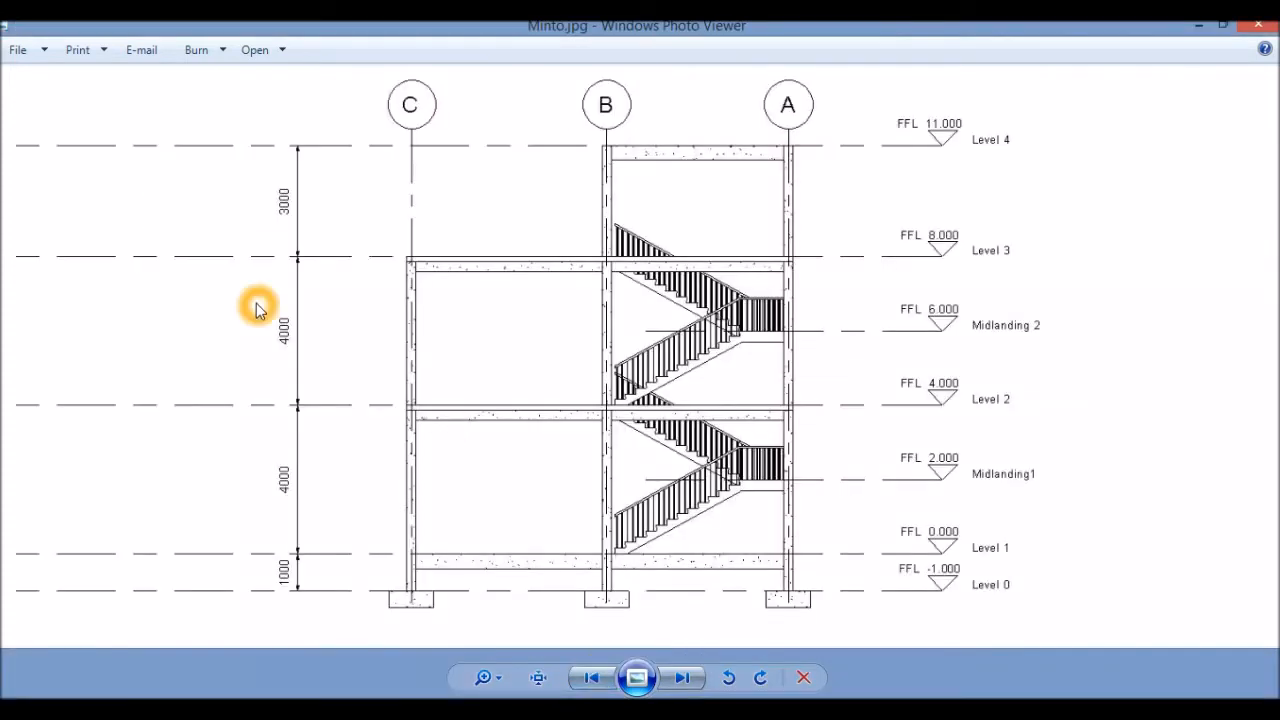
mouse_move(388, 600)
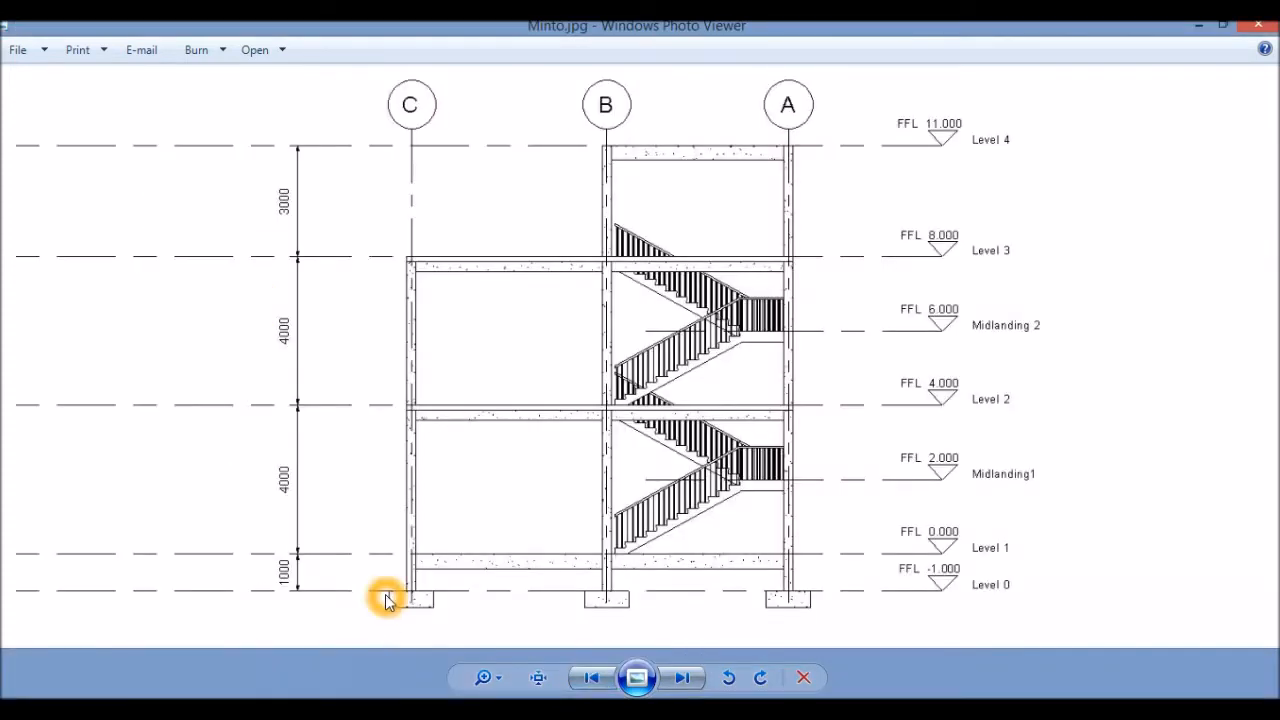
mouse_move(392, 608)
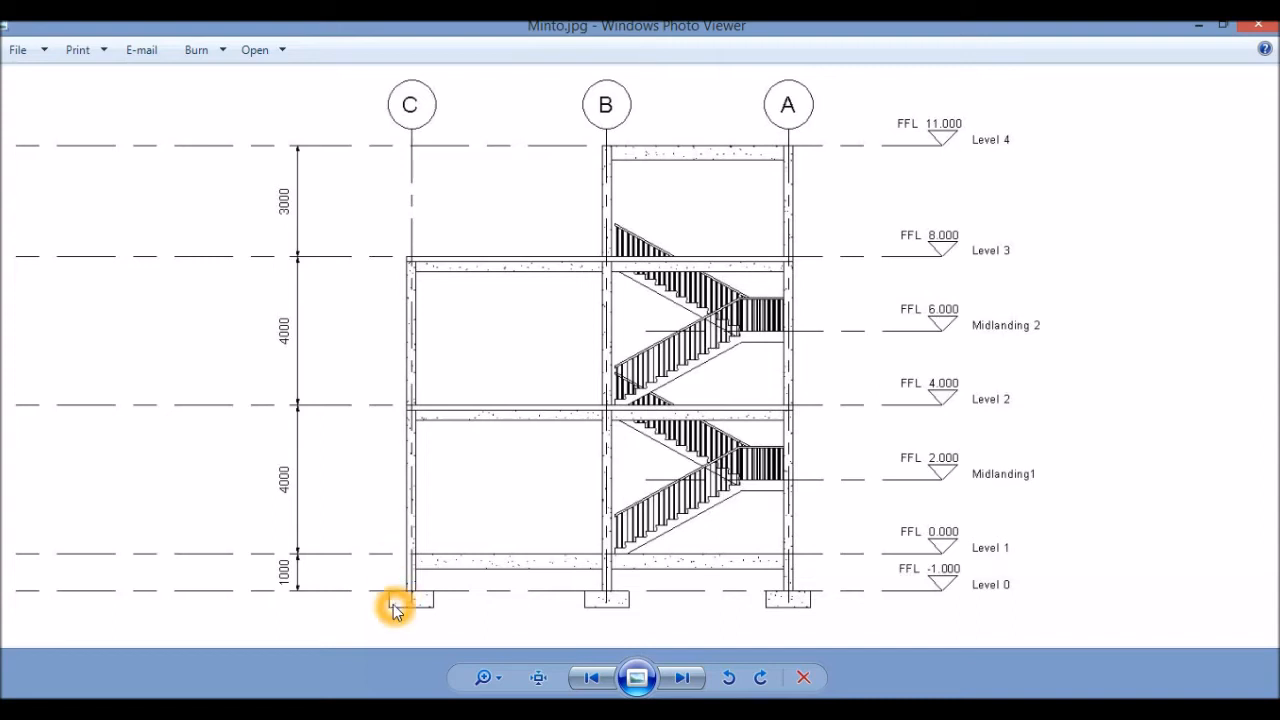
mouse_move(332, 484)
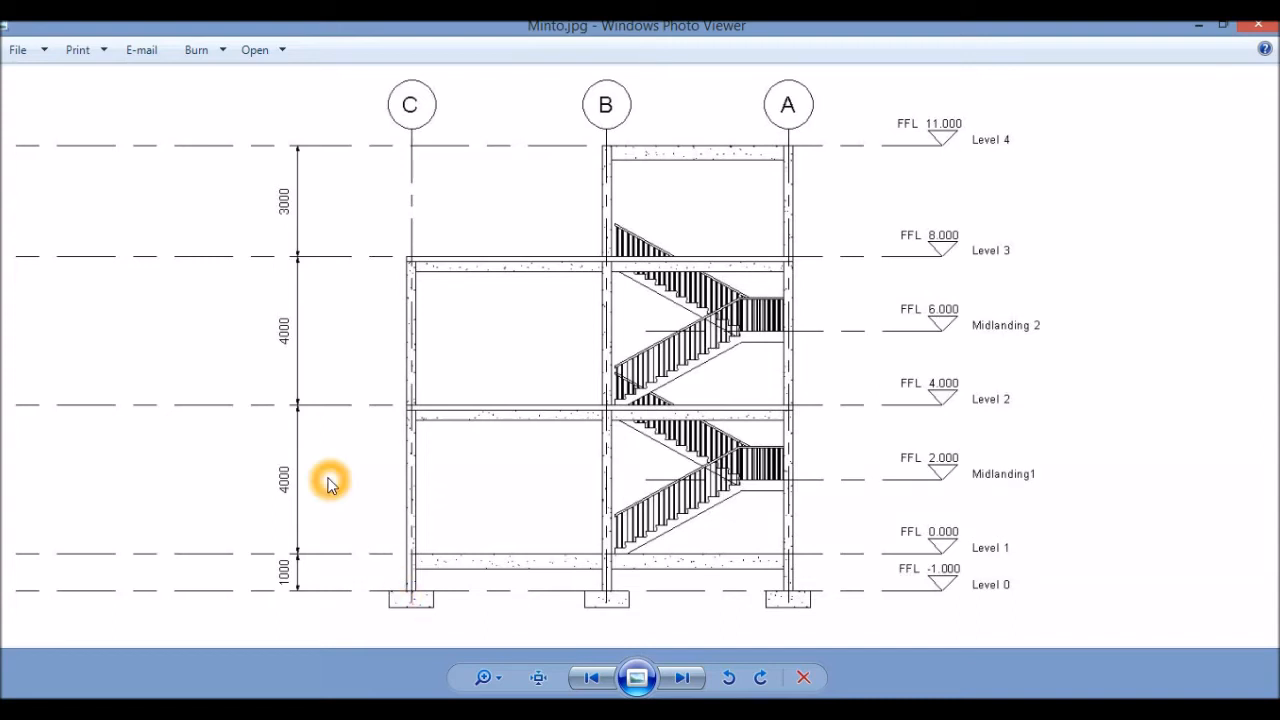
mouse_move(316, 512)
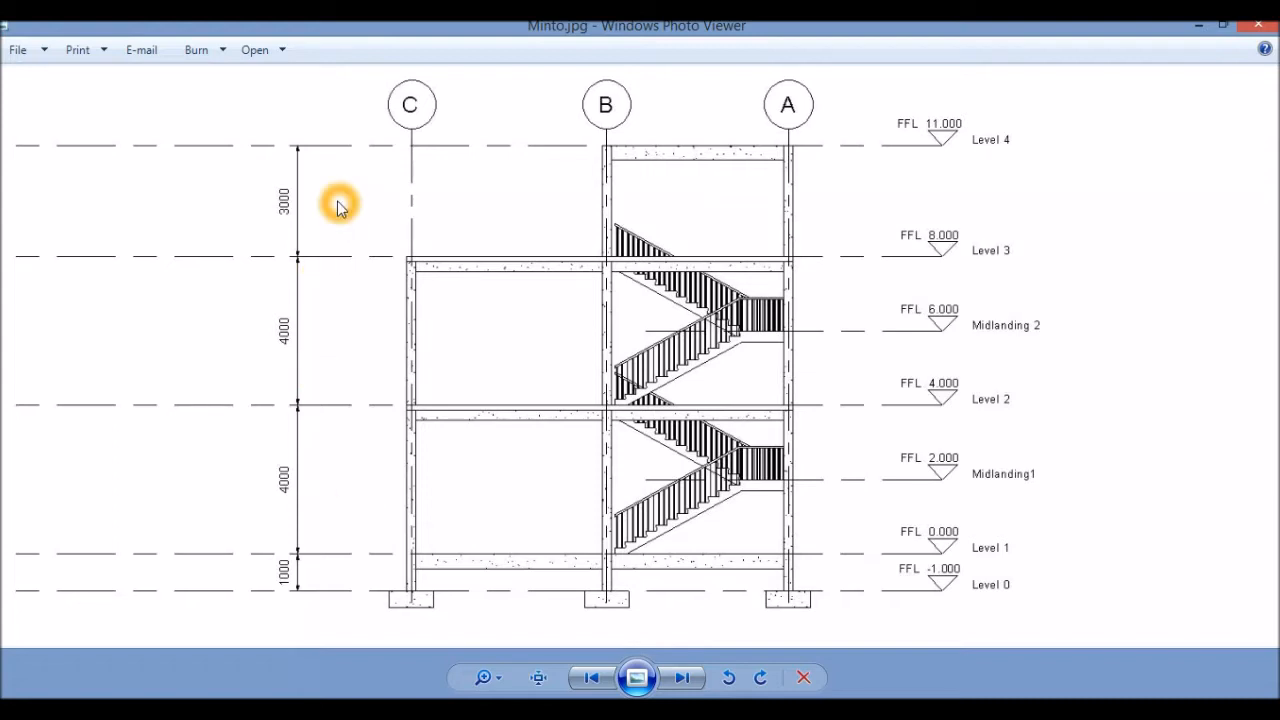
mouse_move(312, 206)
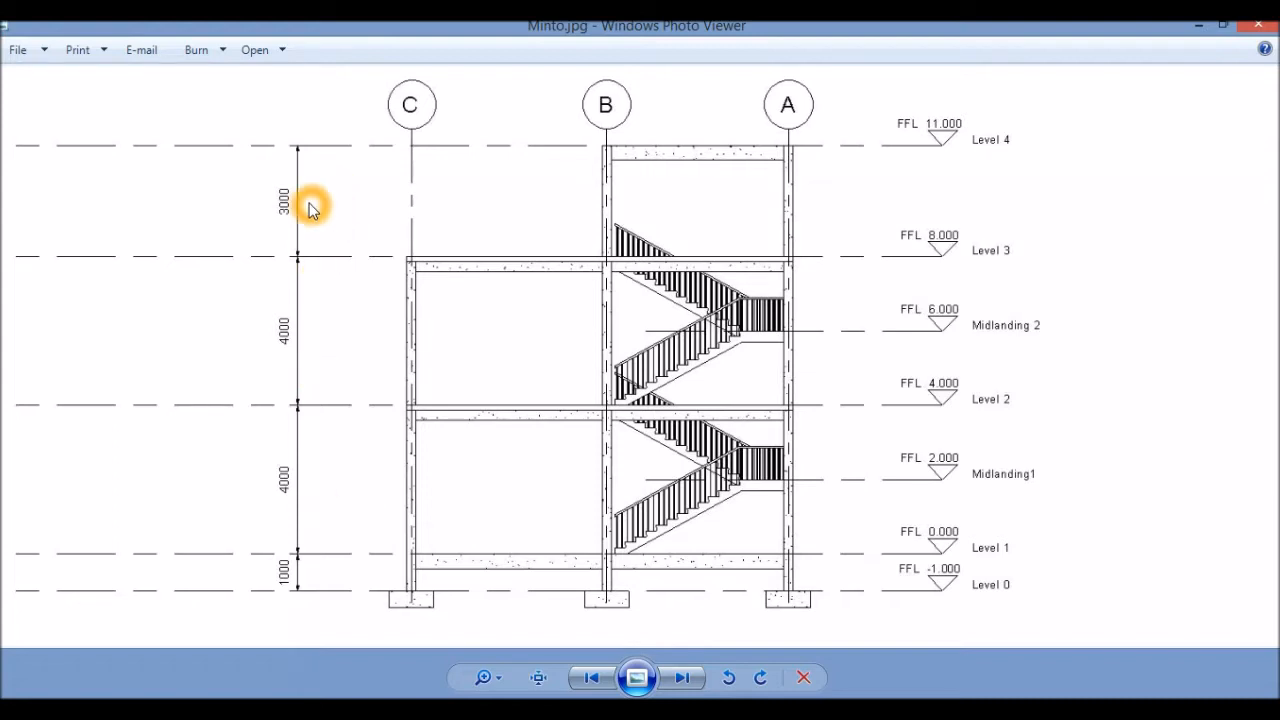
mouse_move(770, 496)
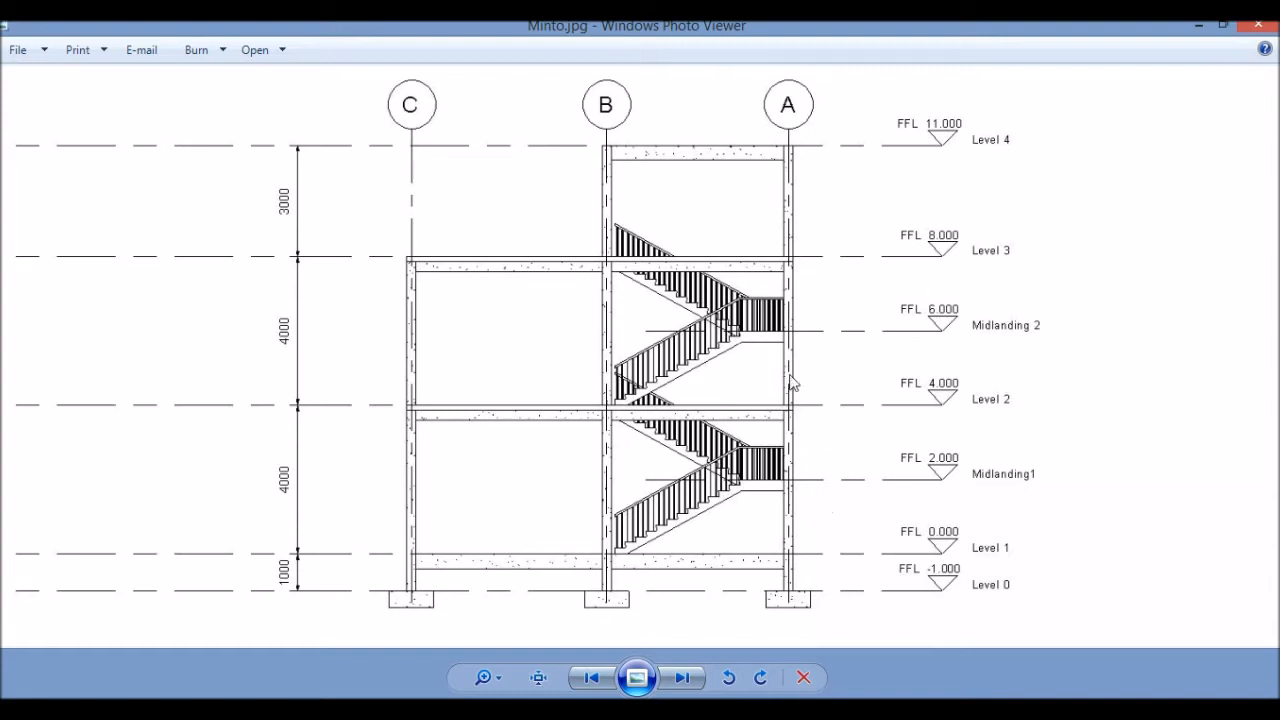
mouse_move(690, 540)
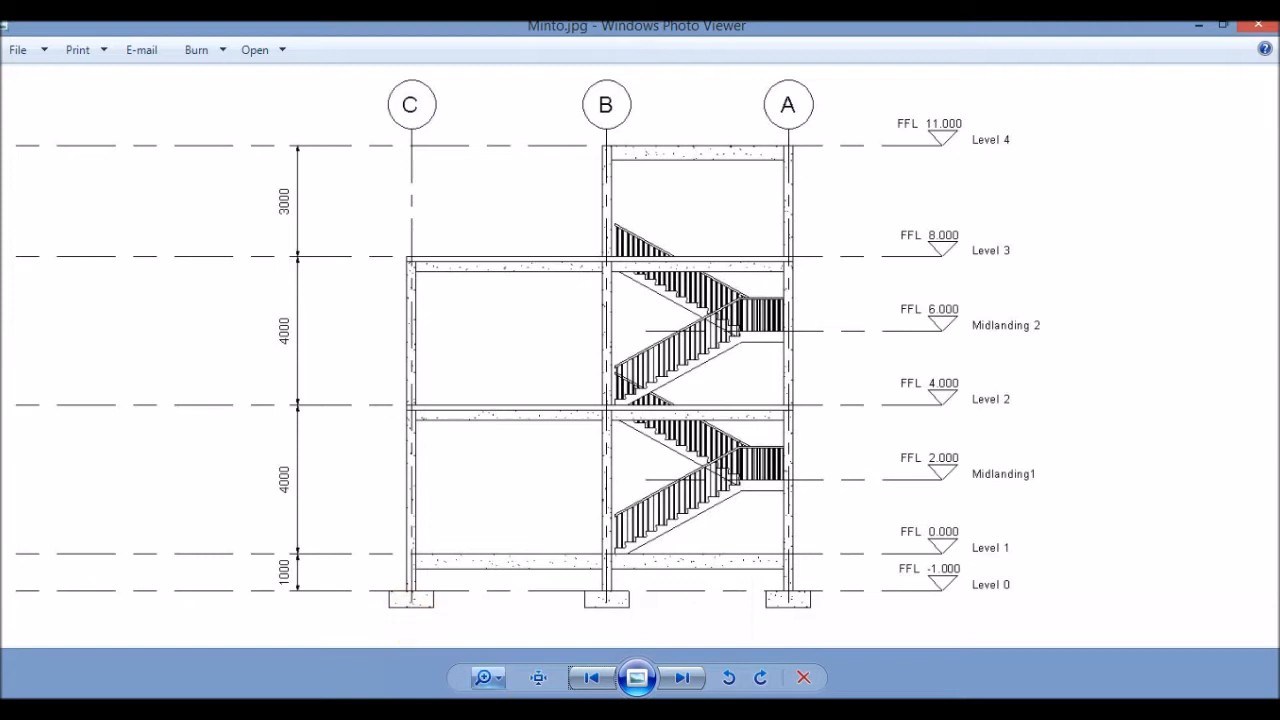
- Show Minto7.jpg, the floor plan with grids A–C, 1–7 and the stair bay
left_click(684, 676)
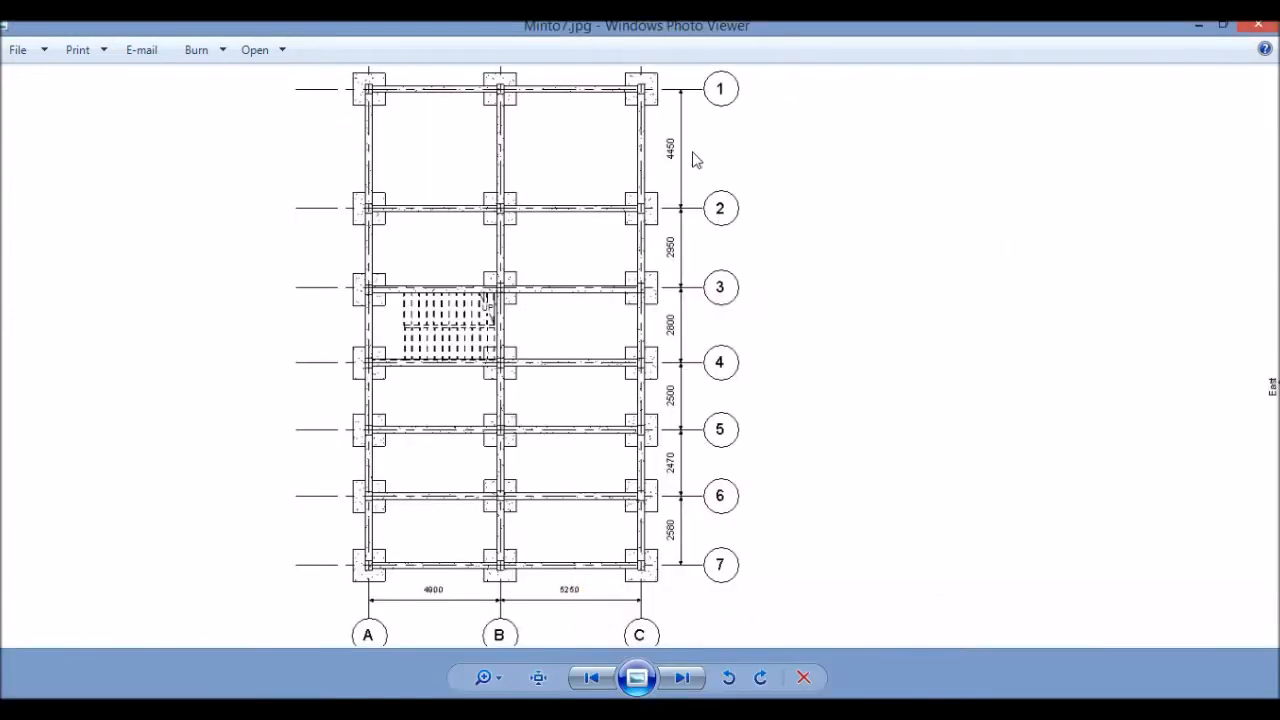
mouse_move(344, 536)
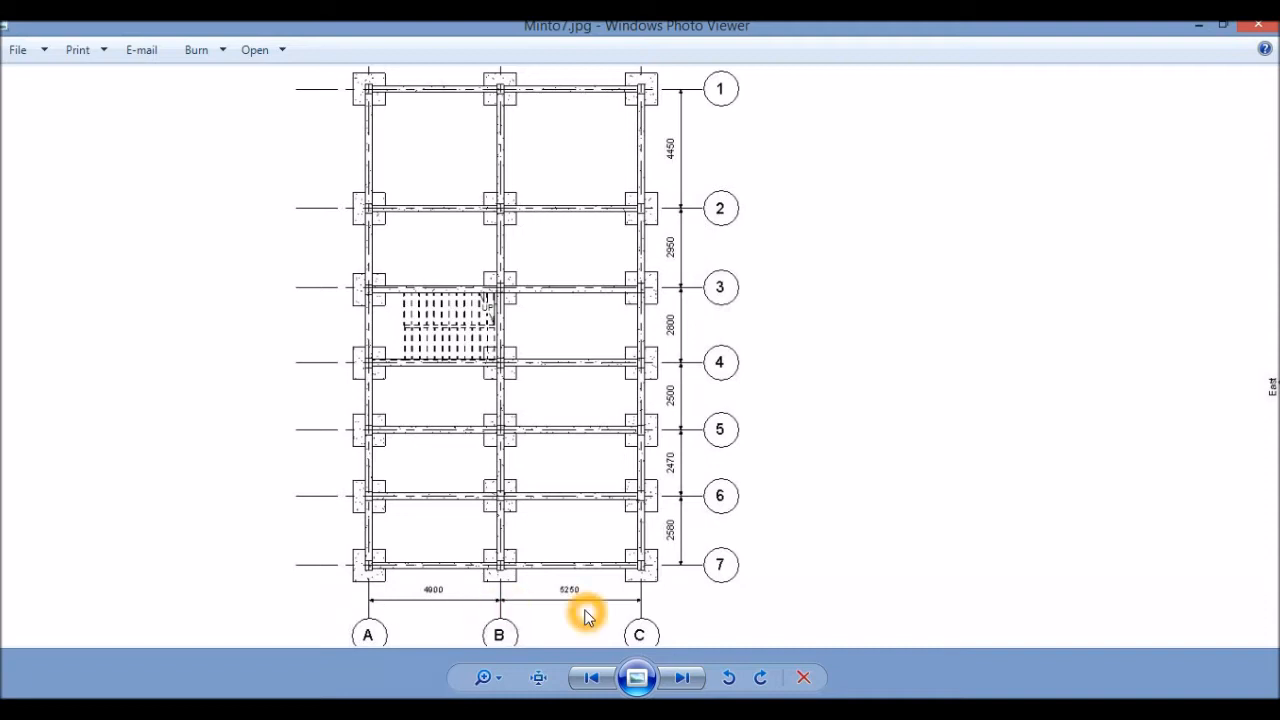
mouse_move(884, 514)
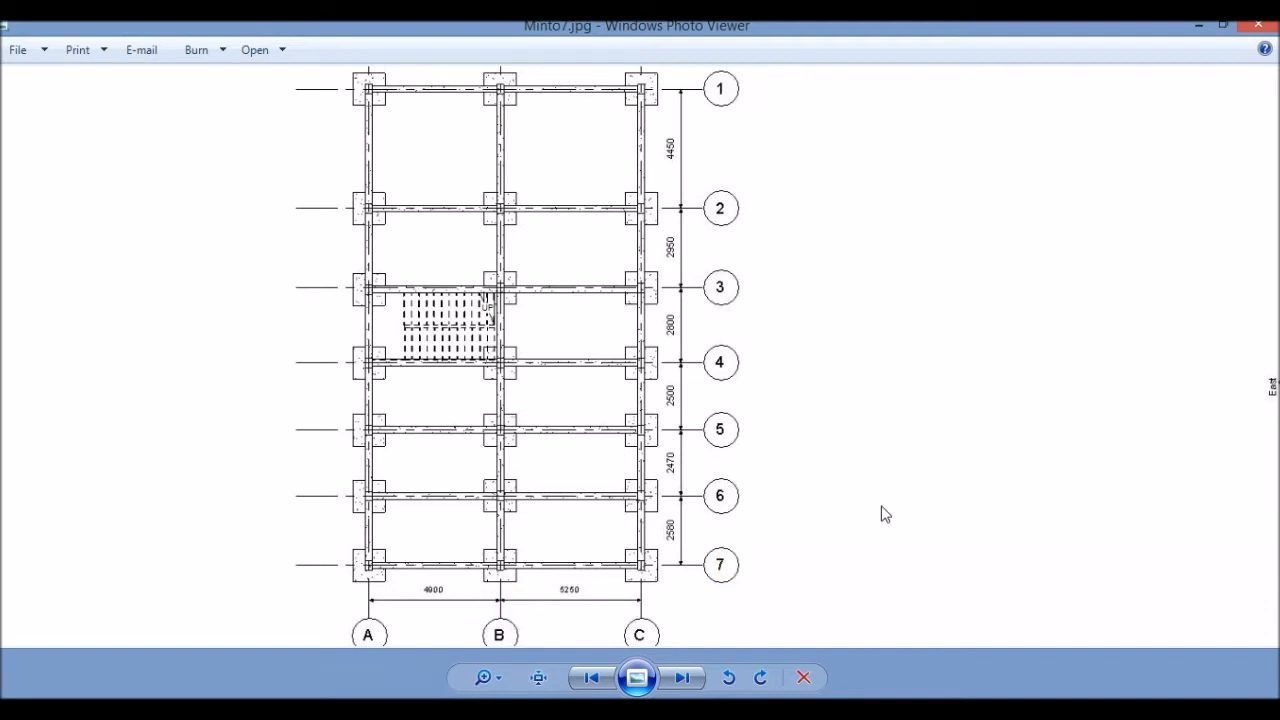
left_click(904, 496)
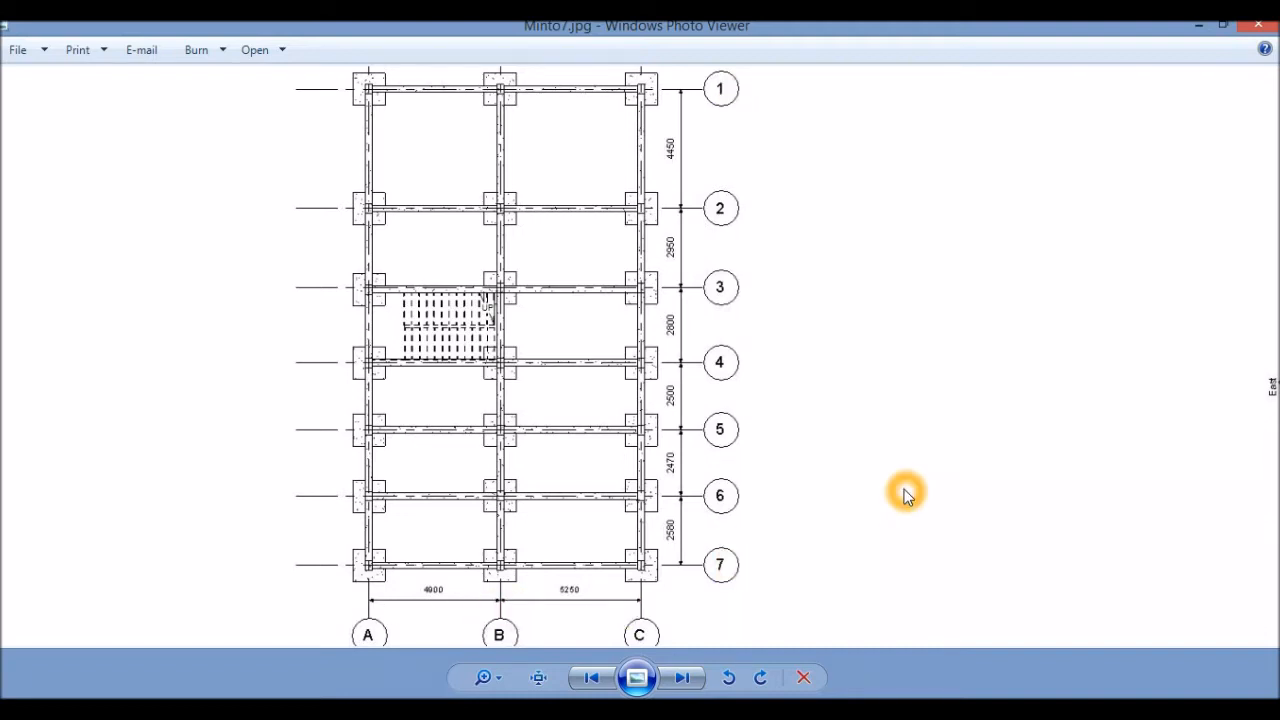
mouse_move(424, 464)
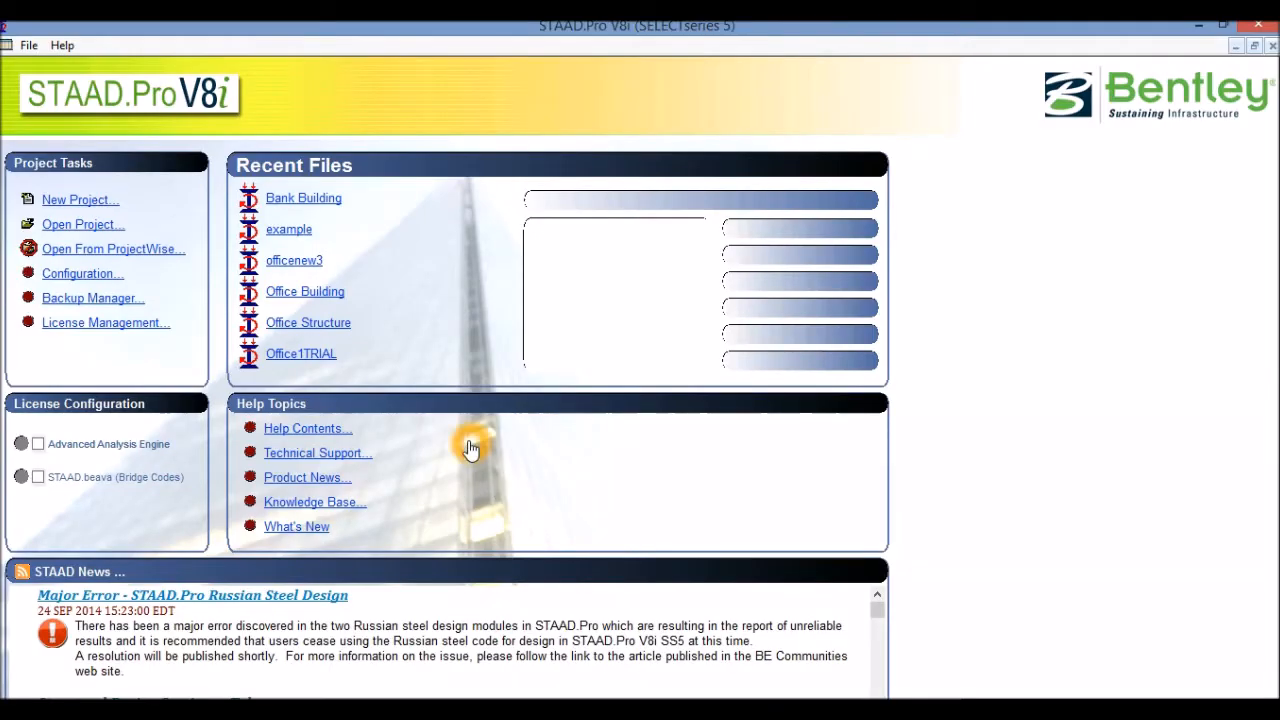
mouse_move(72, 210)
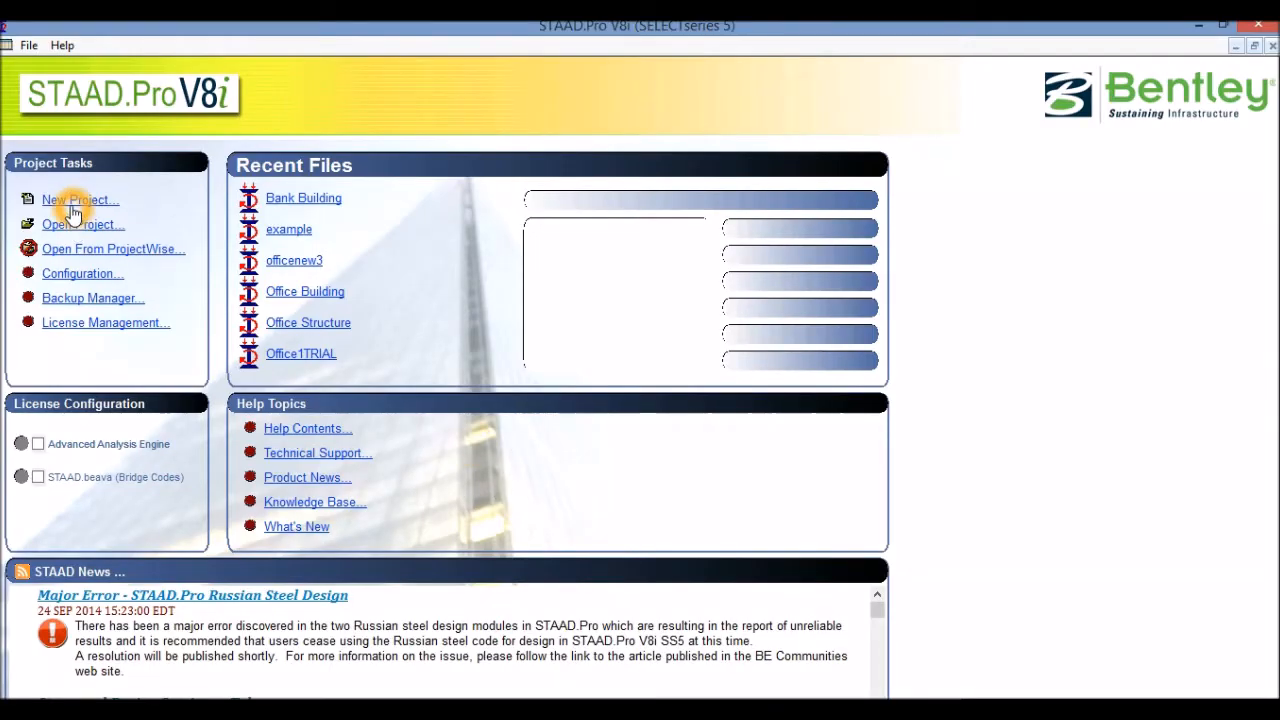
- Create a new Space structure Structure01 in metres and kilonewtons with Add Beam selected
left_click(80, 200)
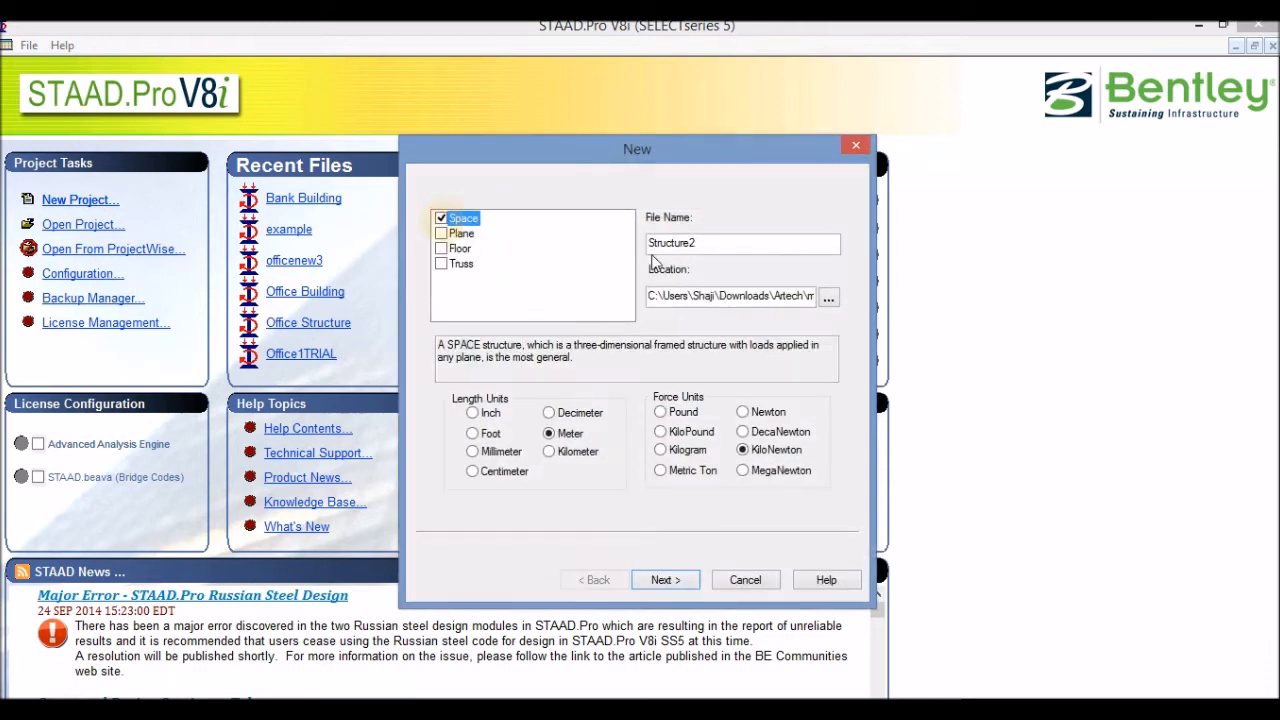
left_click(744, 244)
type("01")
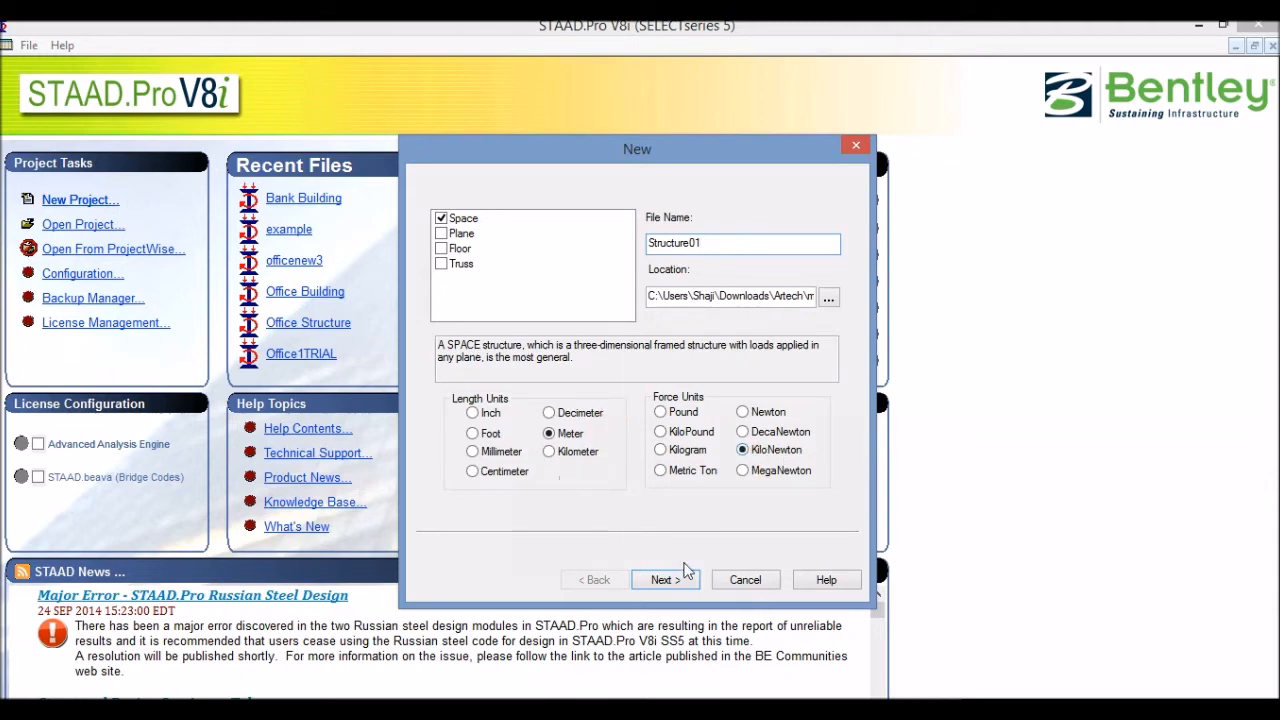
left_click(660, 580)
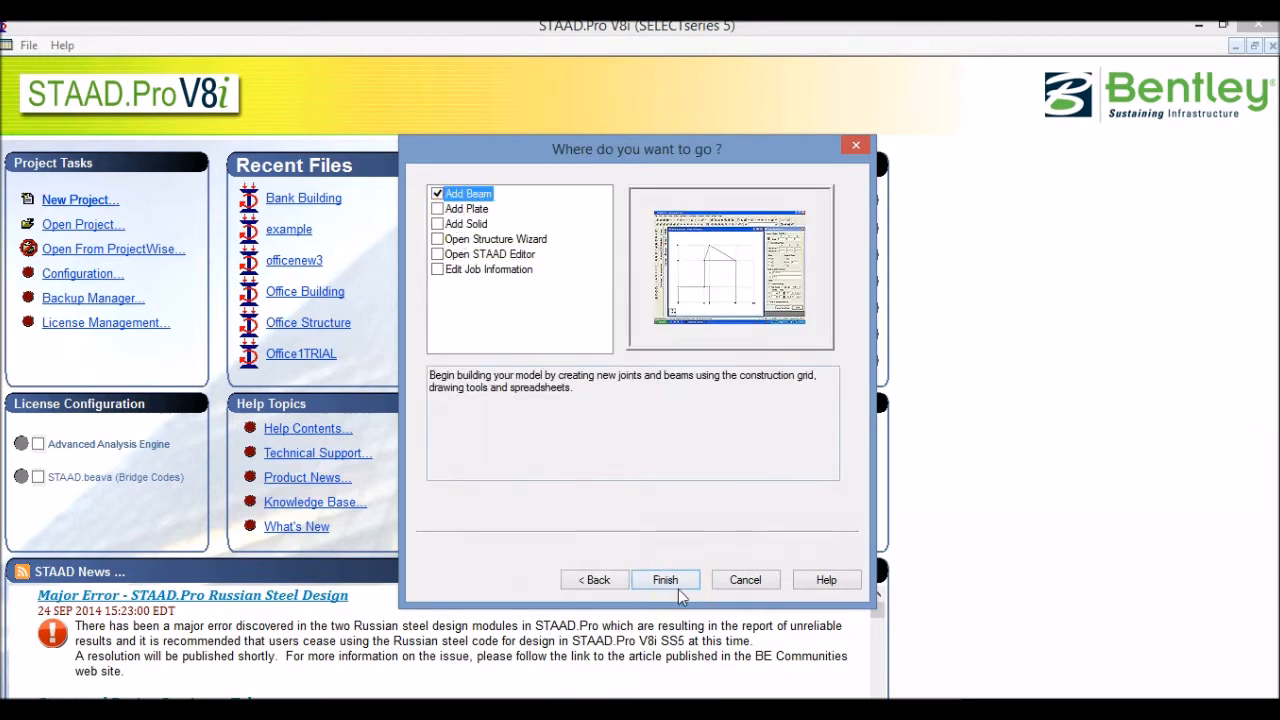
left_click(664, 580)
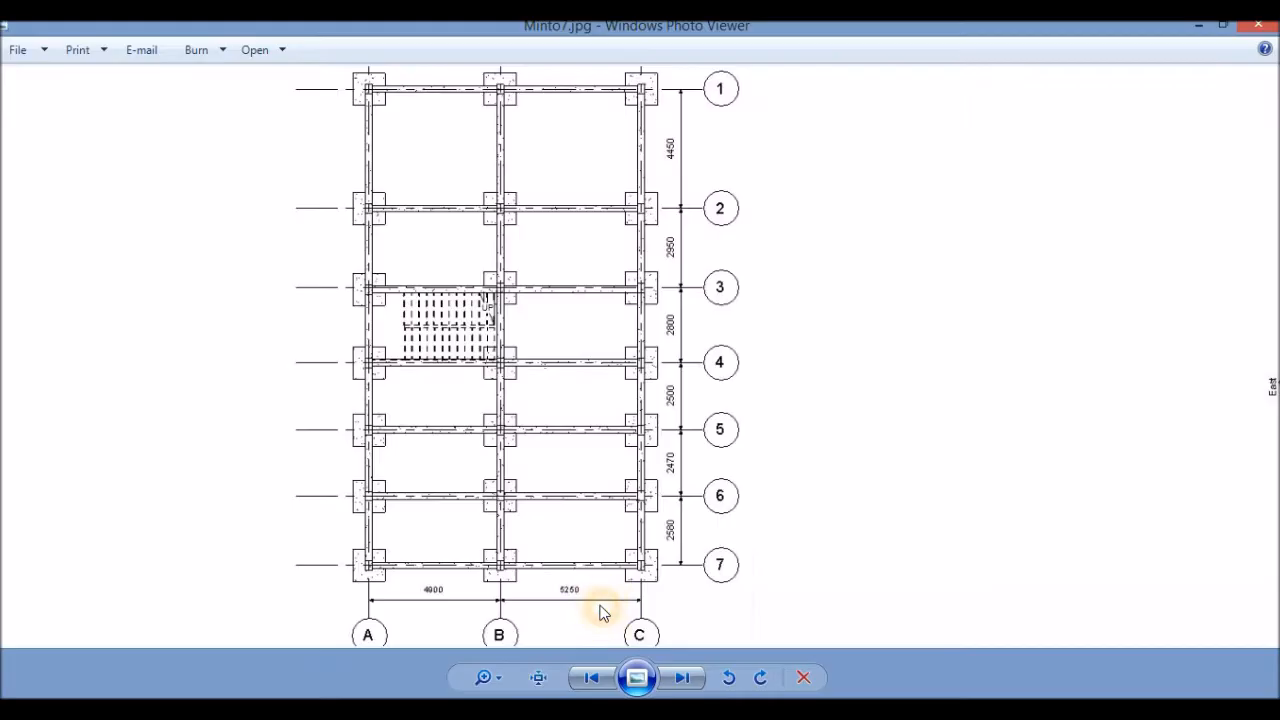
mouse_move(588, 596)
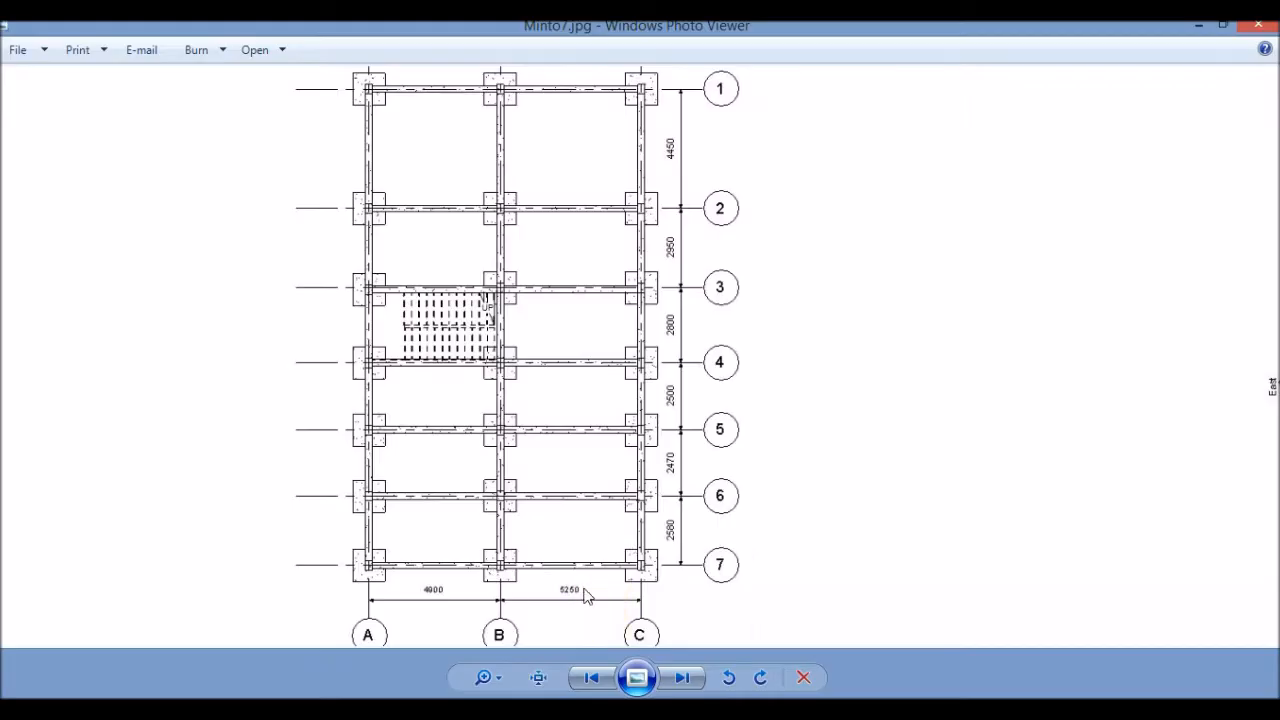
mouse_move(744, 548)
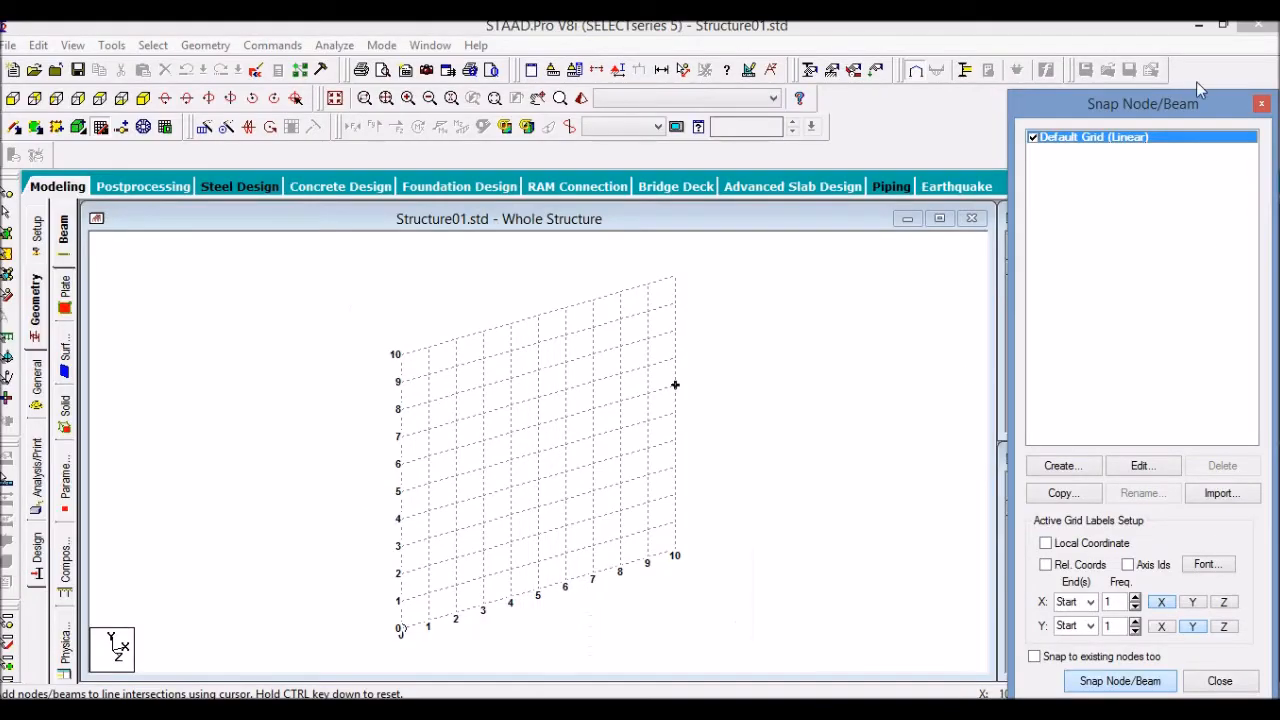
- Start a new irregular snap grid definition from the Snap Node/Beam panel
left_click(1062, 464)
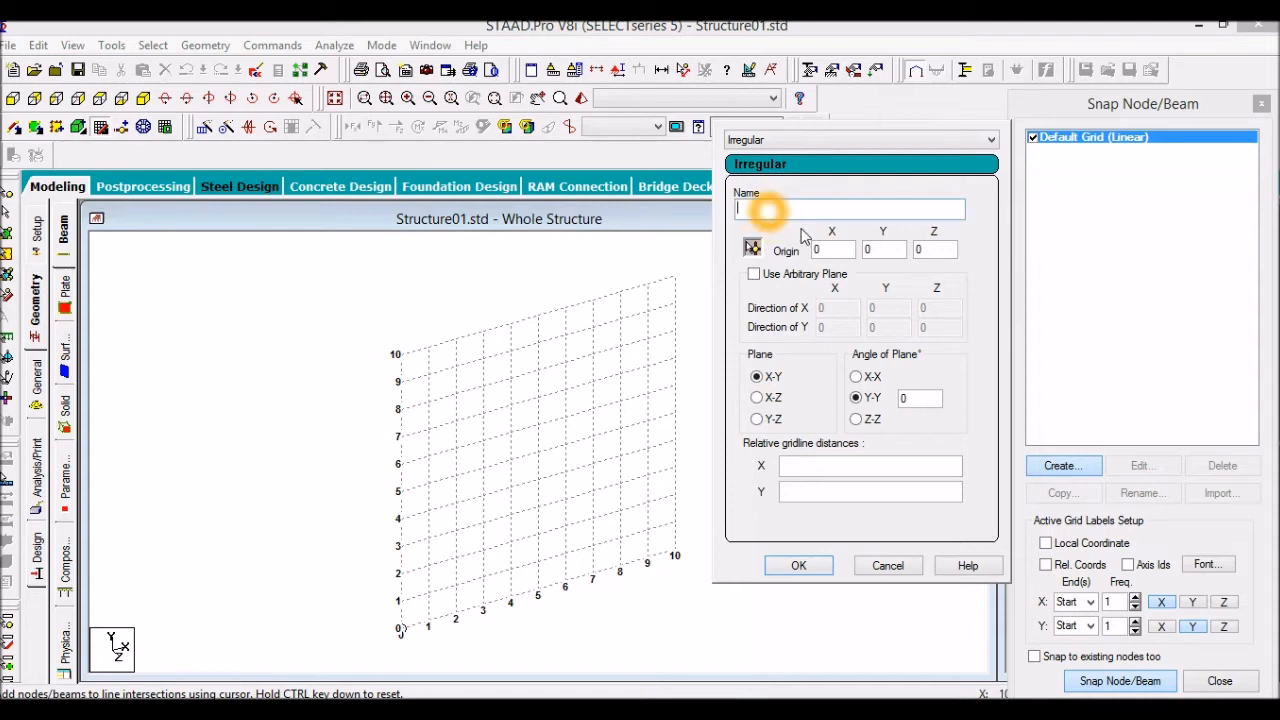
- Name the irregular grid Grid01 and place it in the X-Z plane
type("Grid")
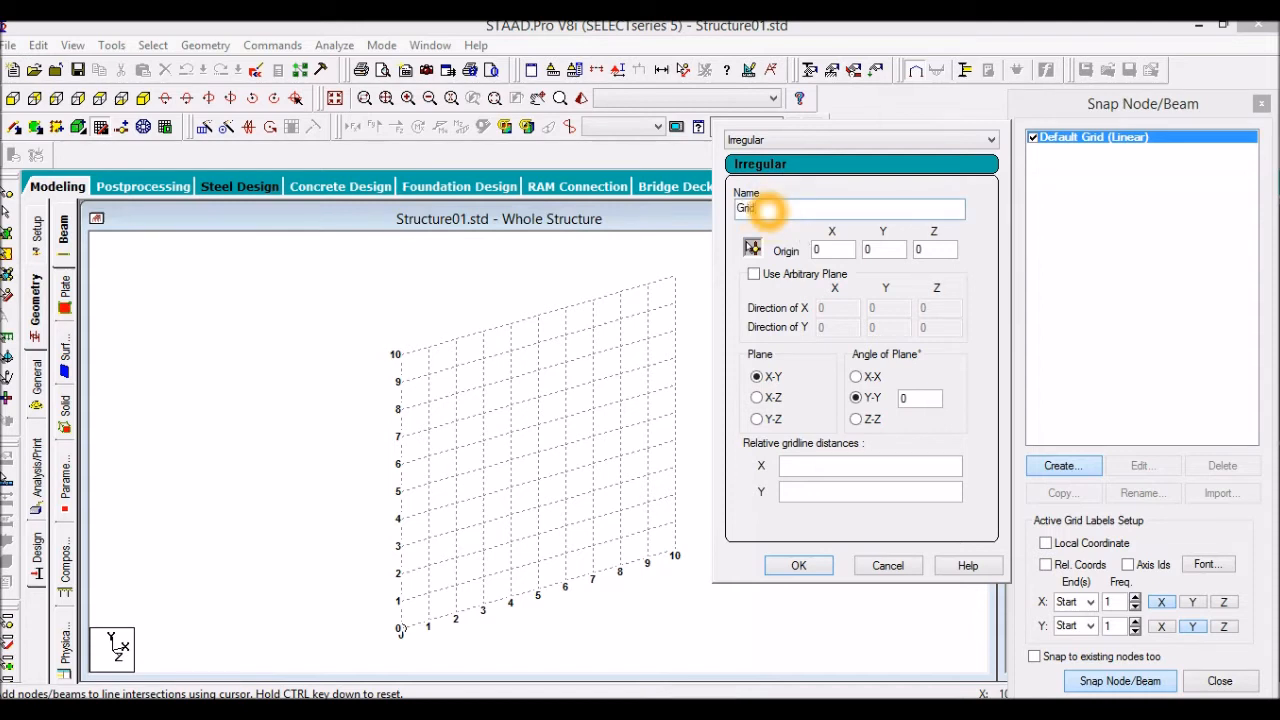
type("Grid01")
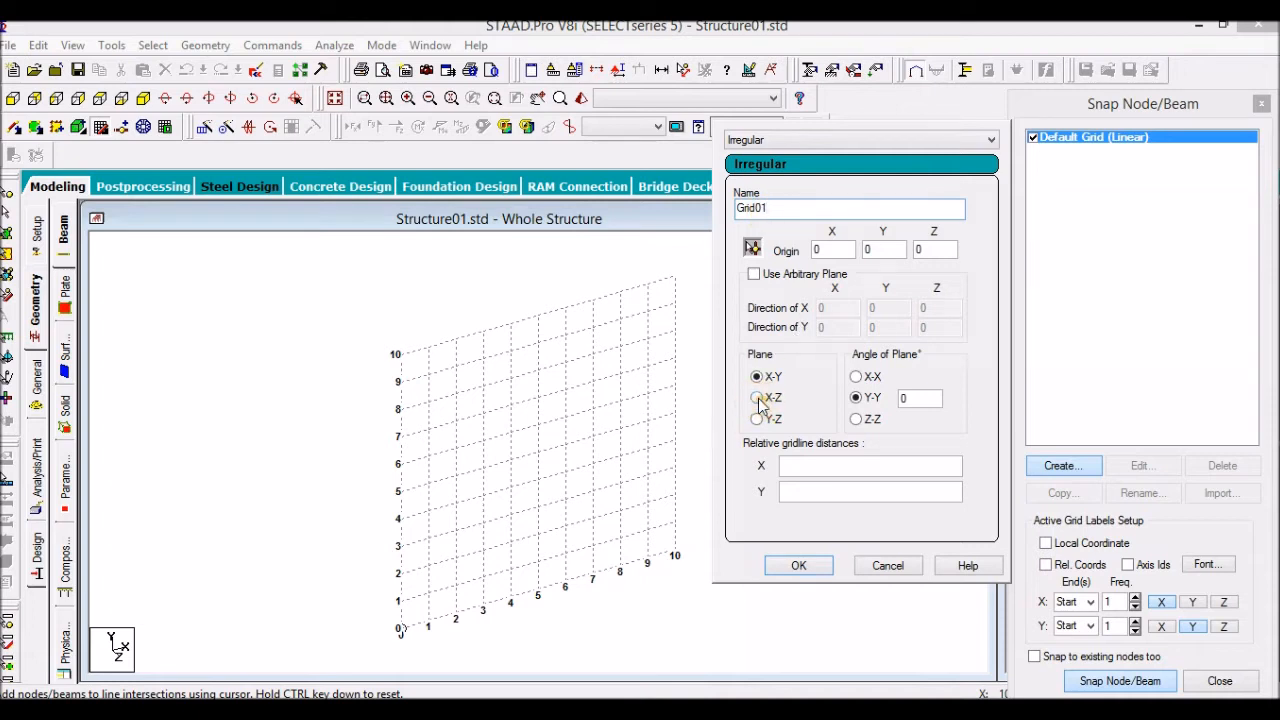
left_click(756, 396)
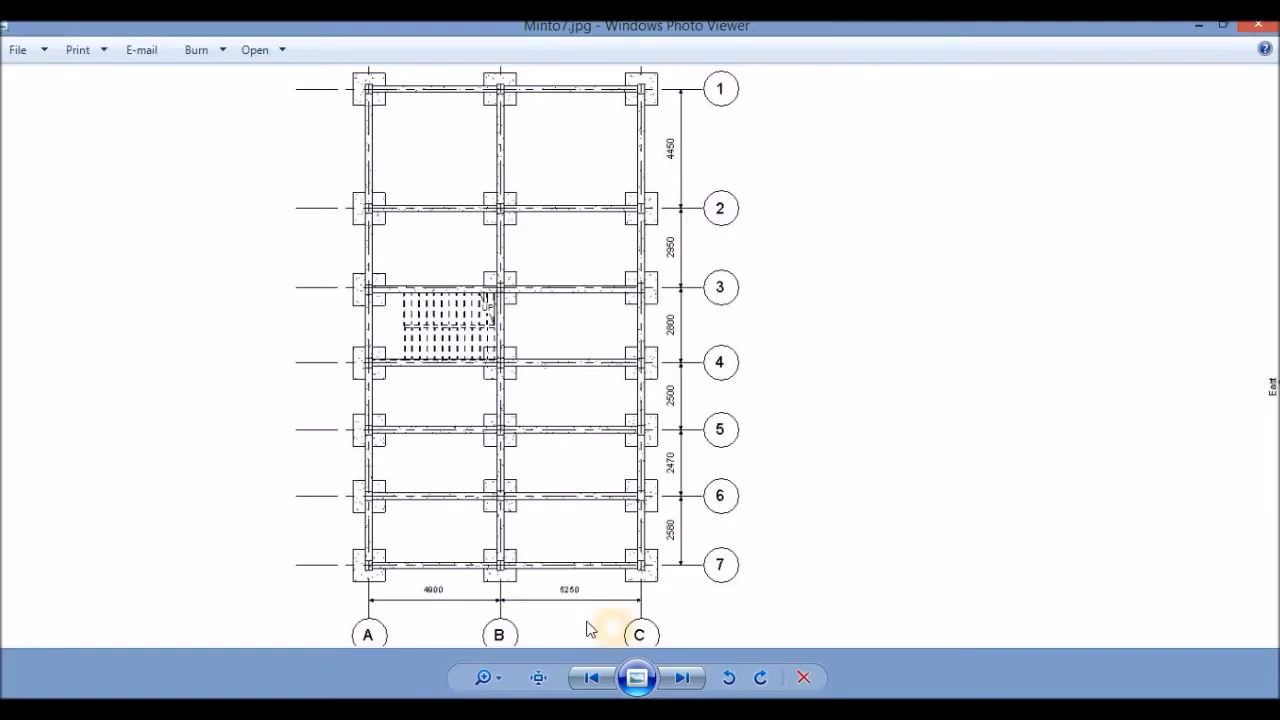
mouse_move(418, 610)
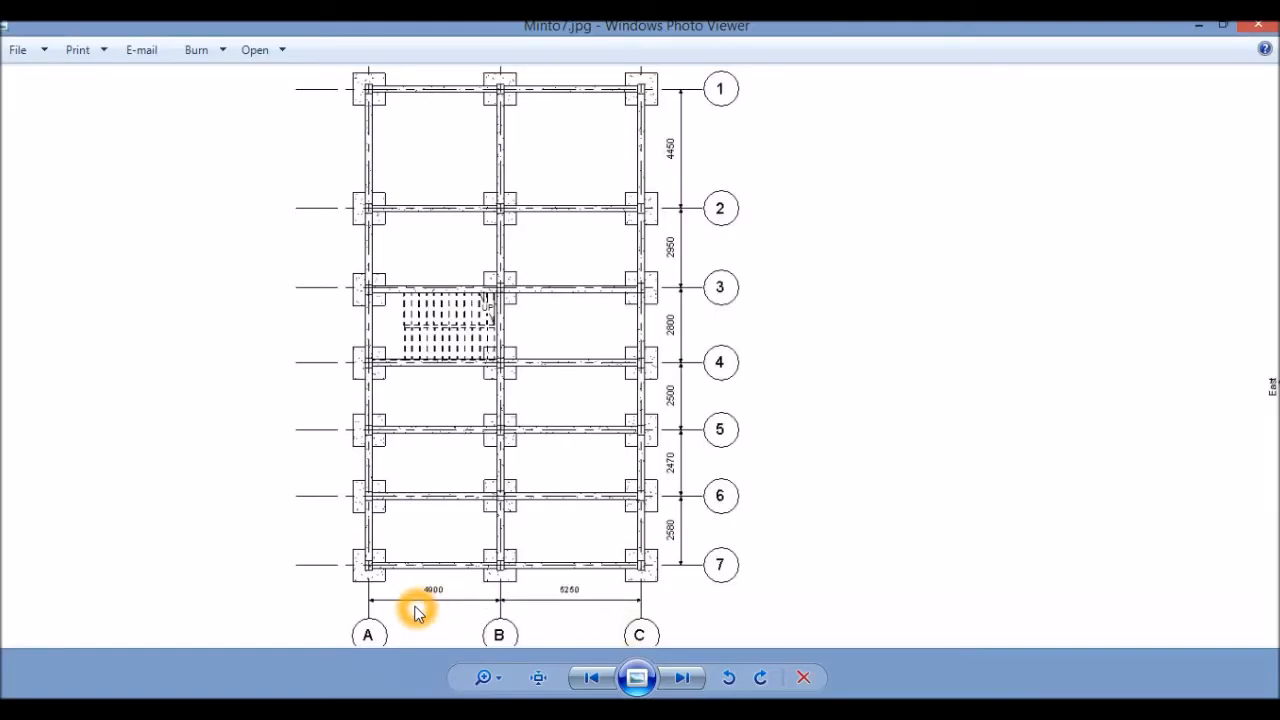
mouse_move(536, 612)
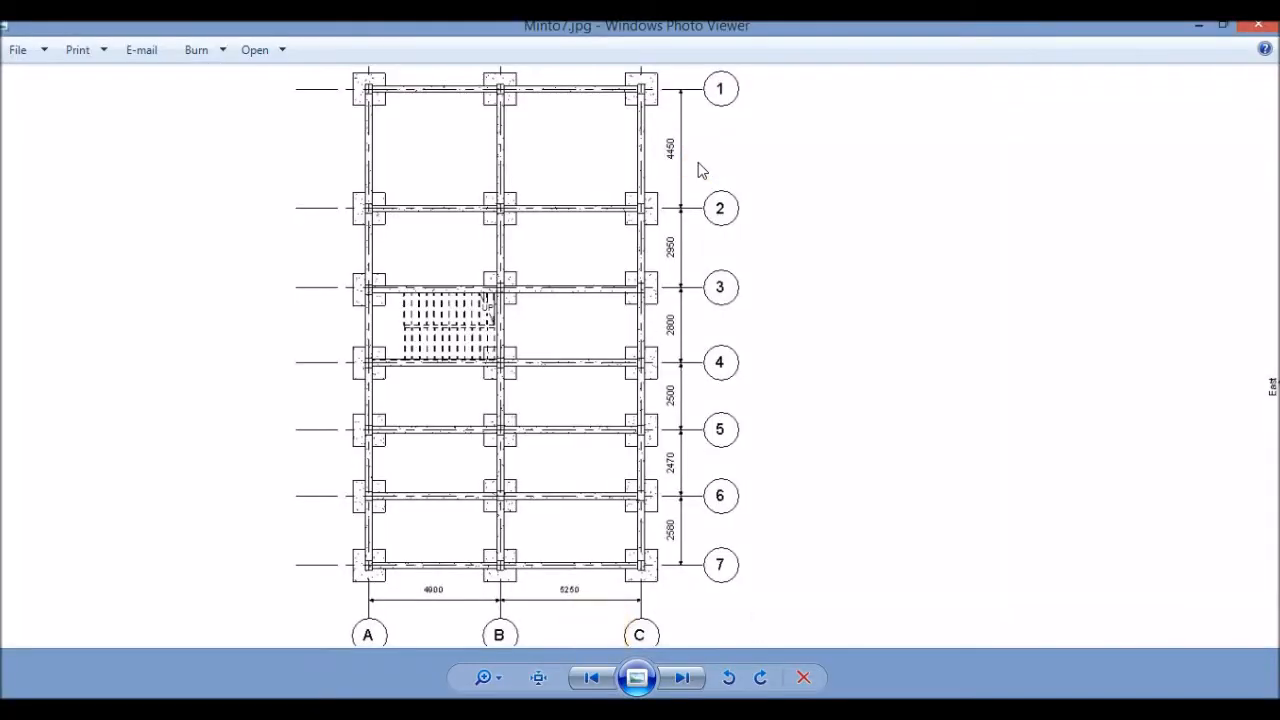
mouse_move(768, 458)
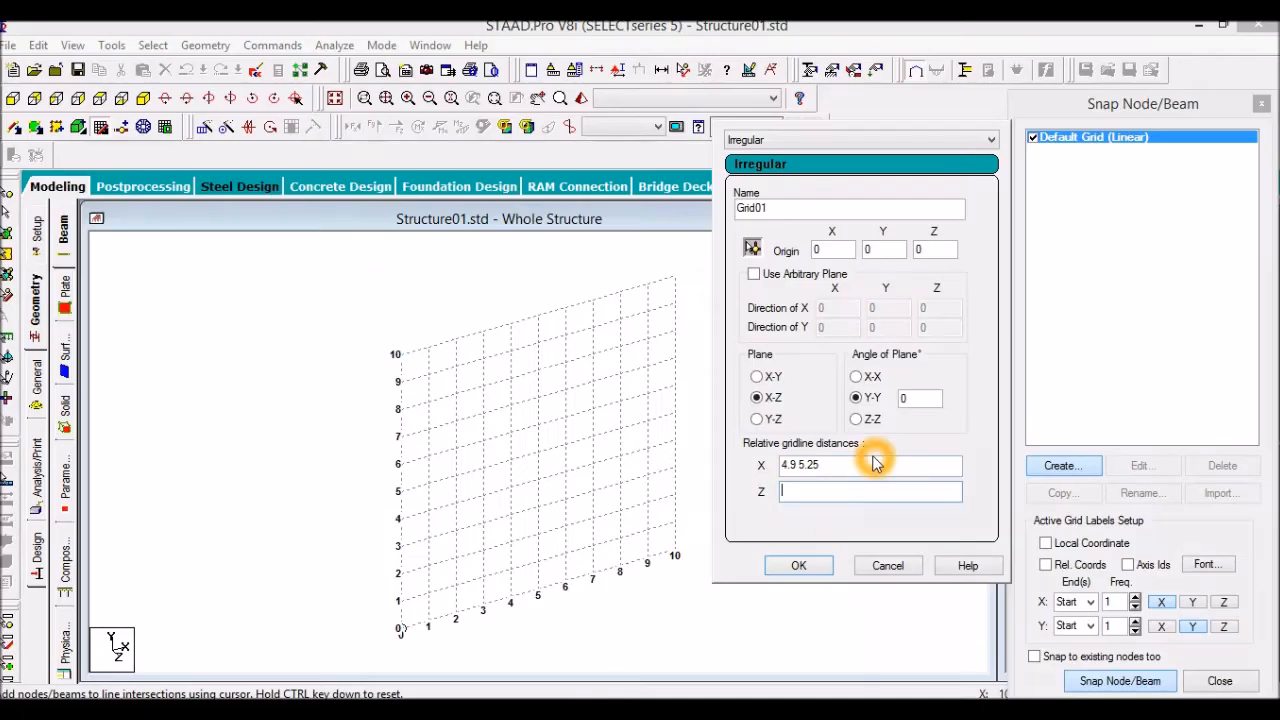
- Enter Z gridline distances 4.45, 2.95, 2.8, 2.5, 2.47, 2.58 and save Grid01
type("4.45 2.95 2")
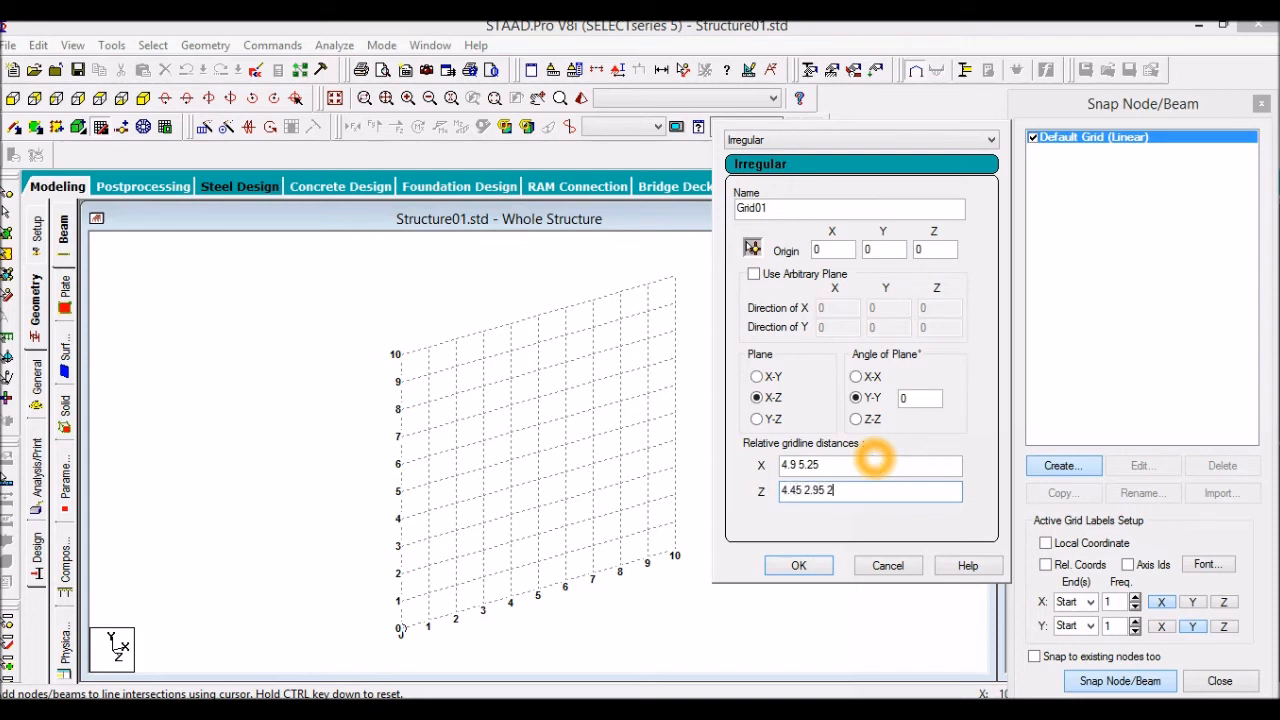
type(".8")
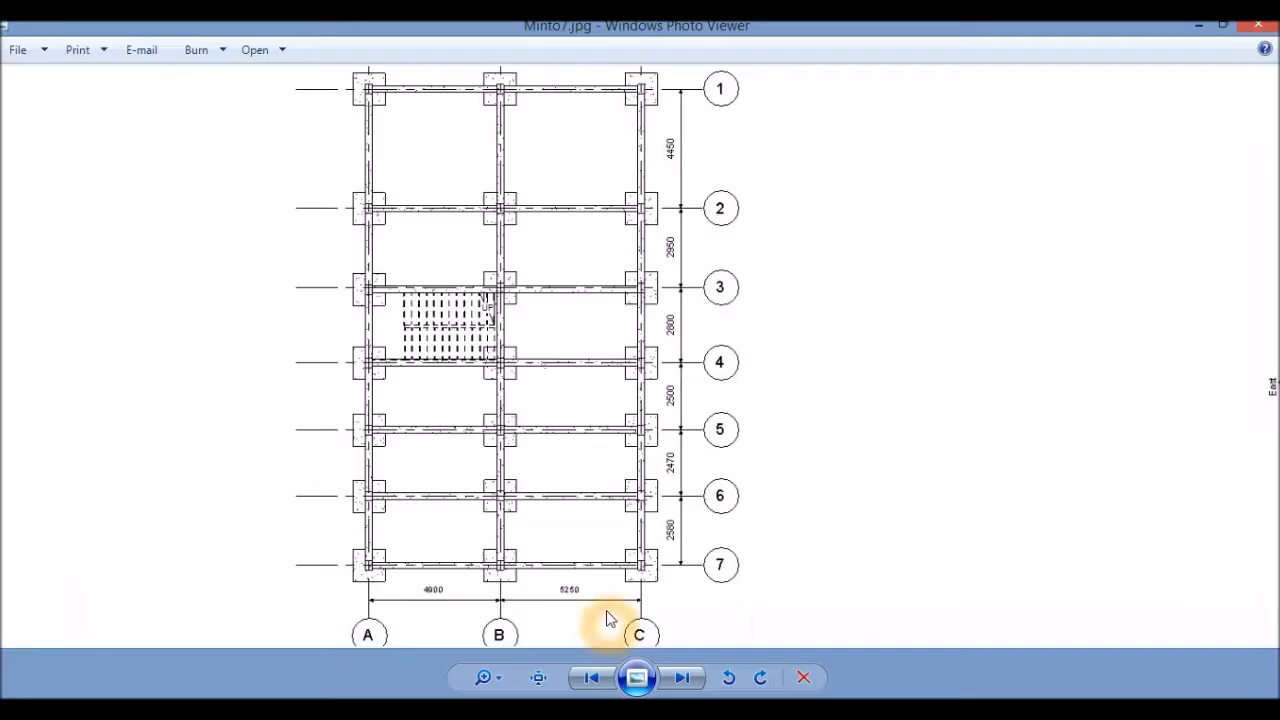
mouse_move(688, 472)
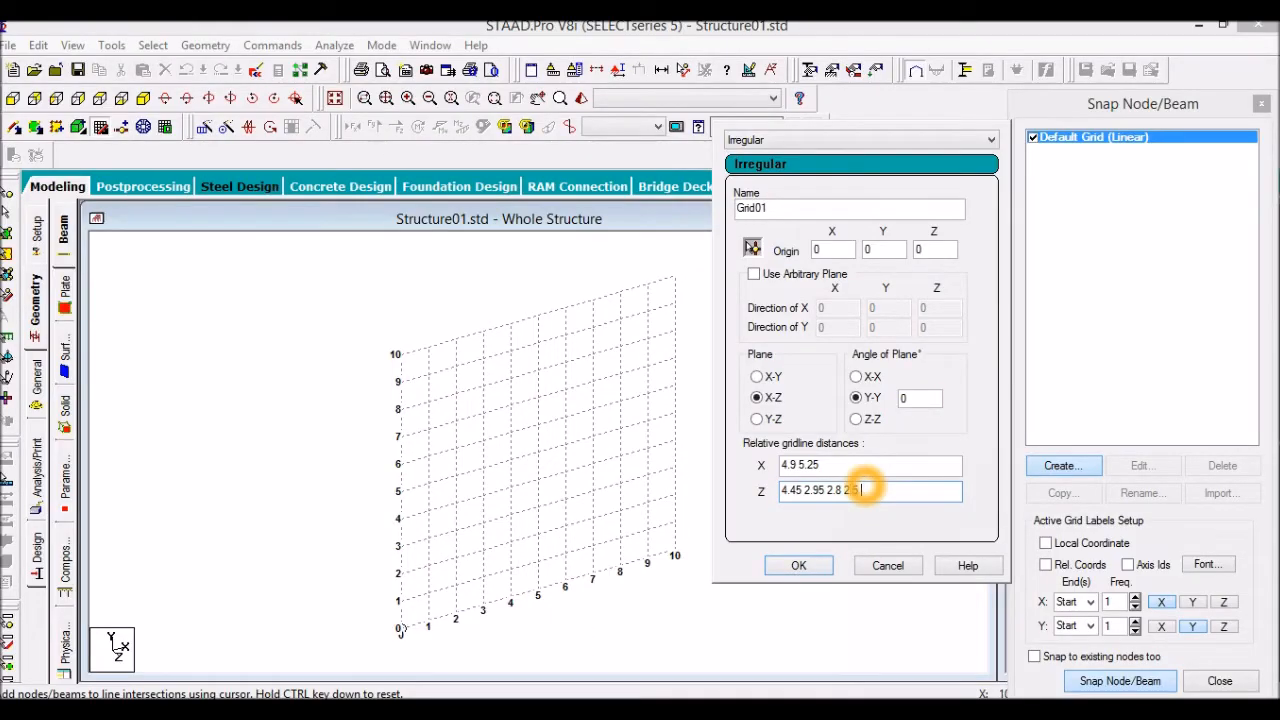
type("2.47 2.58")
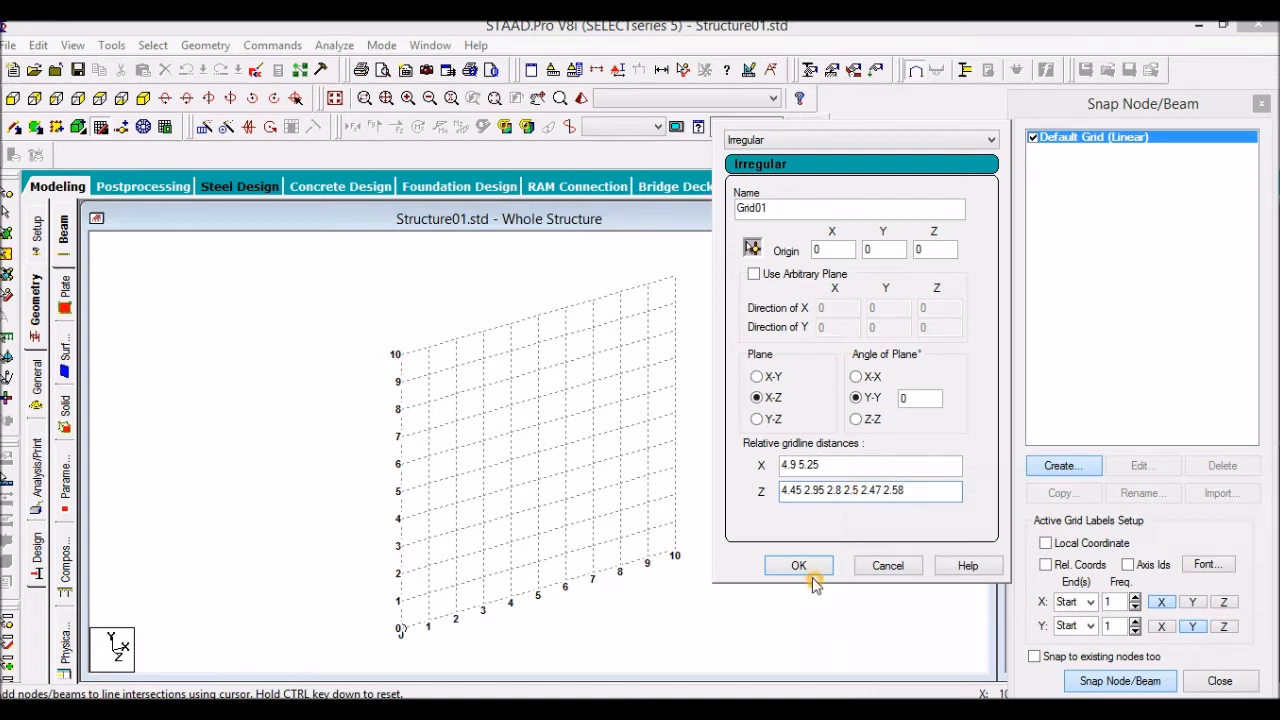
left_click(800, 564)
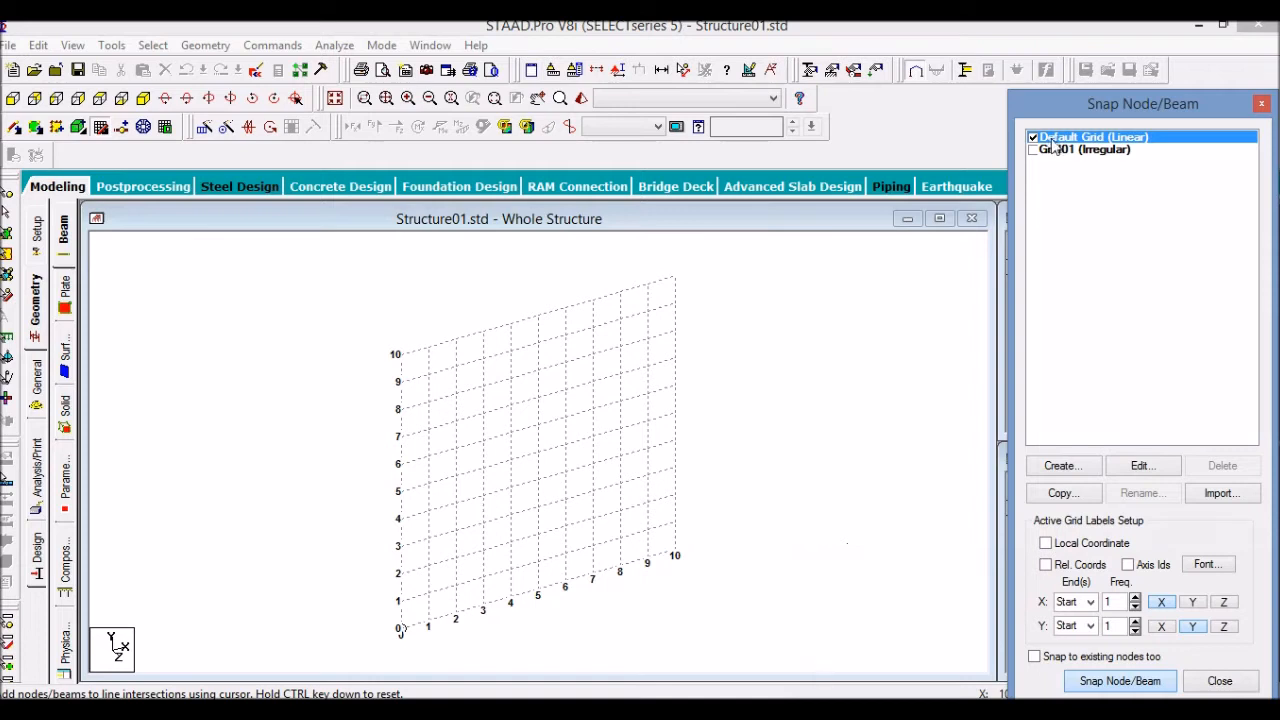
- Hide the Default Grid, display Grid01 and snap beams along its gridline intersections
left_click(1034, 136)
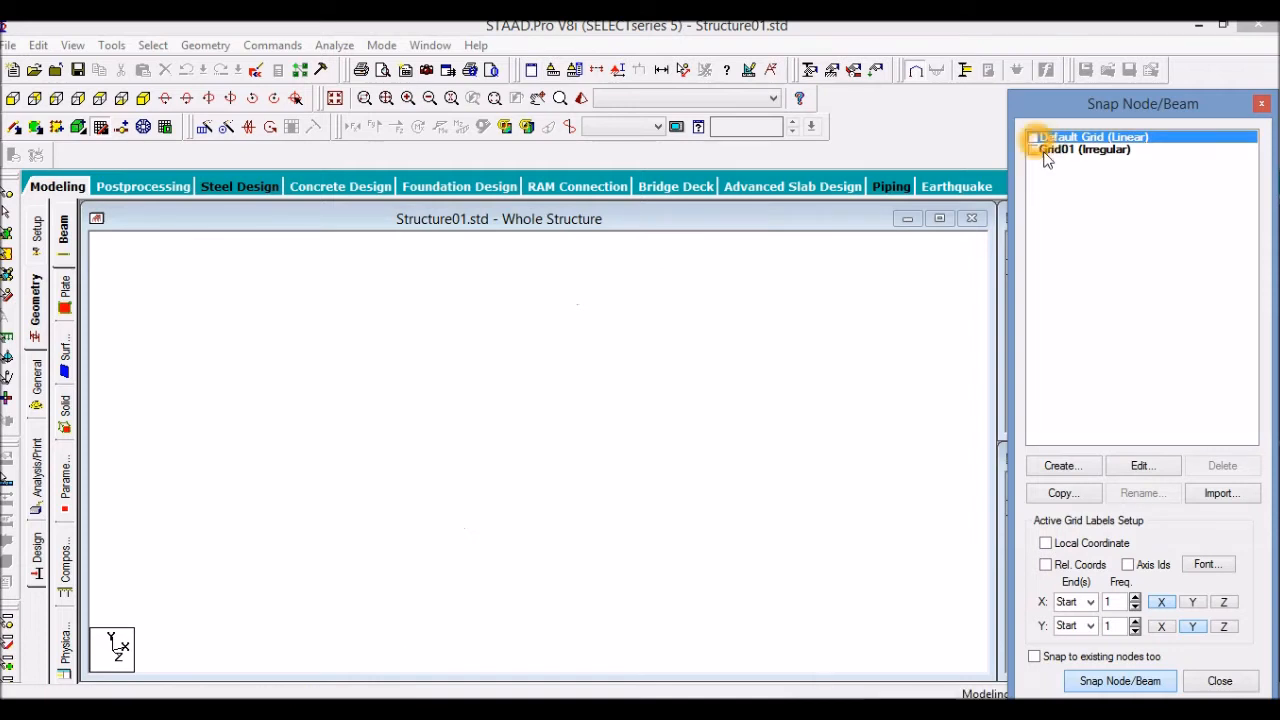
left_click(1084, 148)
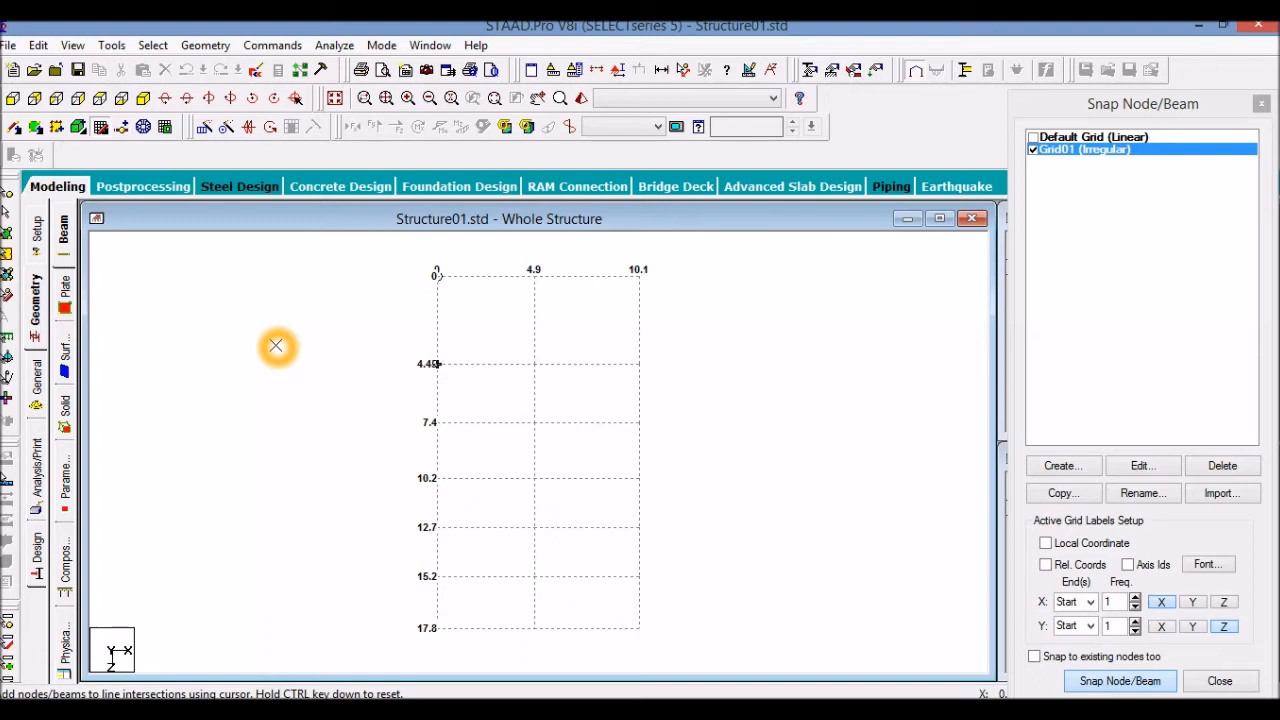
mouse_move(160, 236)
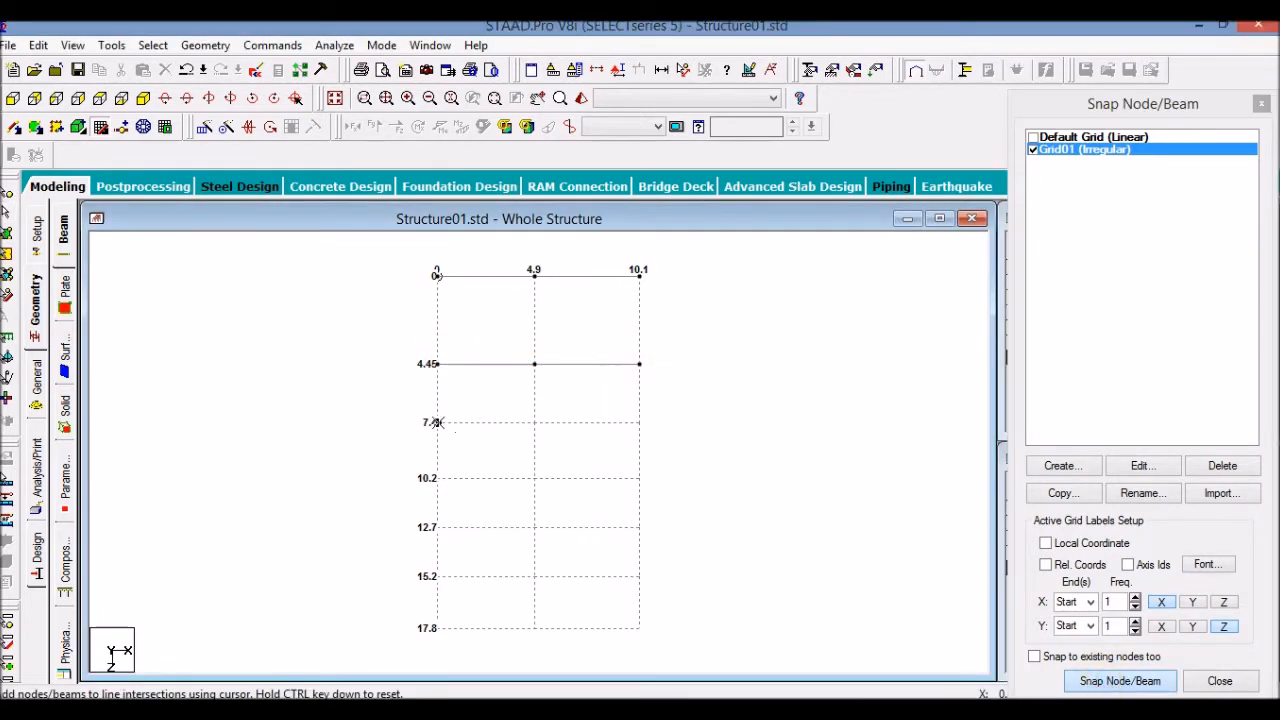
left_click(1120, 680)
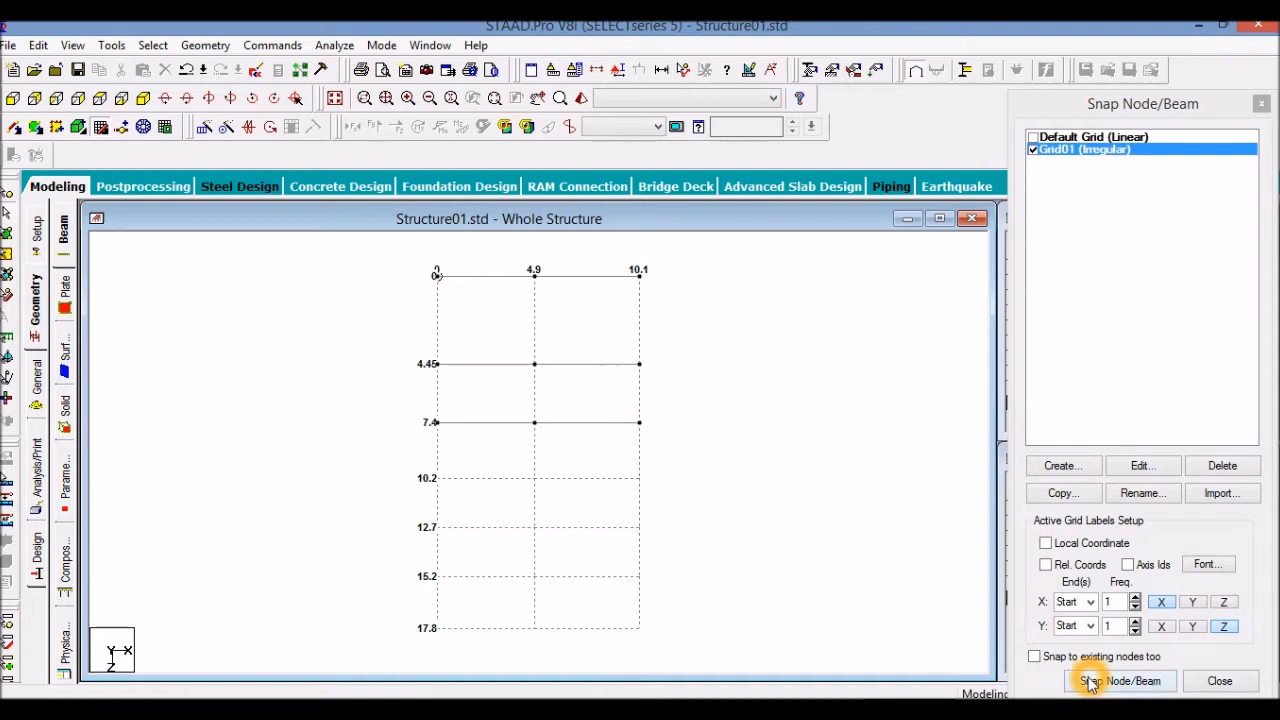
left_click(1120, 680)
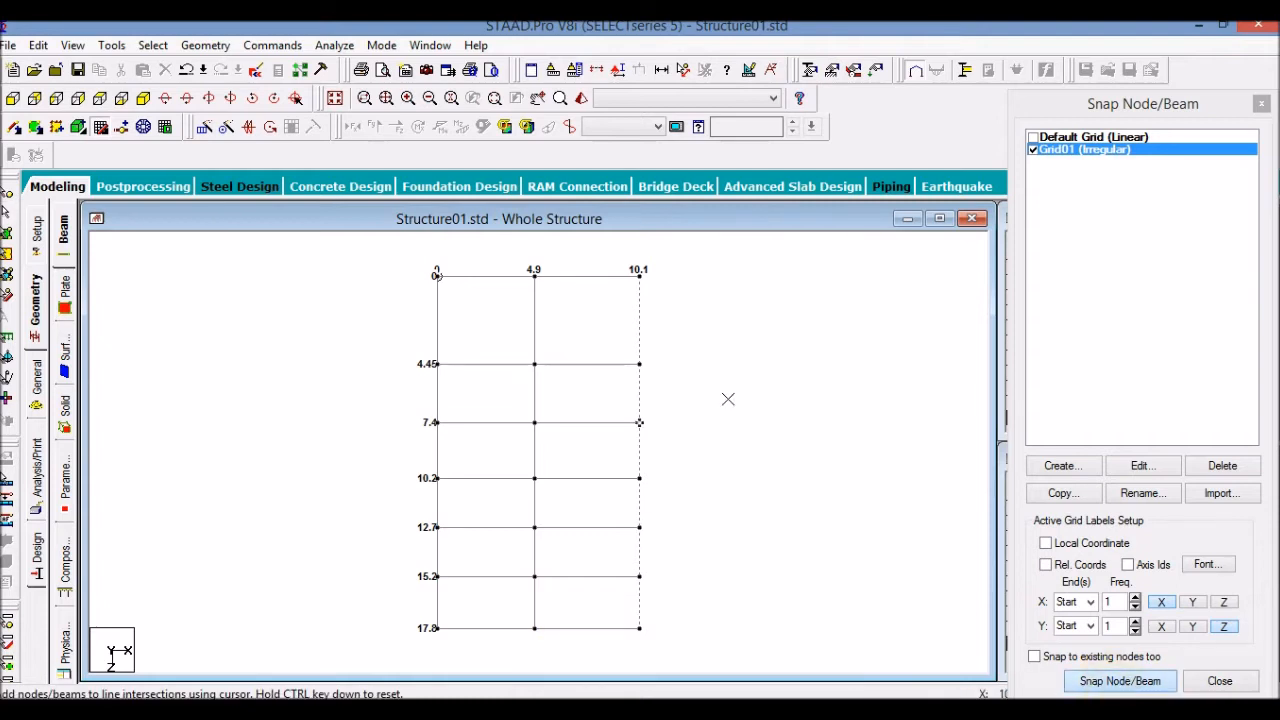
left_click(640, 422)
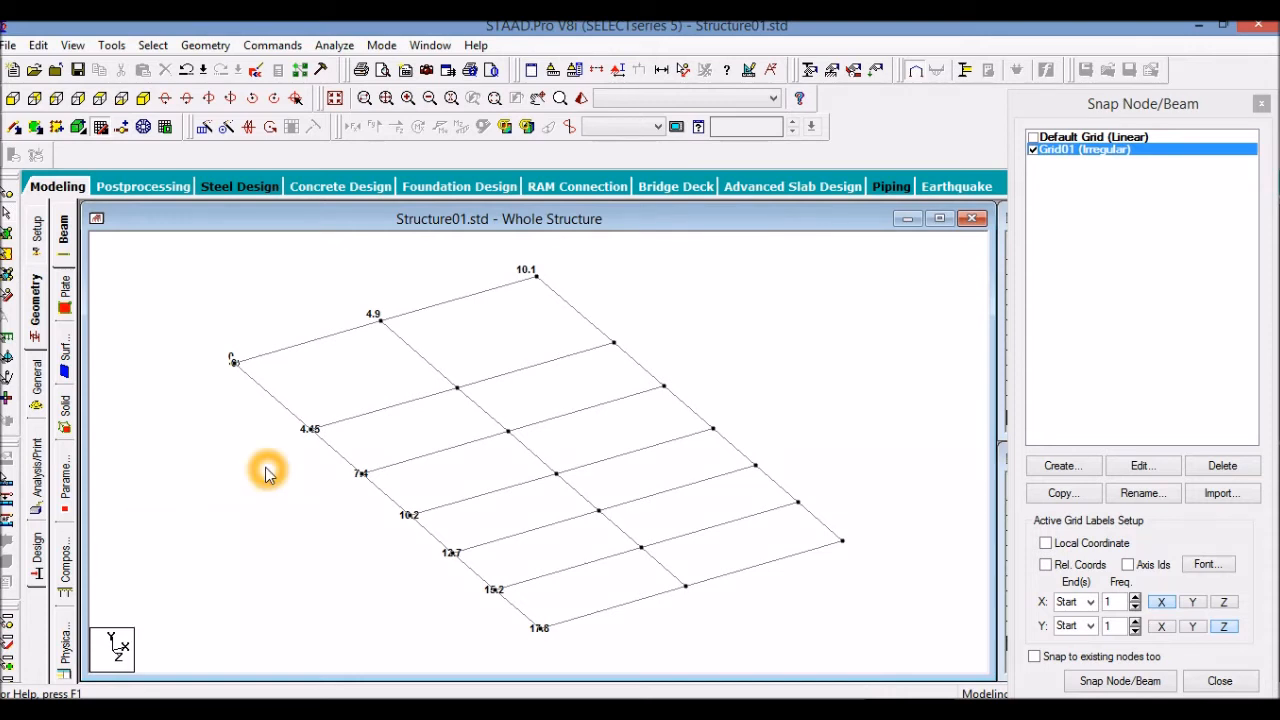
mouse_move(260, 358)
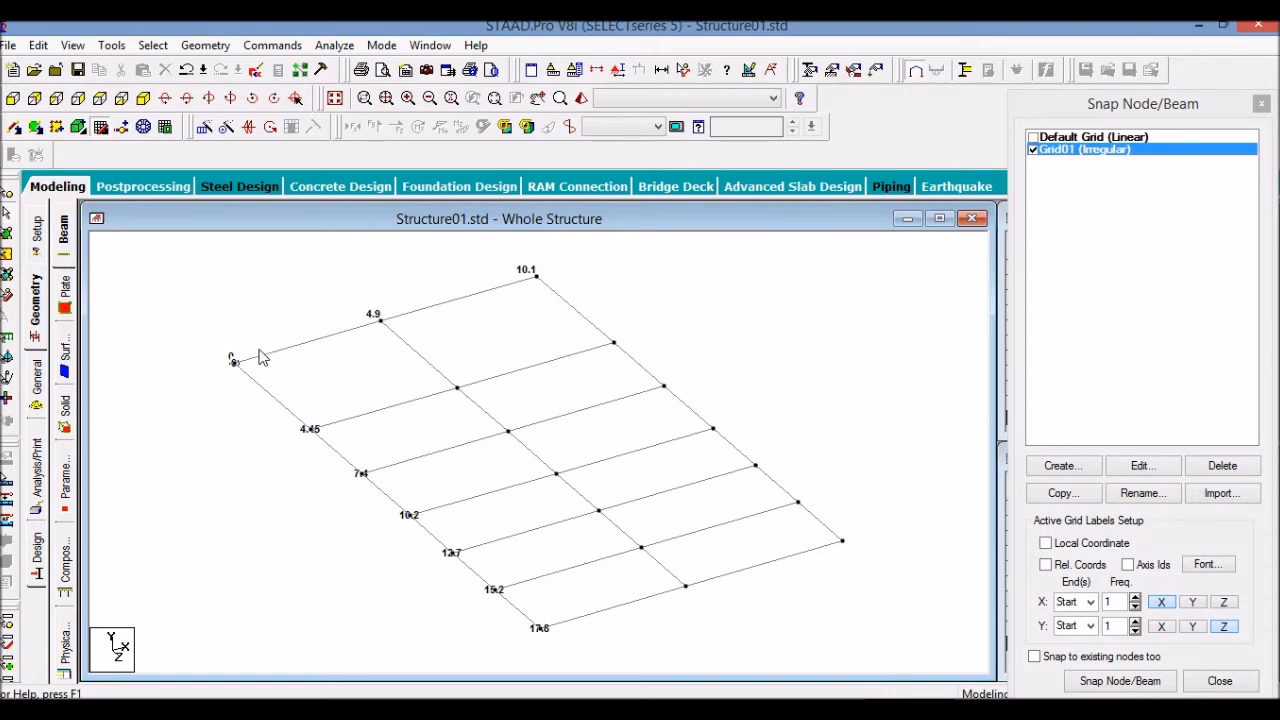
- Translationally repeat all floor-grid nodes 1 m along Global Y to form columns
left_click(228, 362)
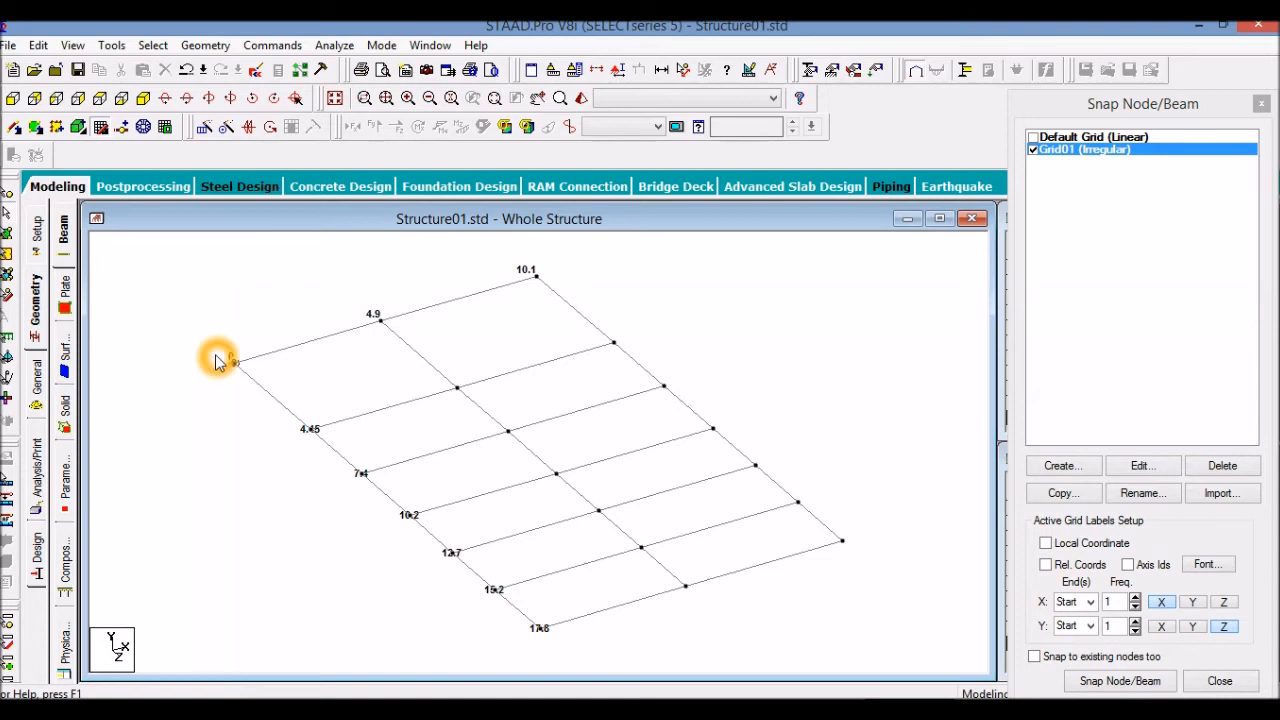
mouse_move(236, 312)
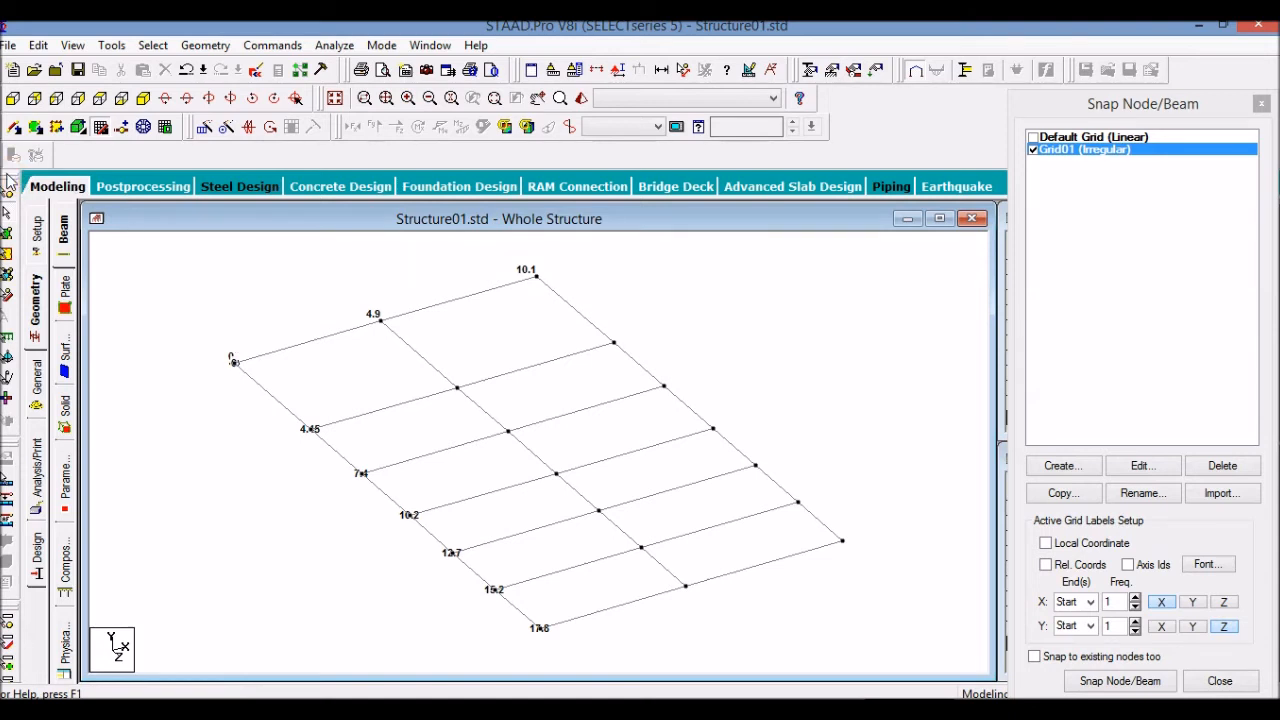
left_click_drag(156, 248, 856, 604)
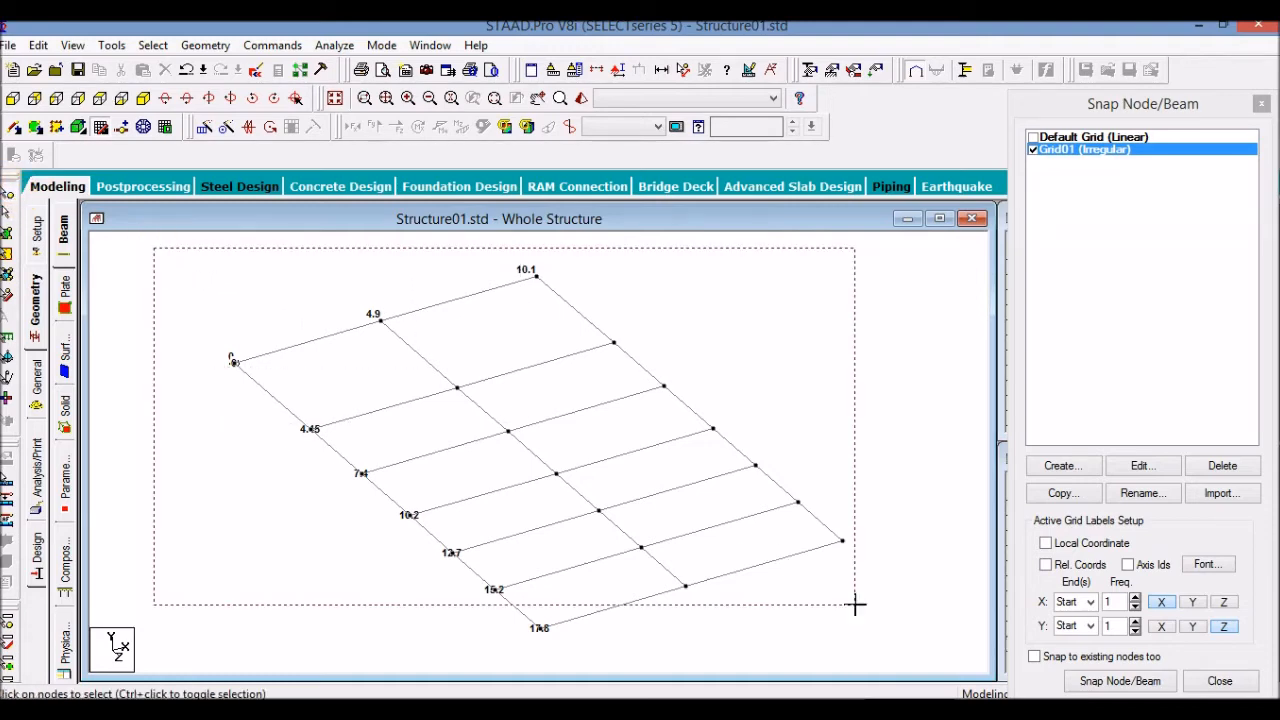
left_click(204, 126)
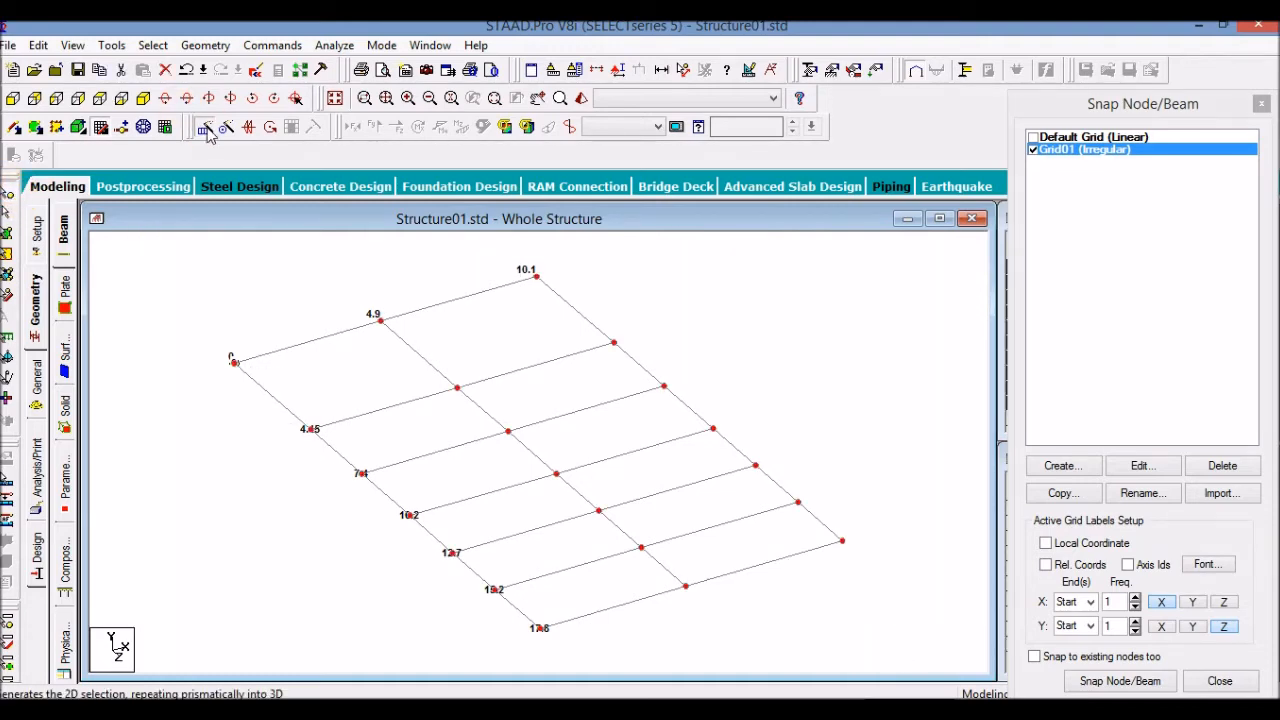
left_click(204, 128)
type("1")
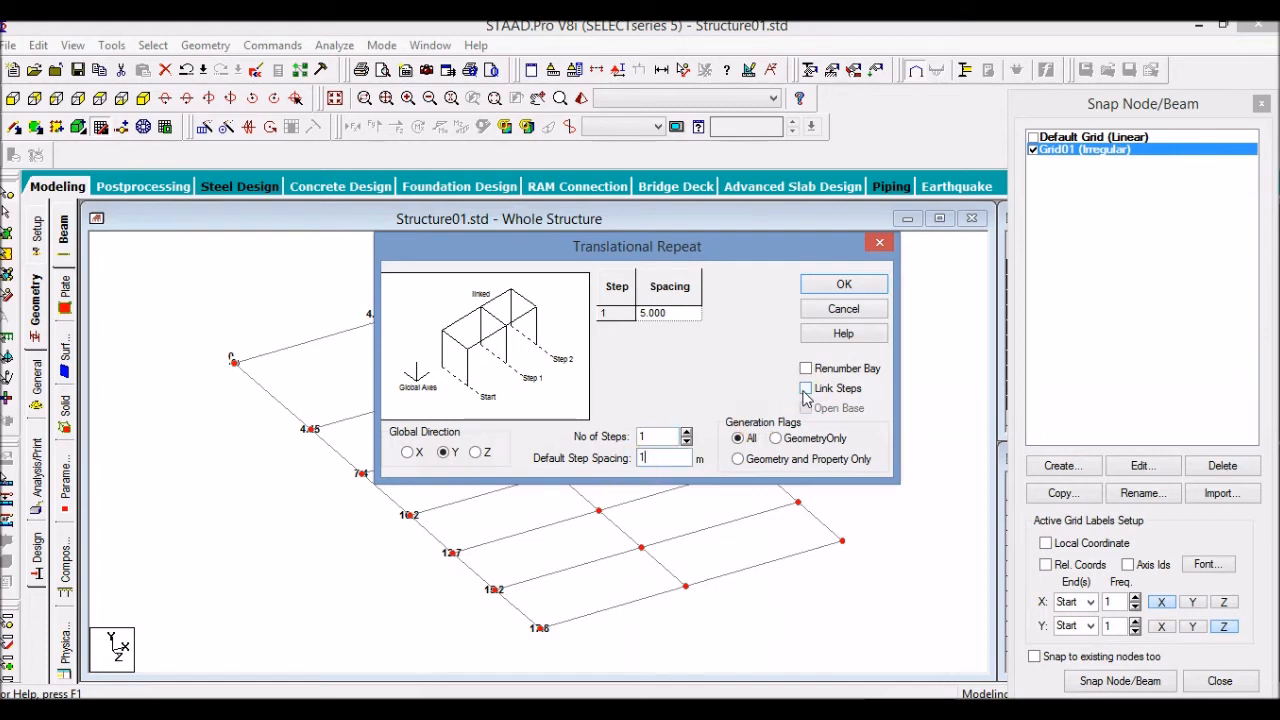
left_click(844, 284)
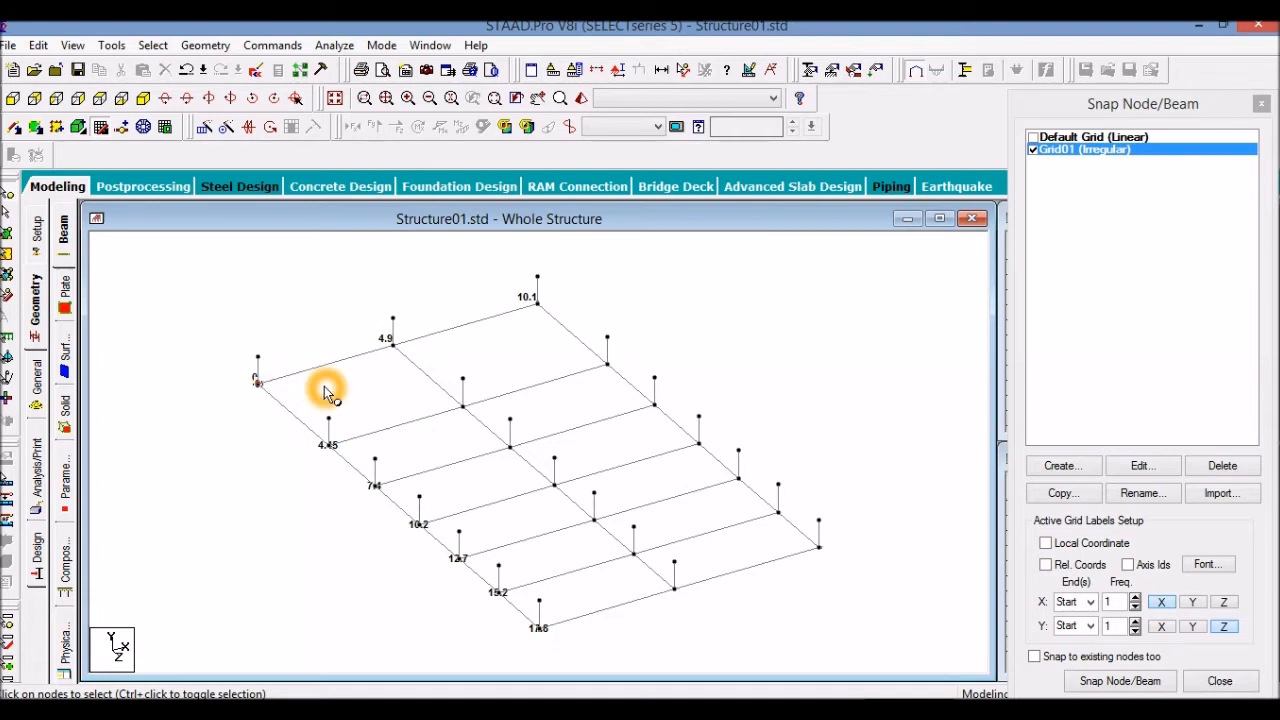
mouse_move(330, 384)
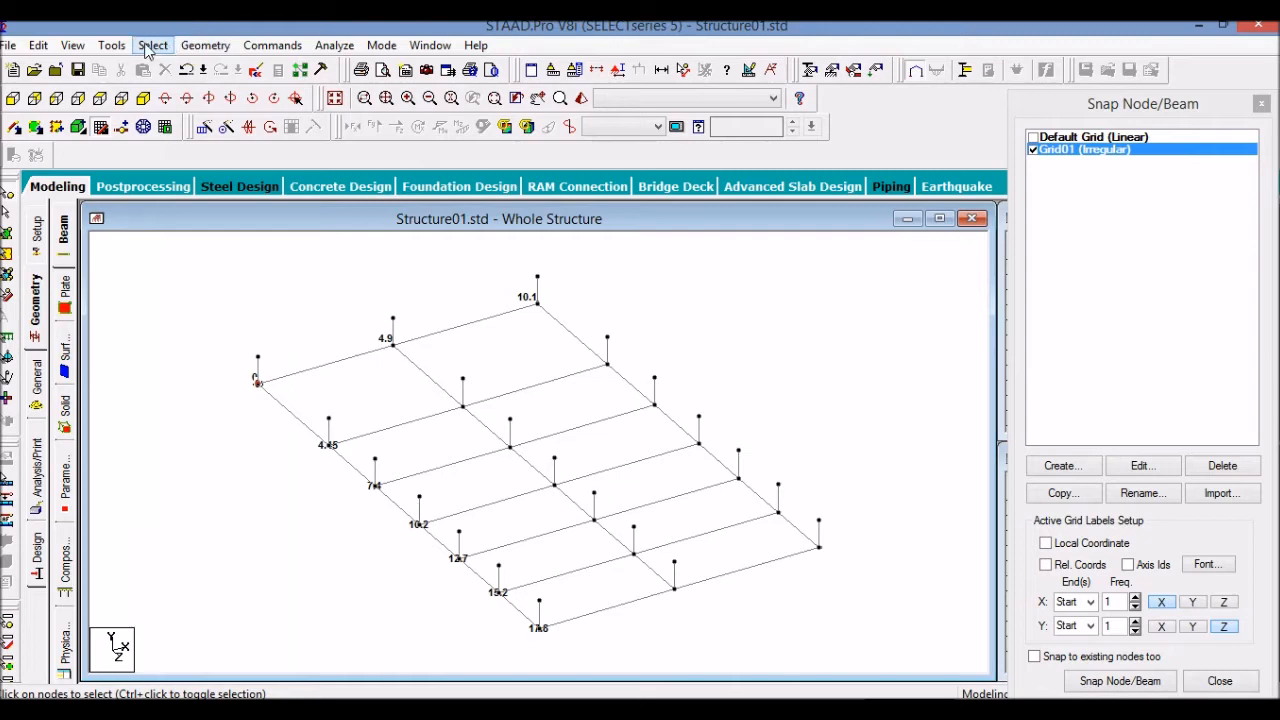
mouse_move(112, 44)
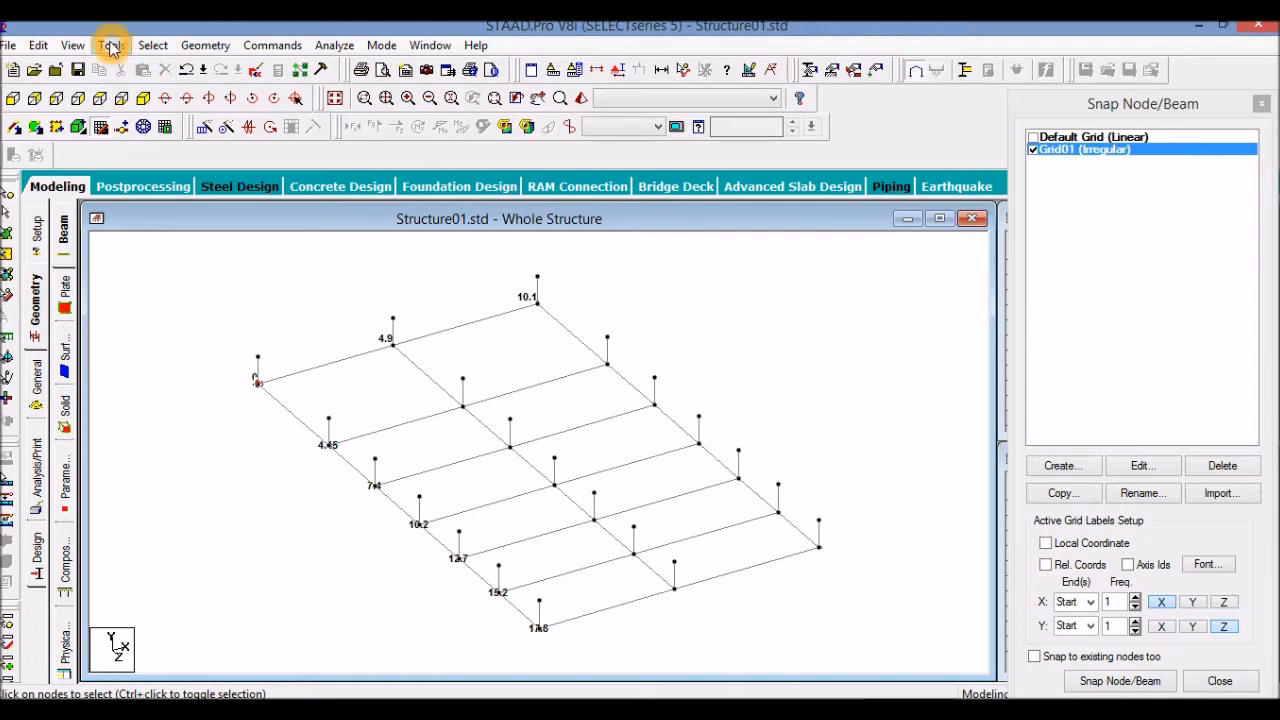
- Select all beams parallel to X and copy them 1 m upward along Y onto the column tops
left_click(152, 44)
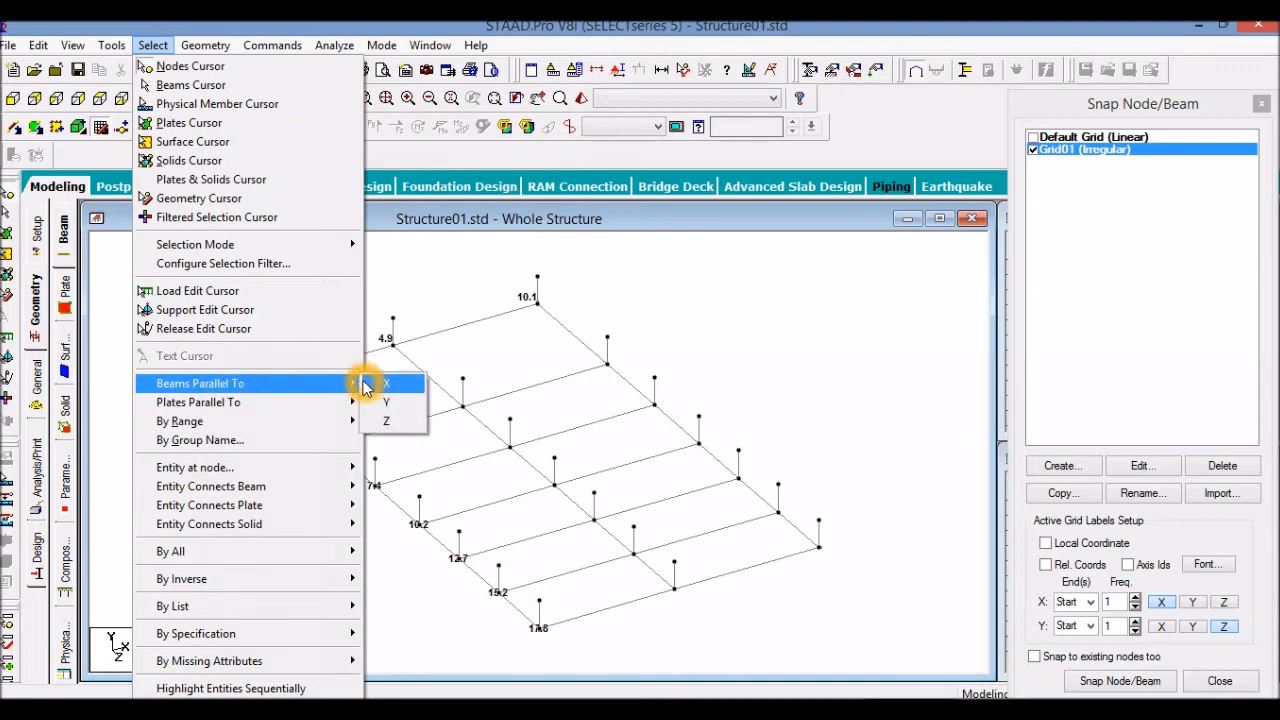
left_click(386, 384)
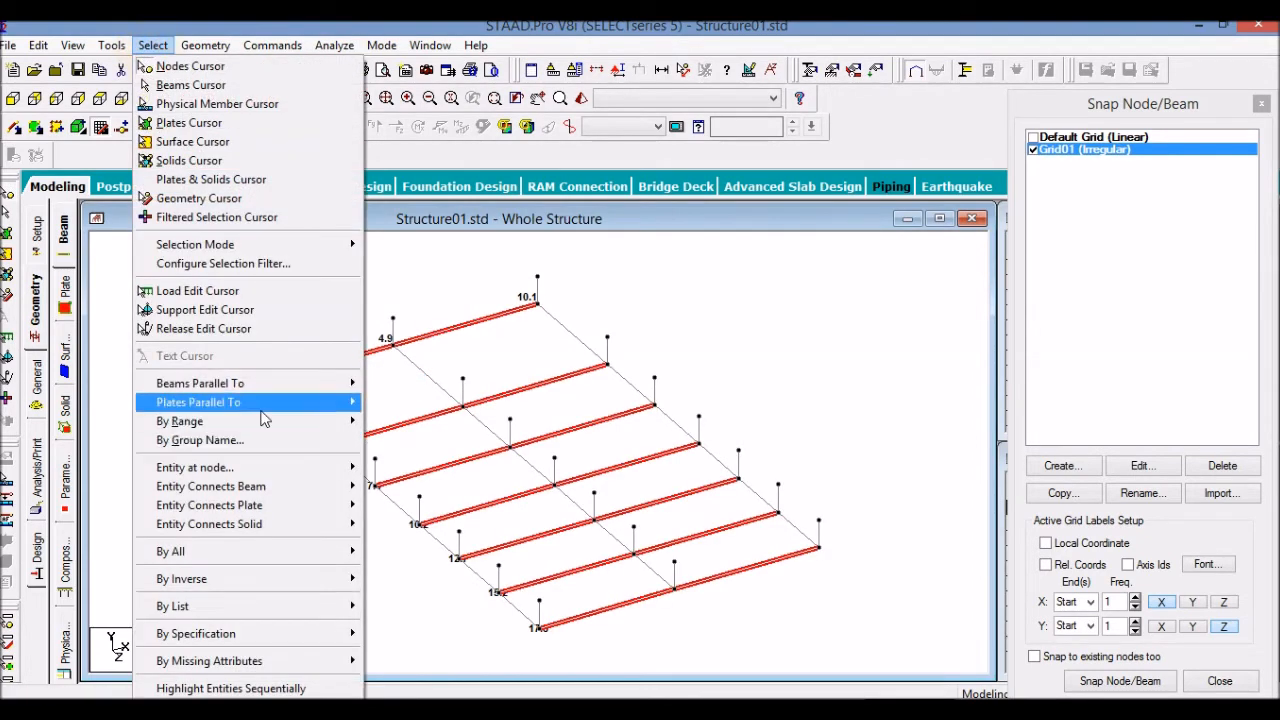
mouse_move(200, 384)
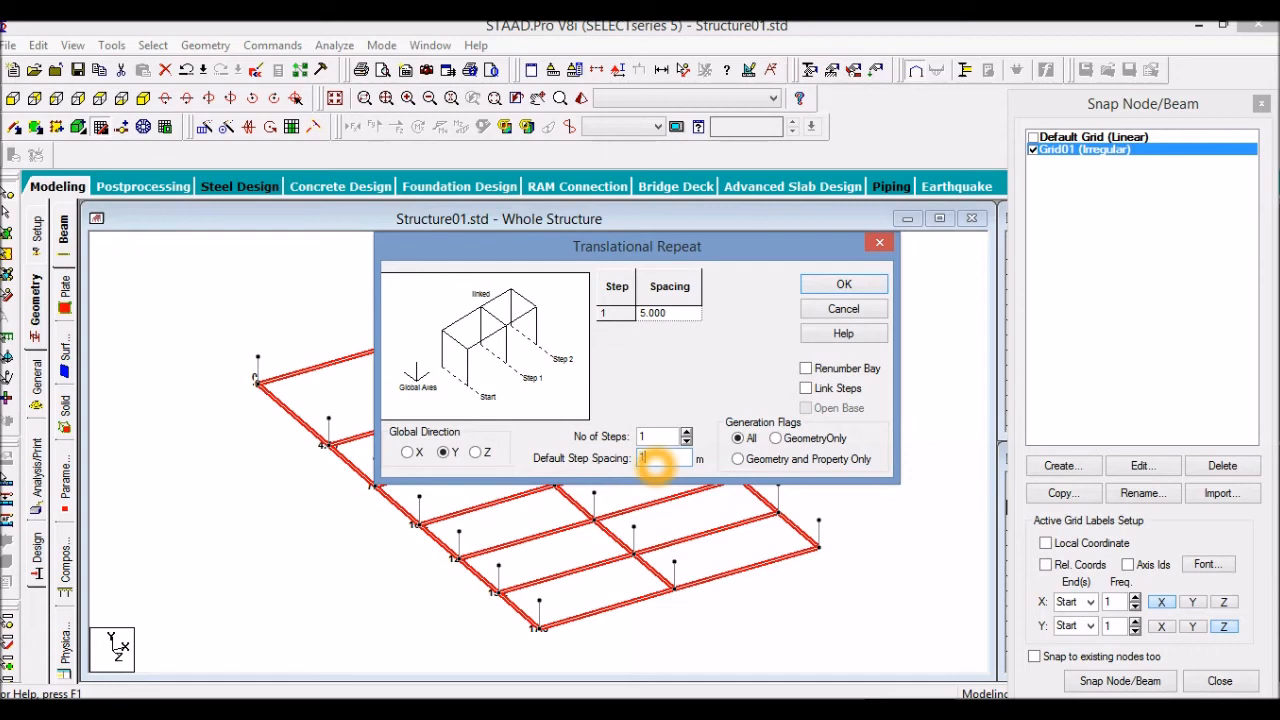
left_click(844, 284)
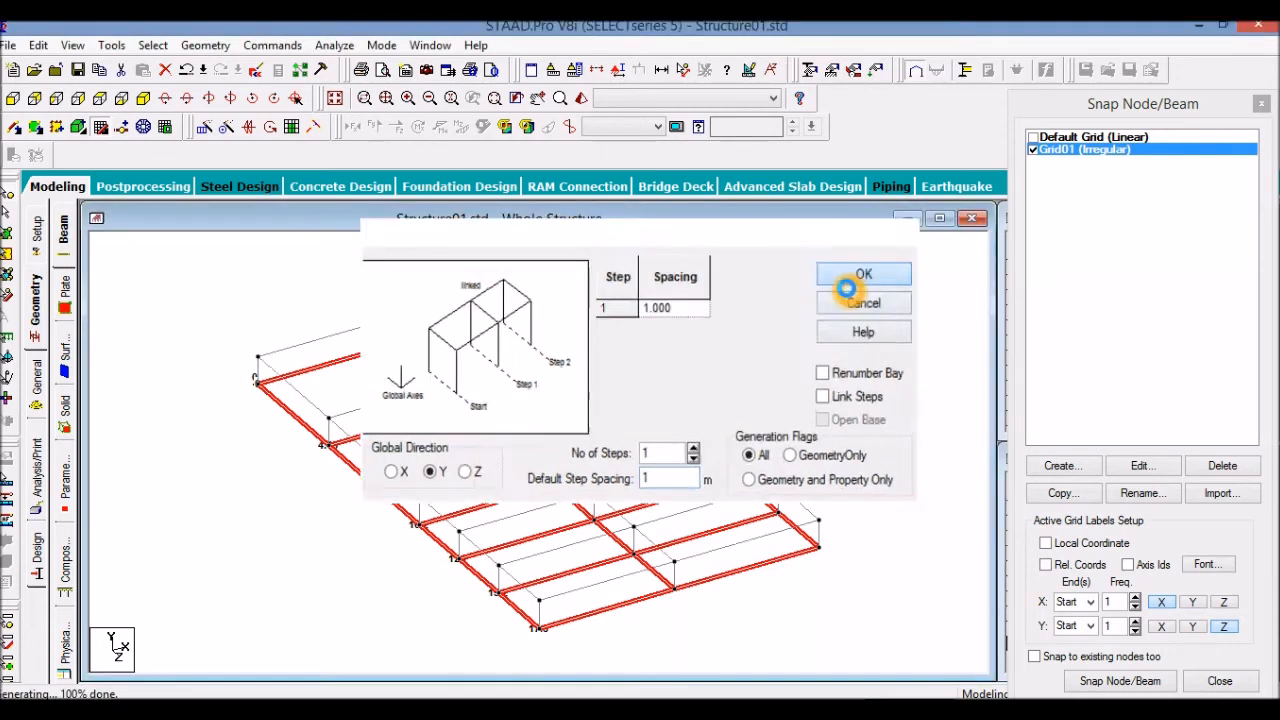
left_click(864, 274)
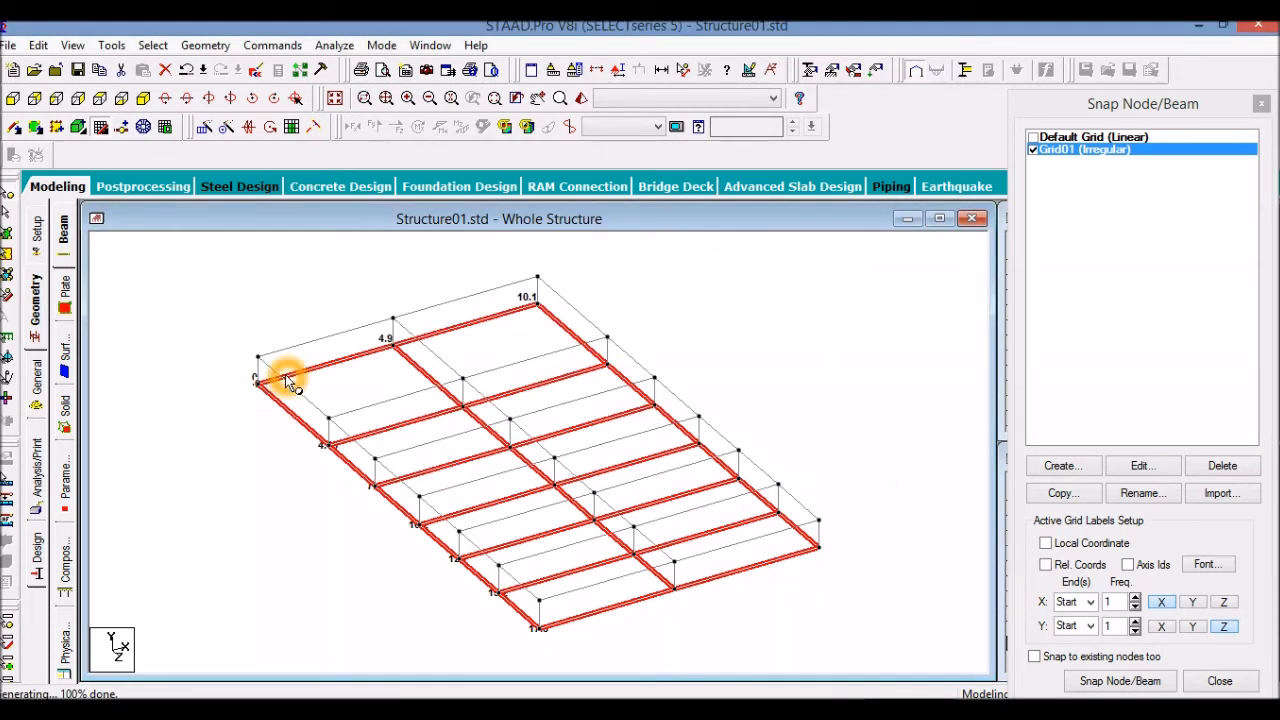
mouse_move(390, 510)
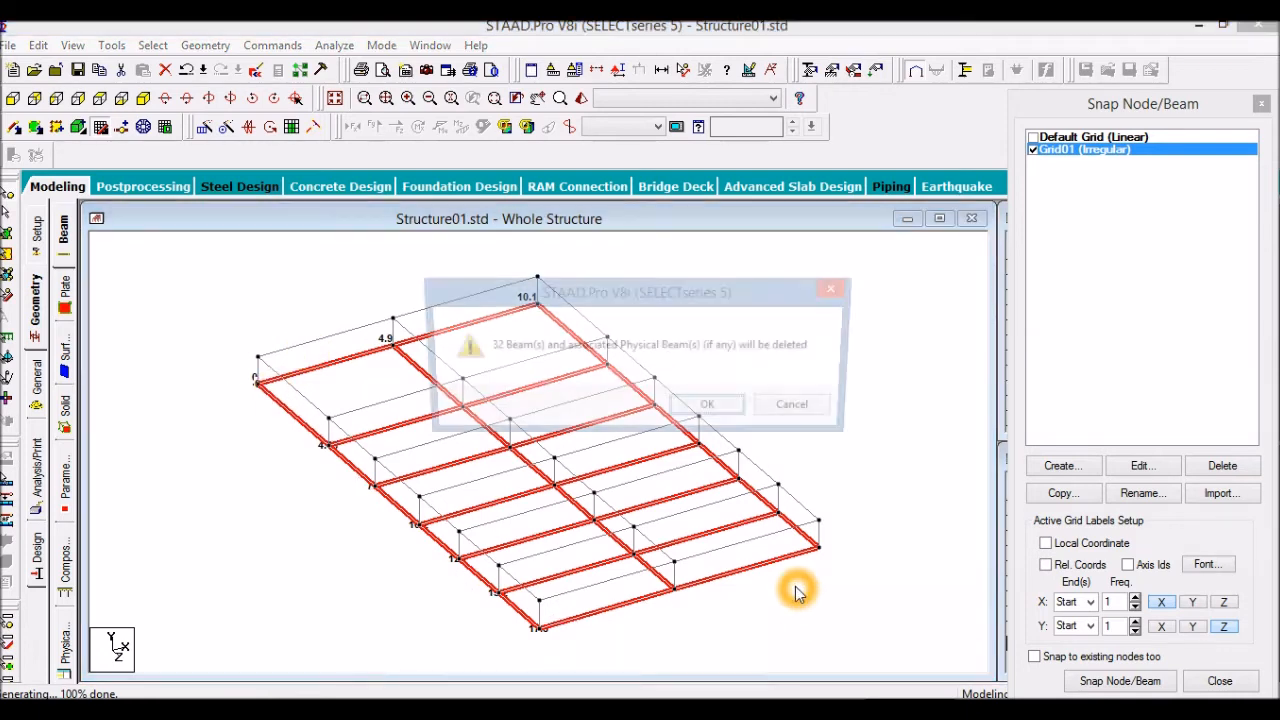
- Confirm deleting the ground-level beams, close the grid panel and cancel the repeat dialog
left_click(706, 404)
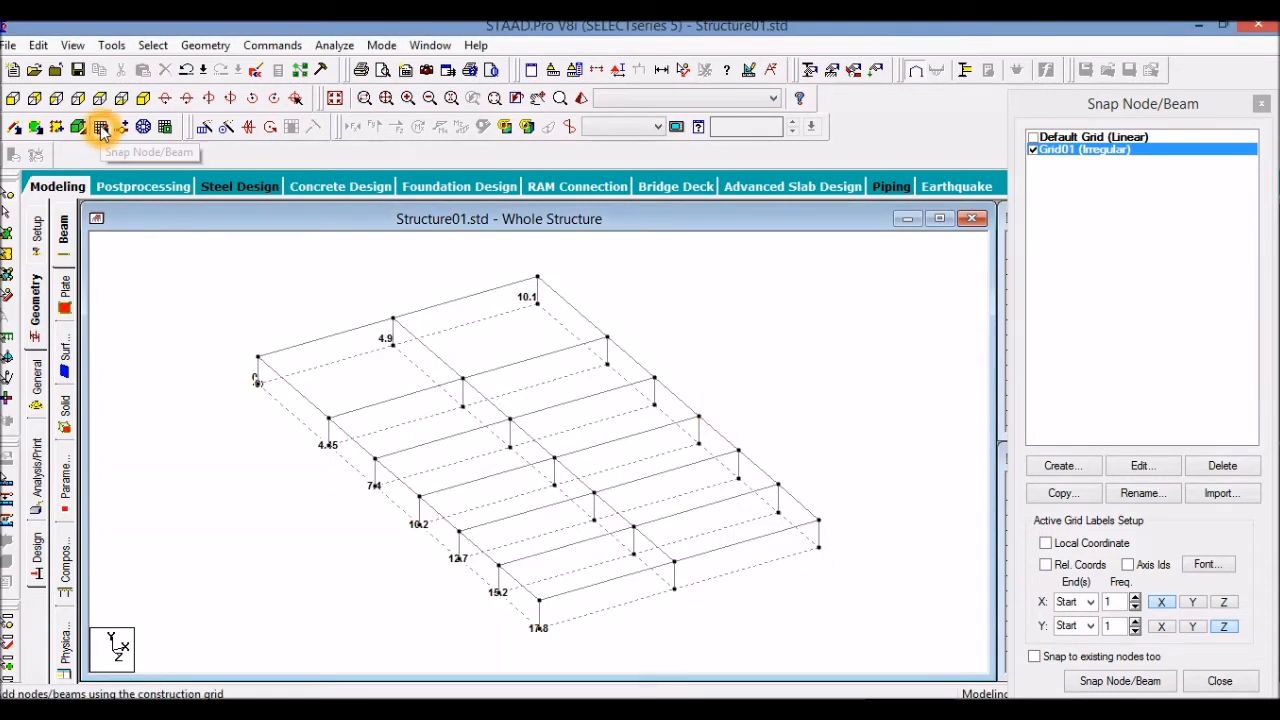
left_click(1220, 680)
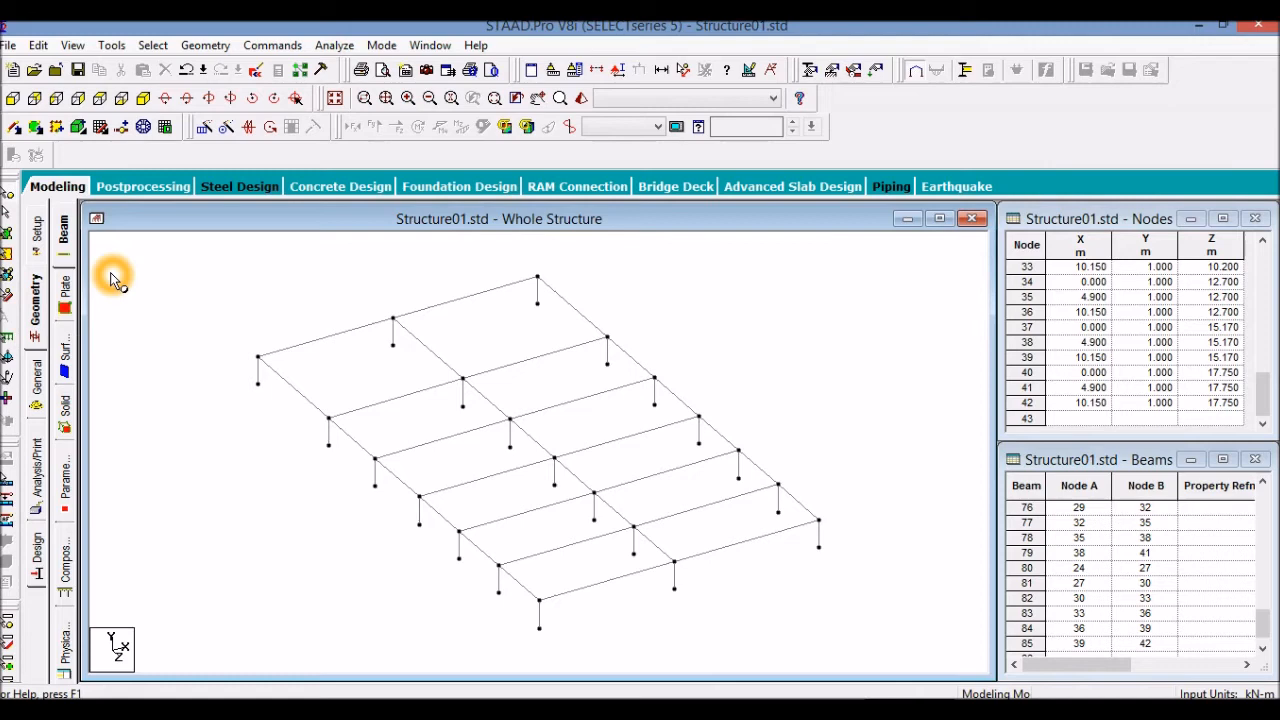
mouse_move(256, 336)
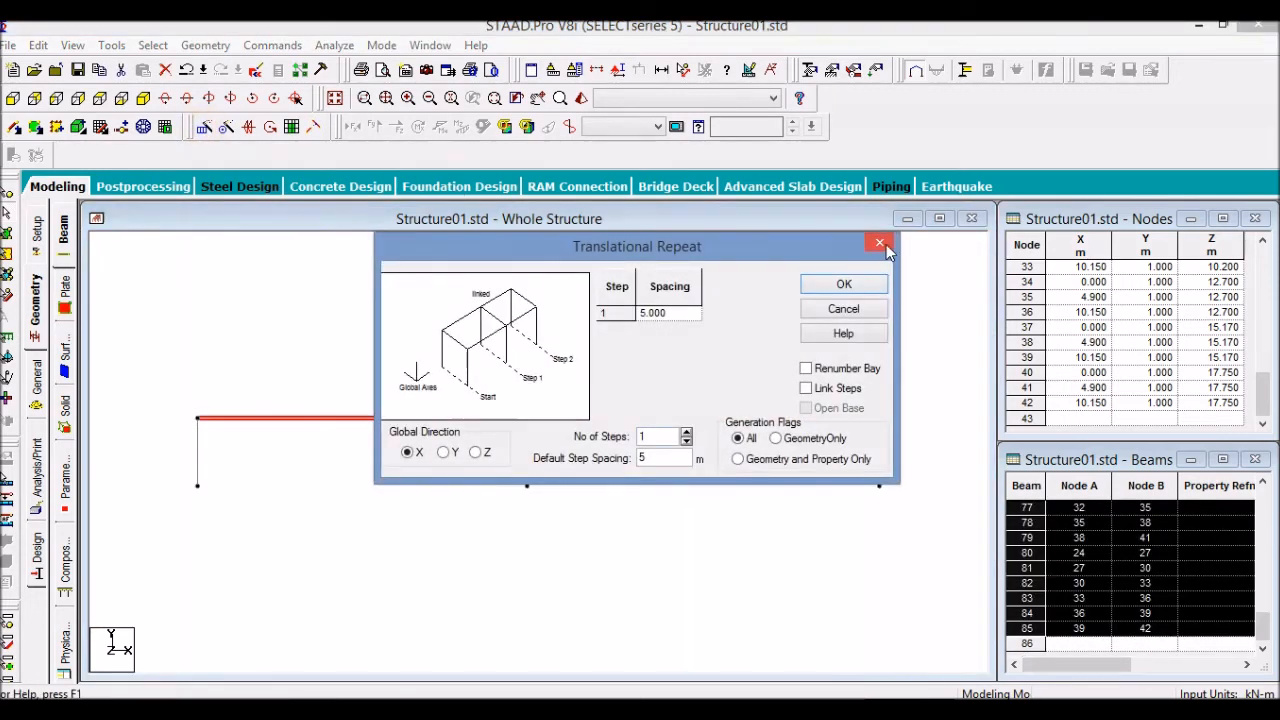
left_click(880, 244)
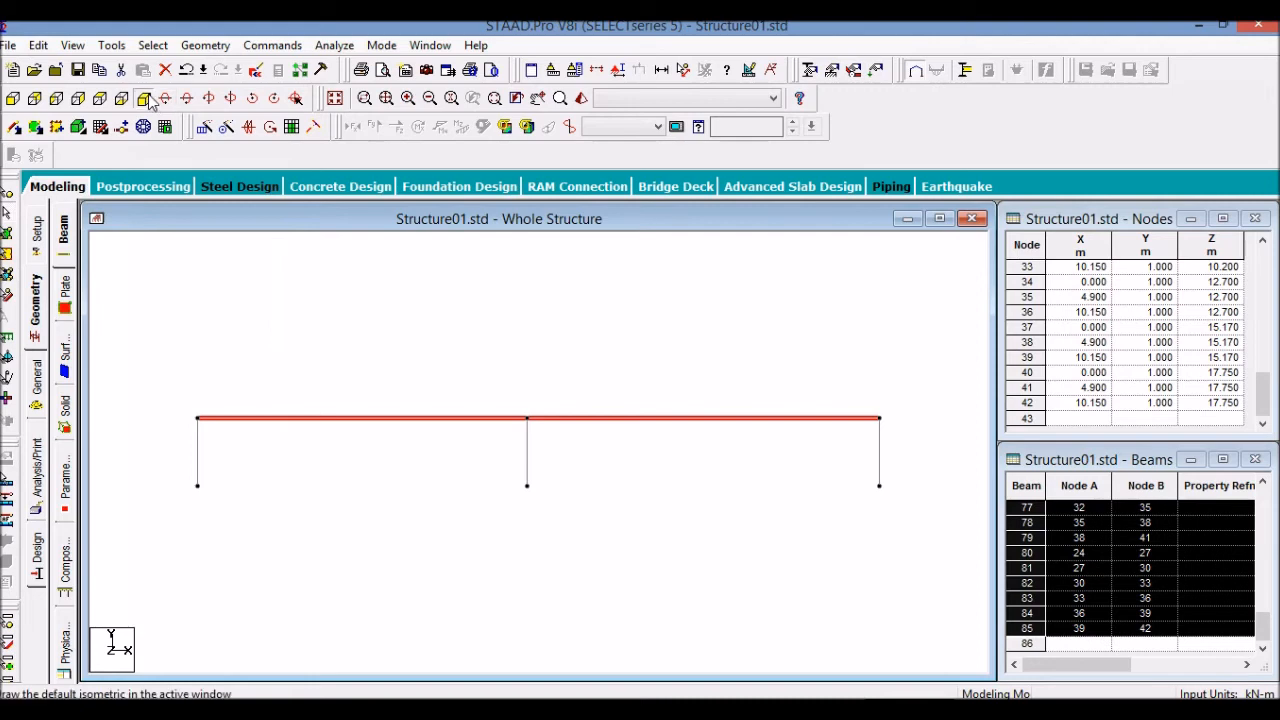
- In isometric view, translationally repeat the selected level along Y in 2 steps of 4 m with Link Steps
left_click(144, 98)
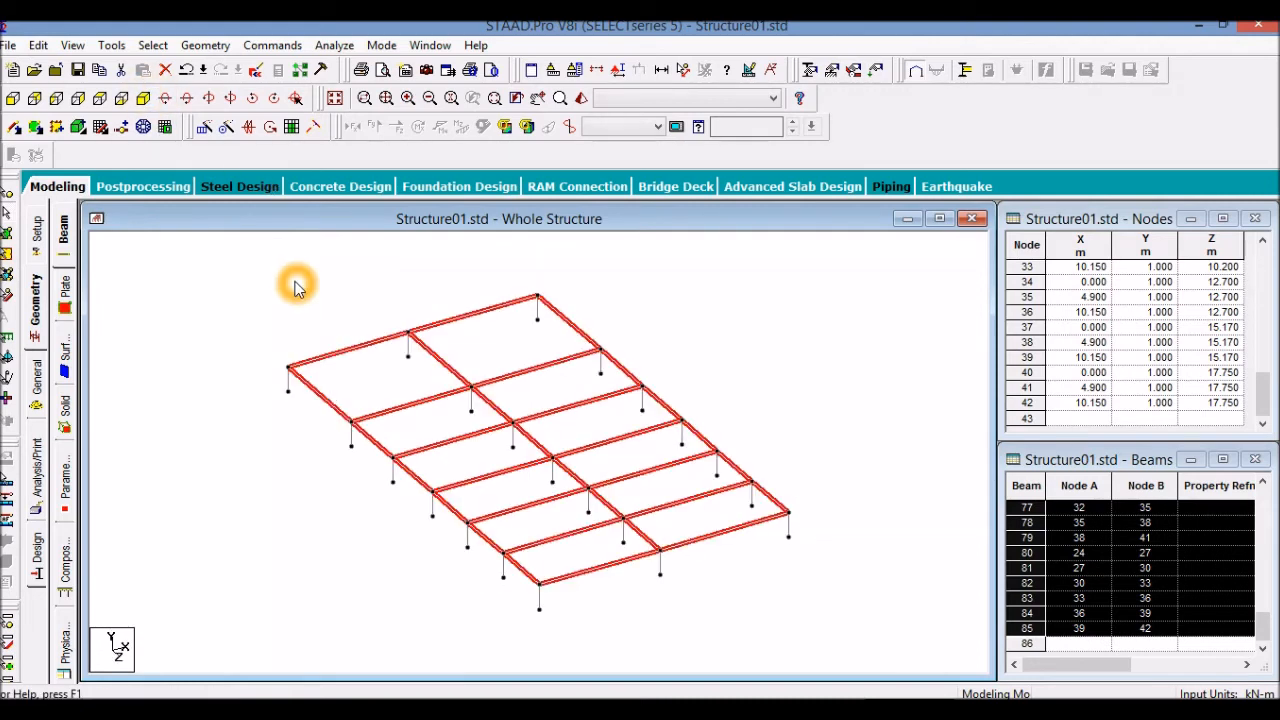
left_click(204, 128)
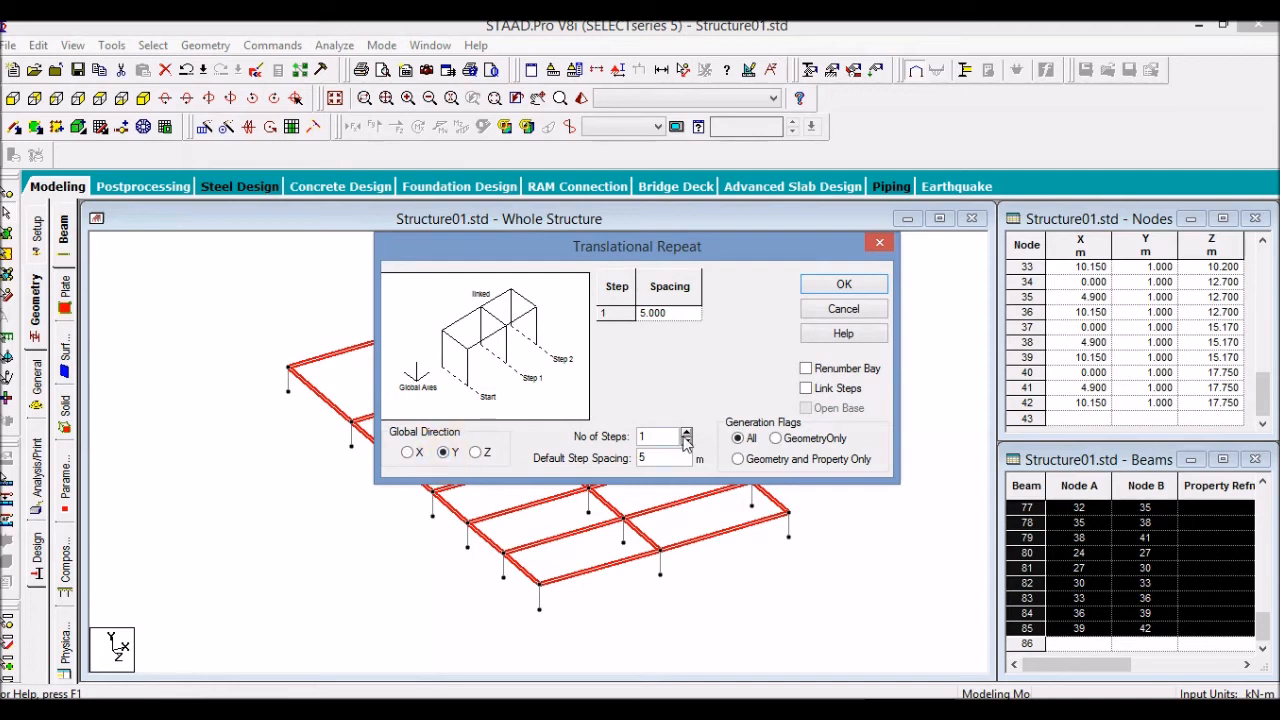
left_click(686, 432)
type("4")
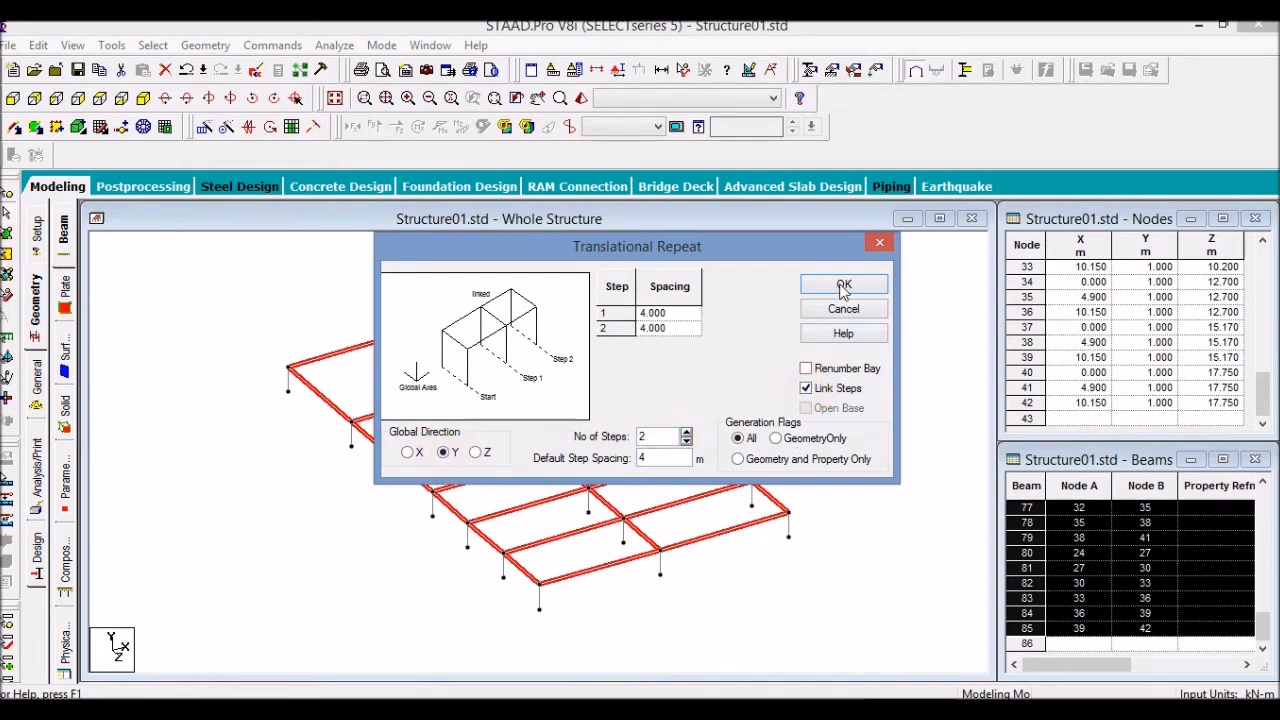
left_click(844, 284)
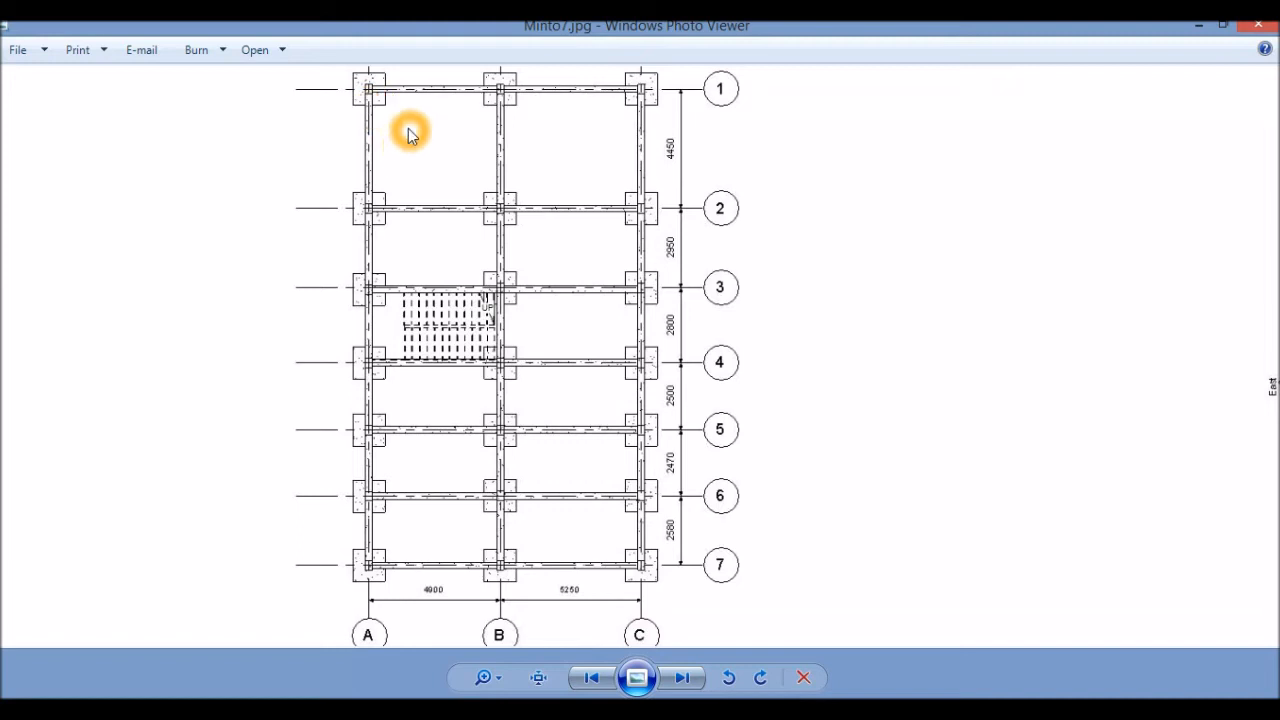
mouse_move(390, 628)
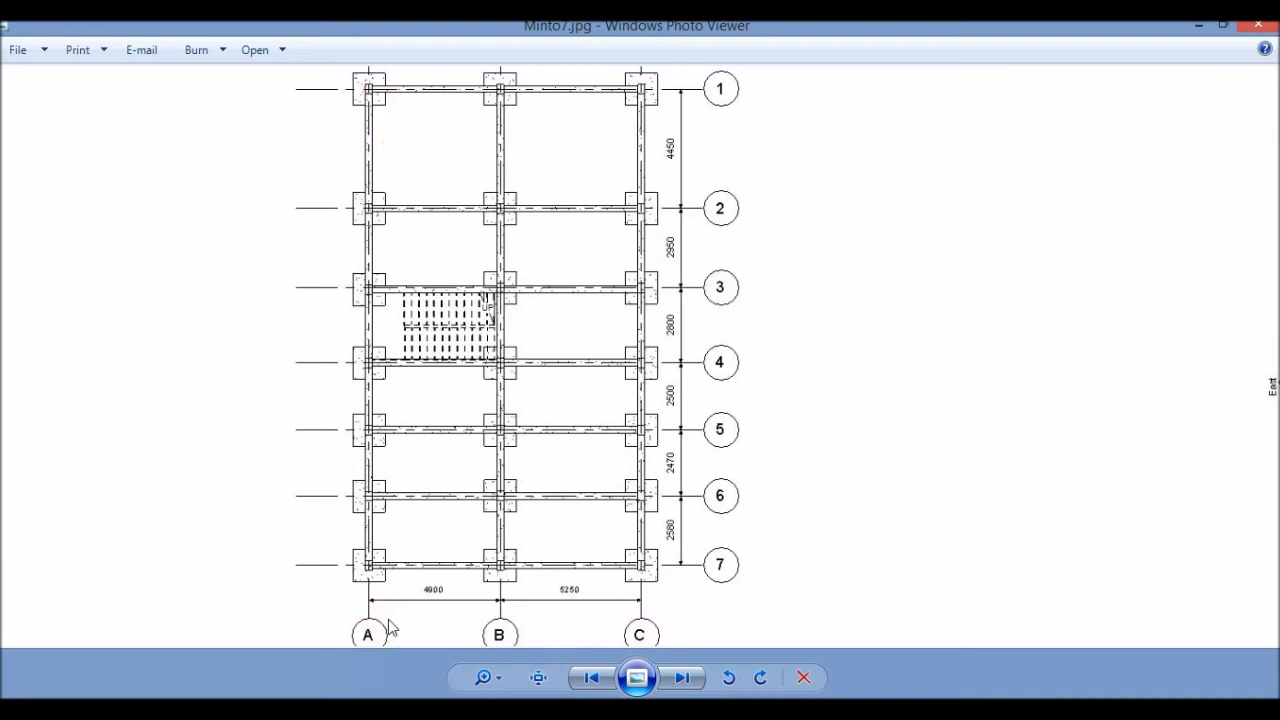
mouse_move(424, 146)
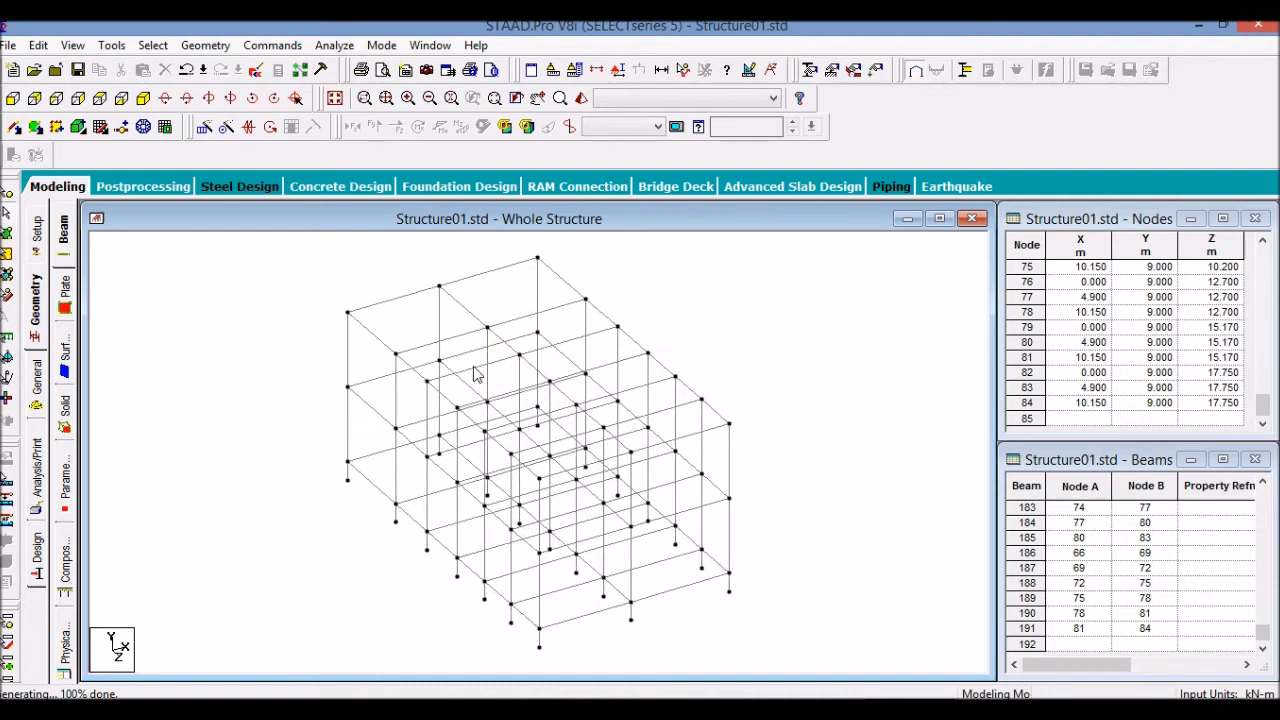
mouse_move(436, 388)
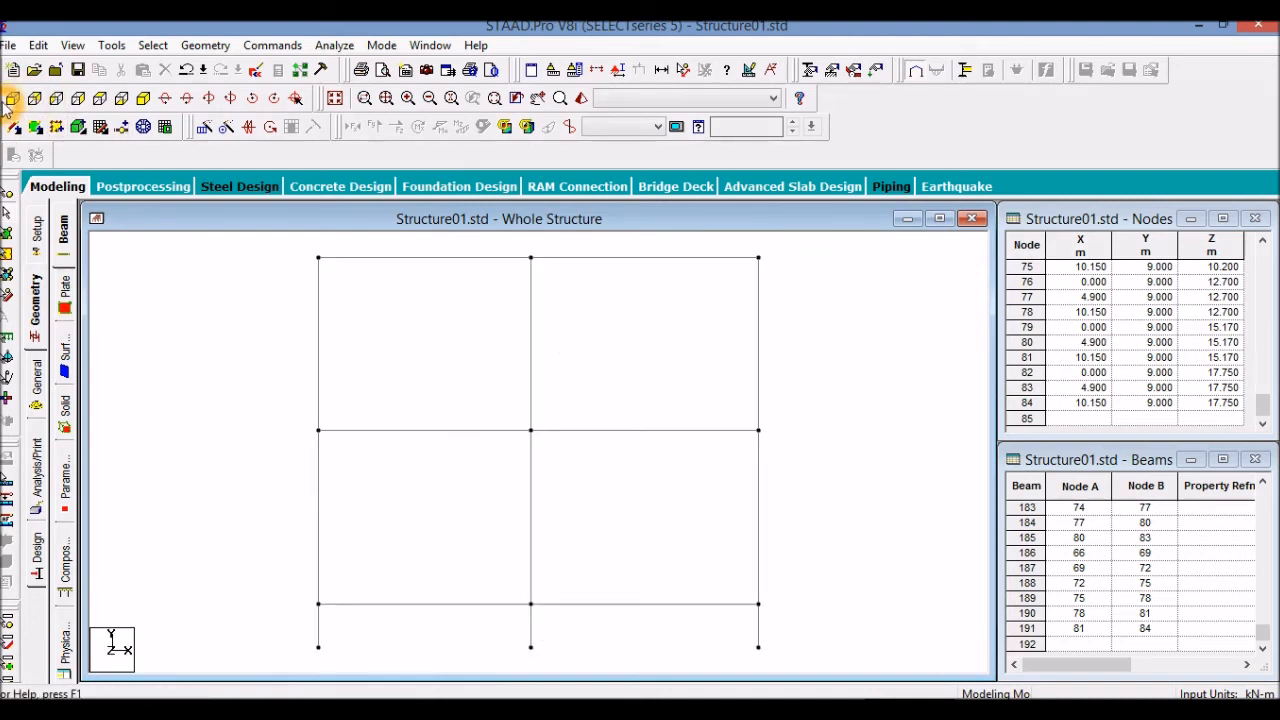
mouse_move(222, 250)
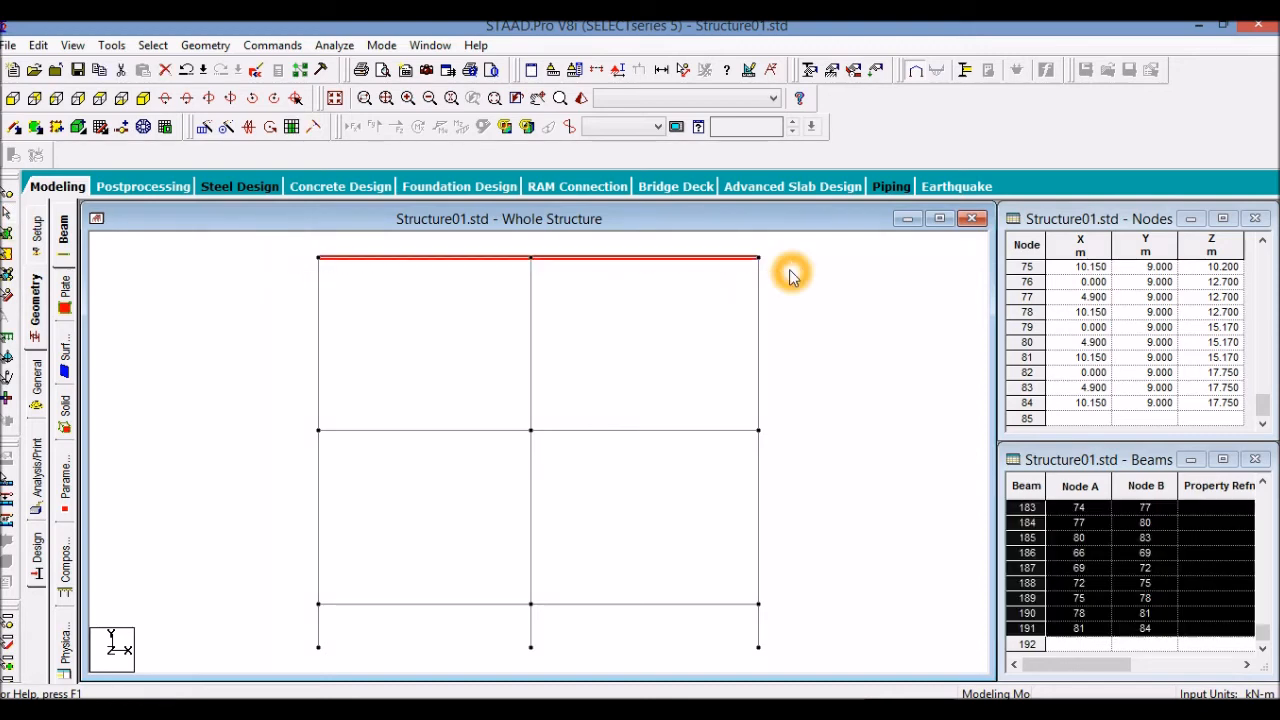
- In the 3D view of the floor grid, select the edge beam of the staircase bay for repeating
left_click(72, 44)
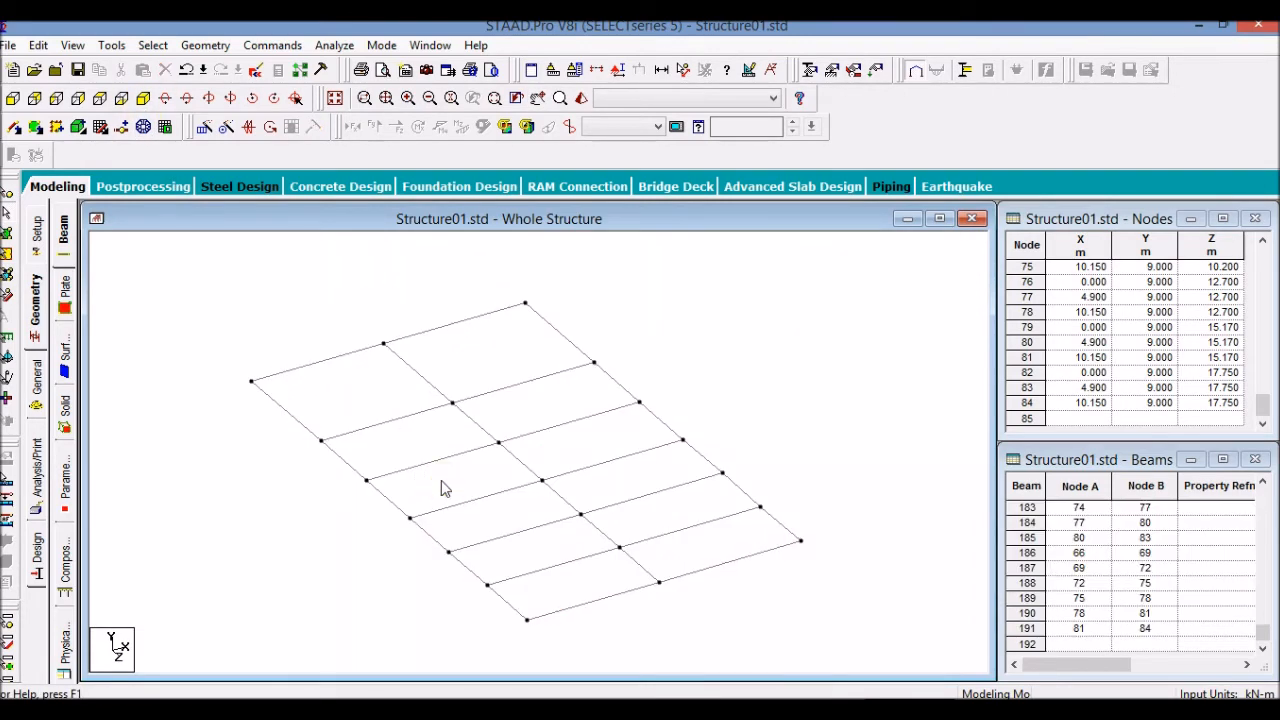
left_click(532, 472)
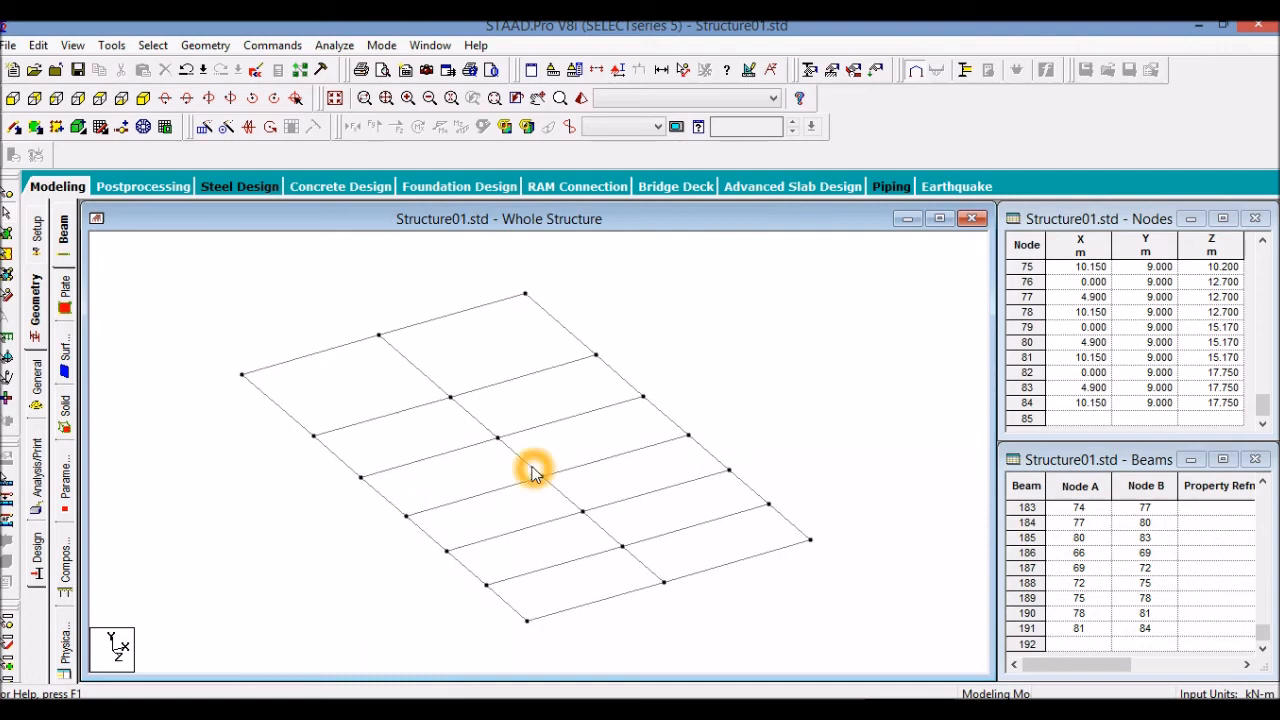
mouse_move(468, 510)
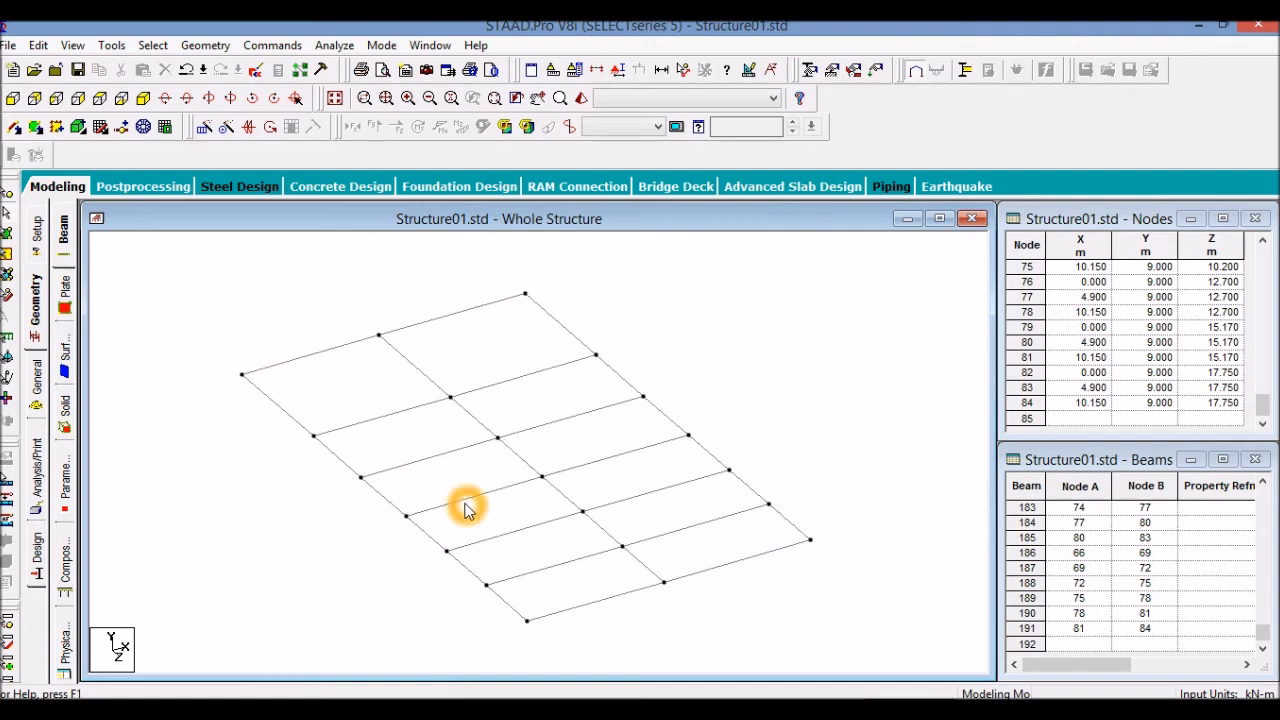
mouse_move(458, 504)
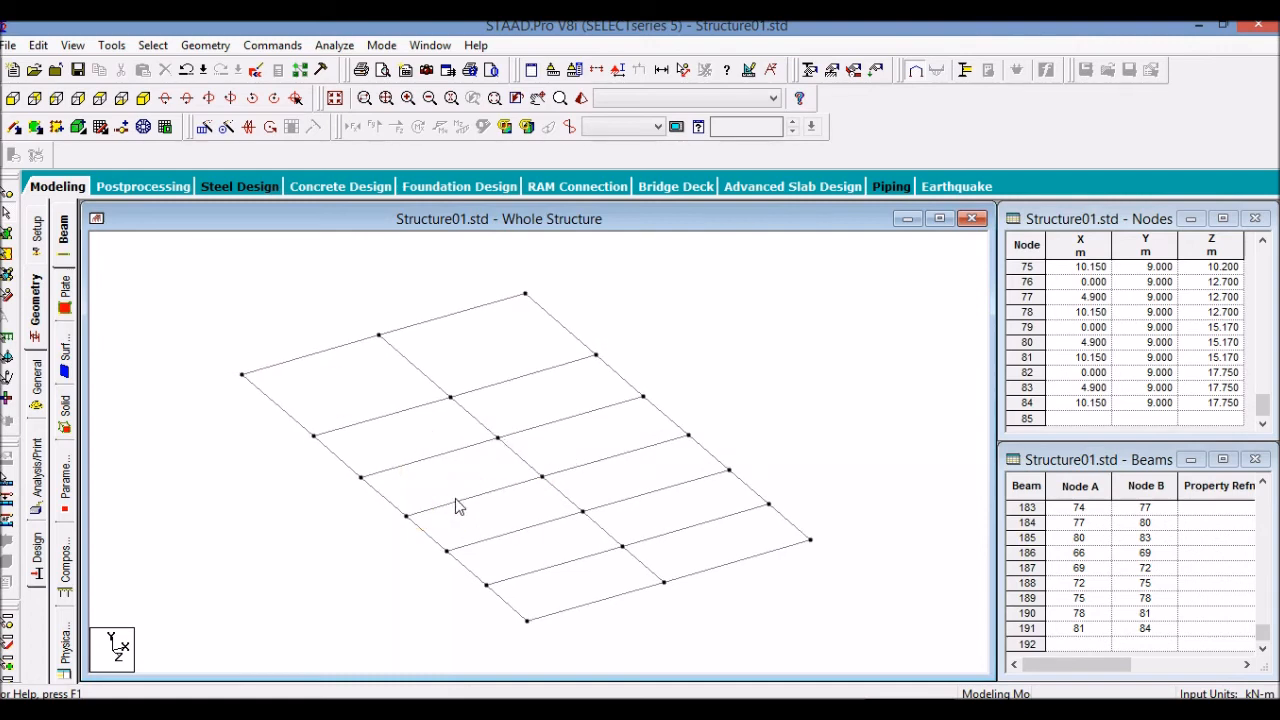
left_click(440, 490)
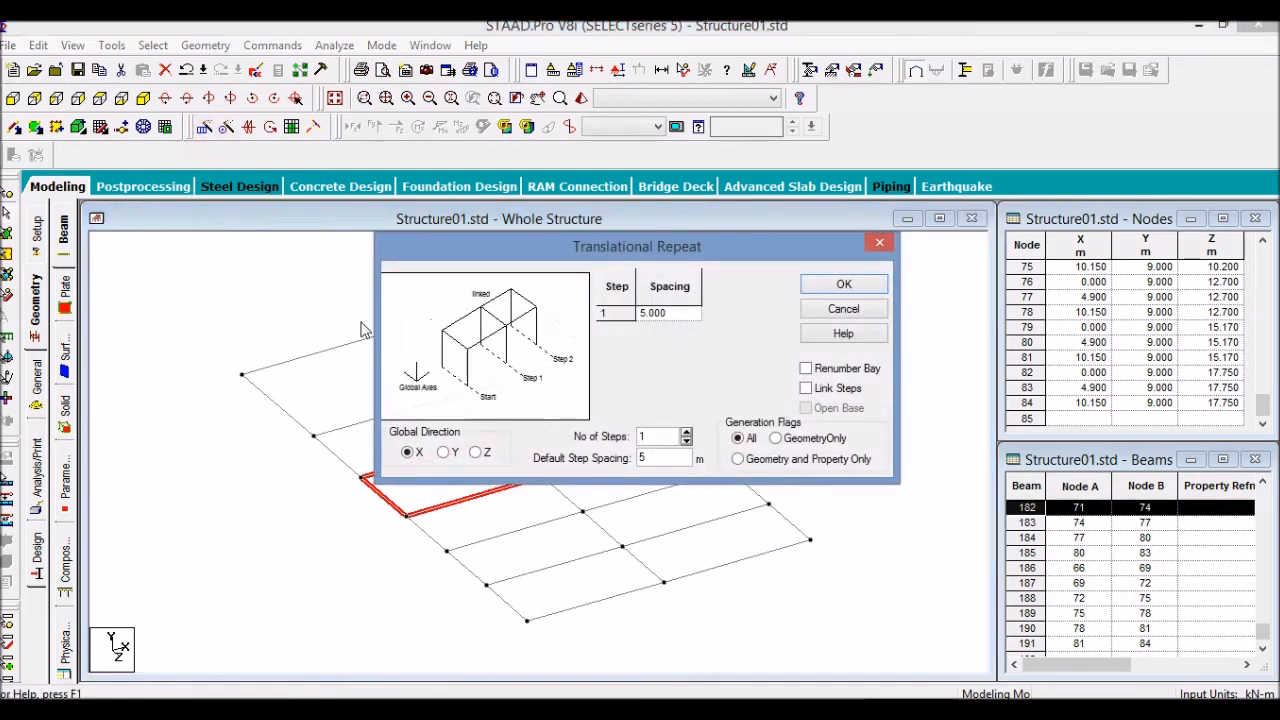
- Repeat the stair-bay beam 3 m along Y with Link Steps, then accept the Auto Save prompt
left_click(444, 452)
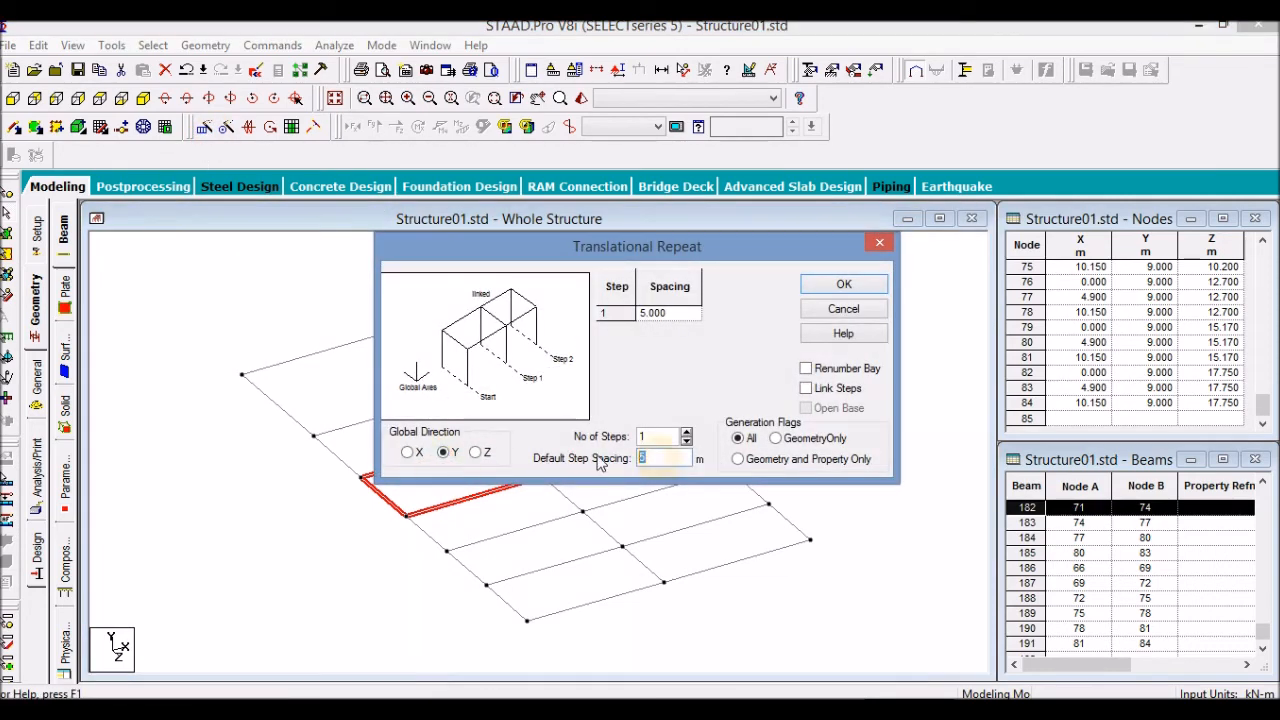
type("3")
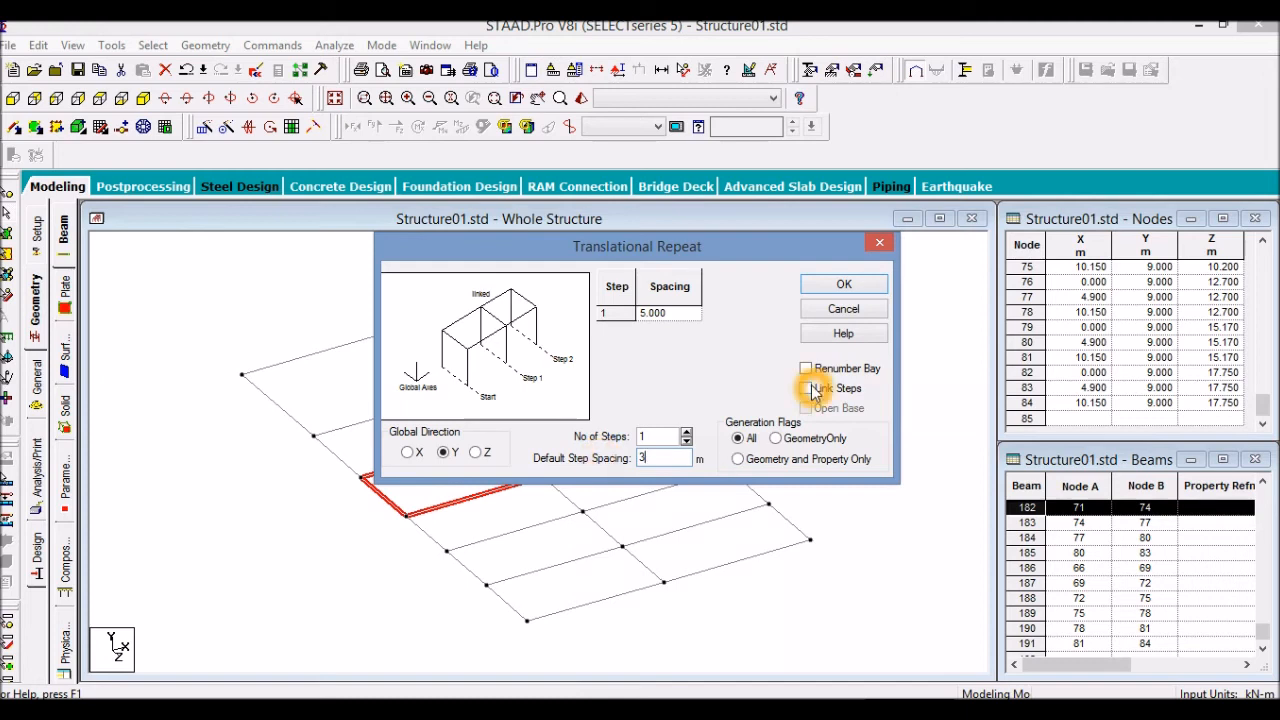
left_click(842, 284)
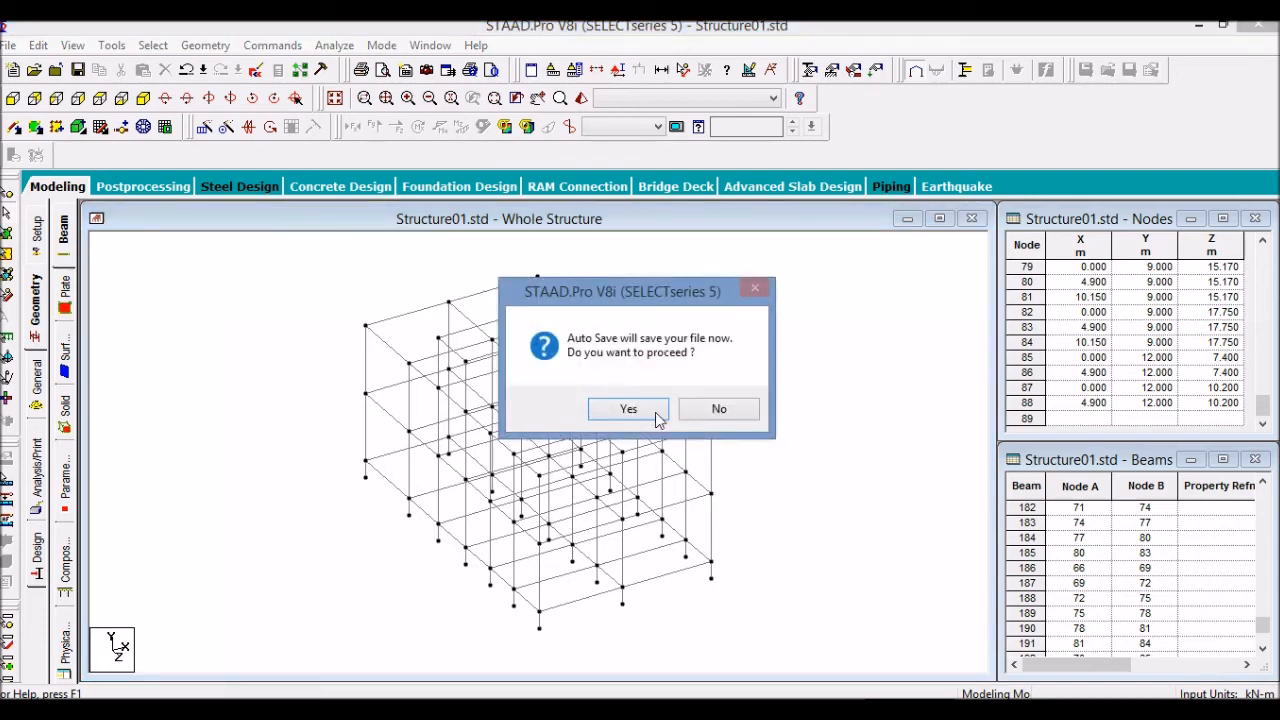
left_click(628, 408)
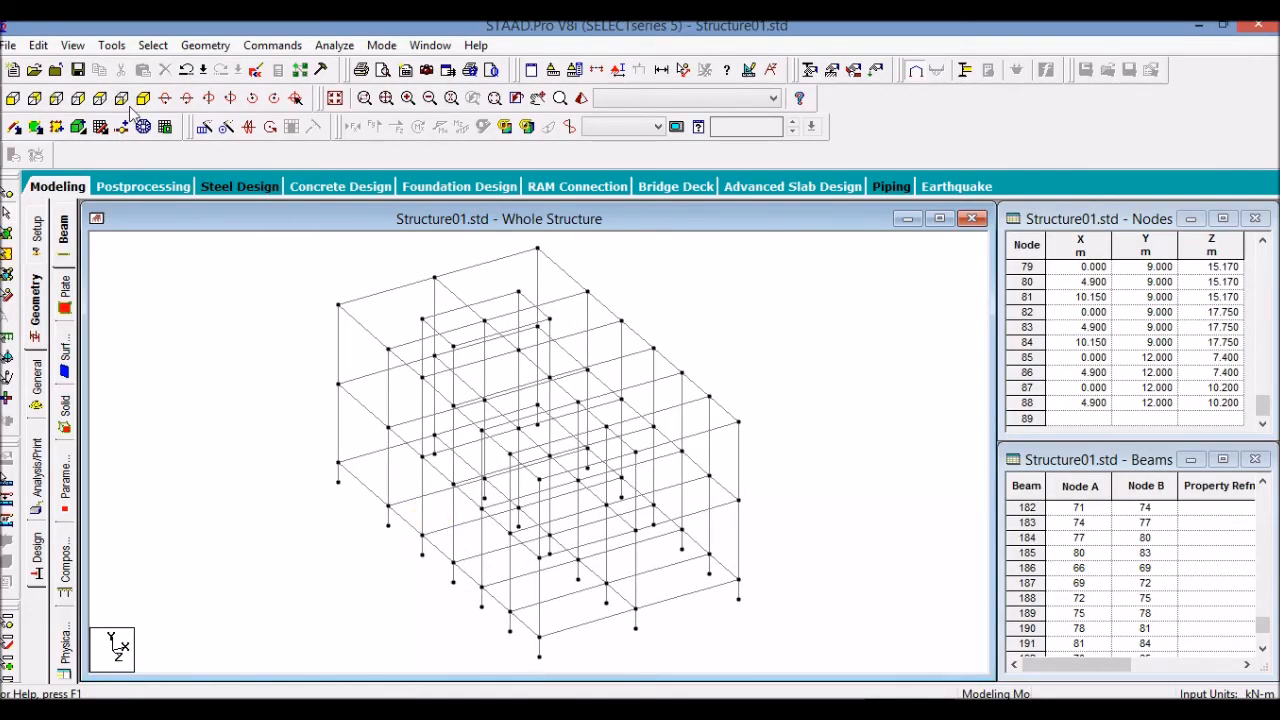
mouse_move(98, 98)
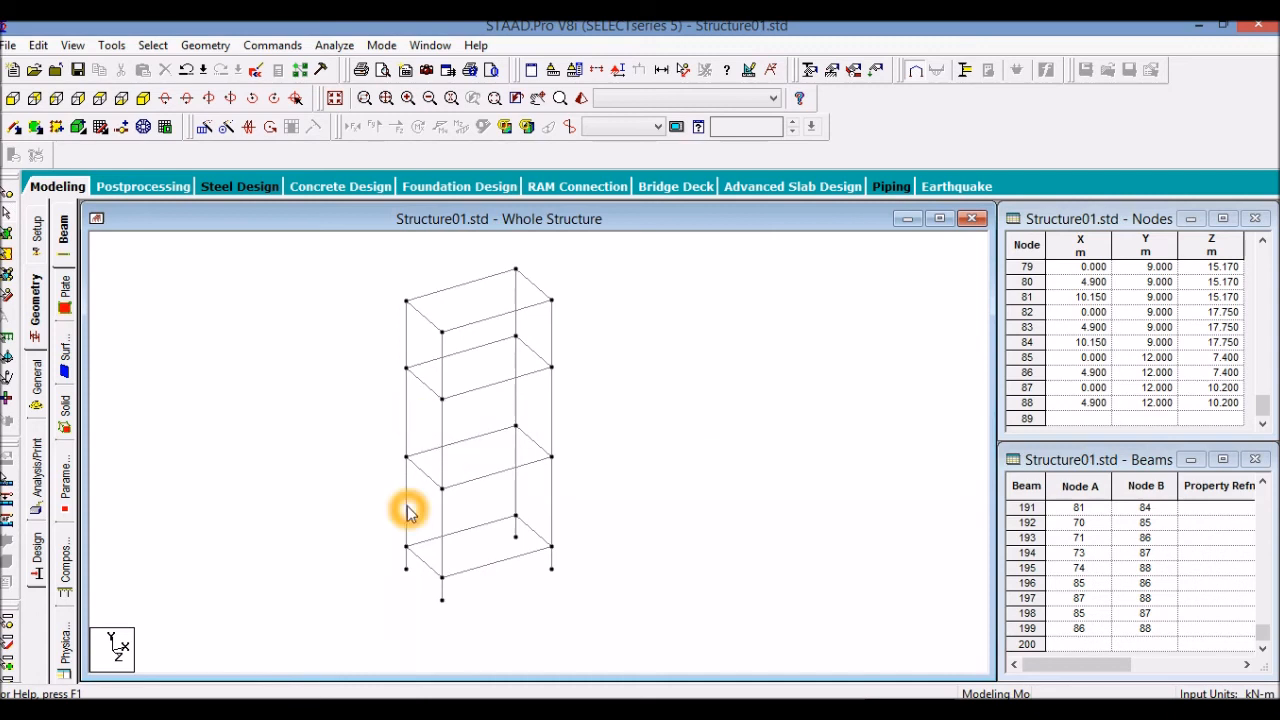
mouse_move(408, 428)
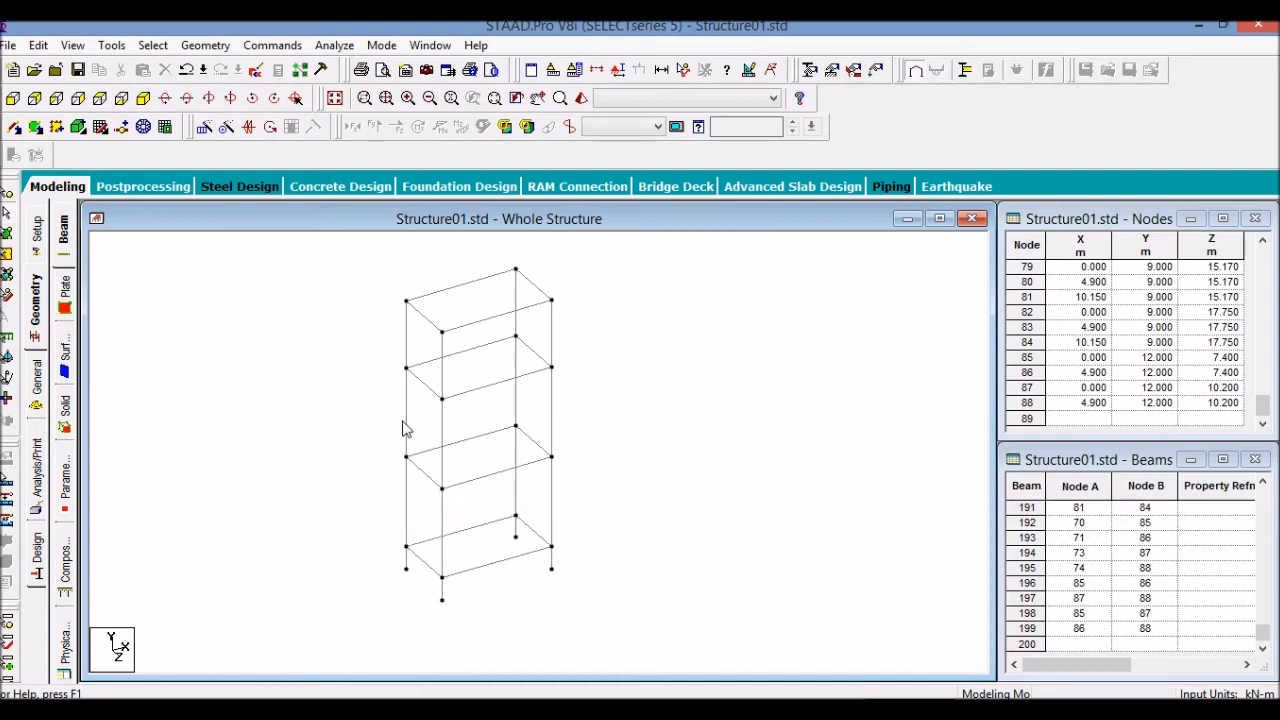
mouse_move(16, 126)
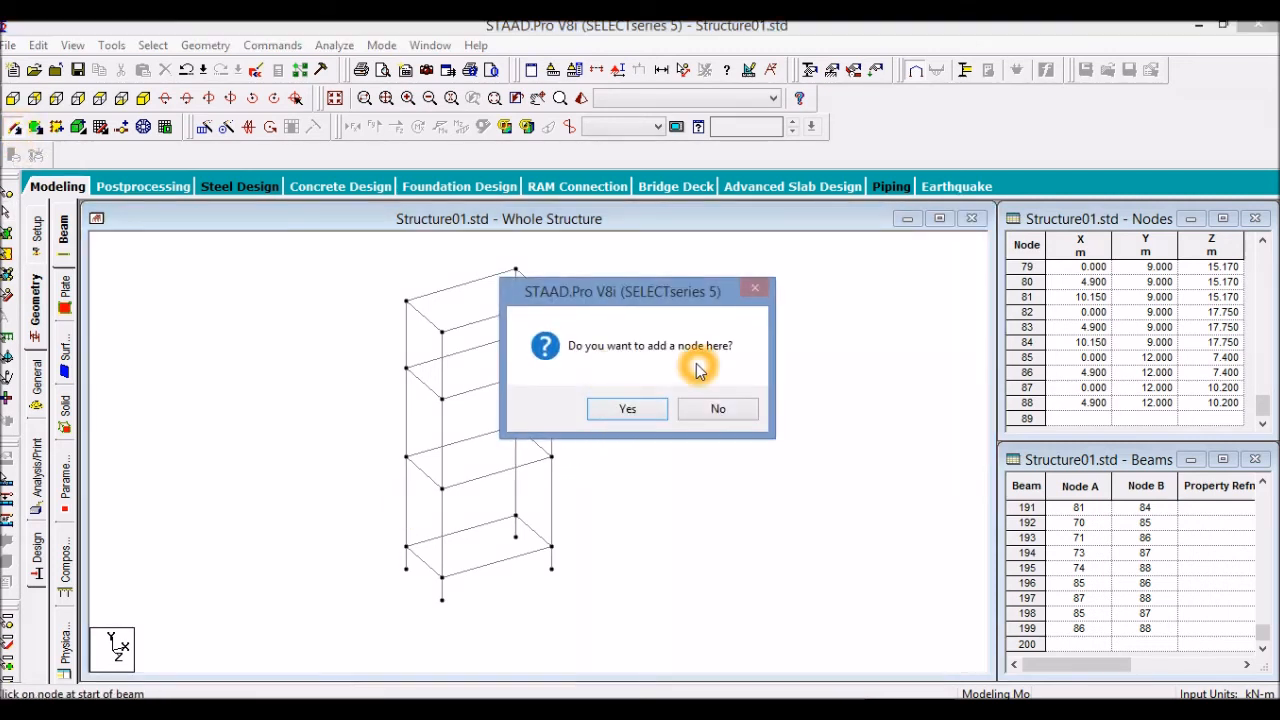
- Insert midpoint nodes on successive stair columns (including beam 145) for the mid-landing beams
left_click(628, 408)
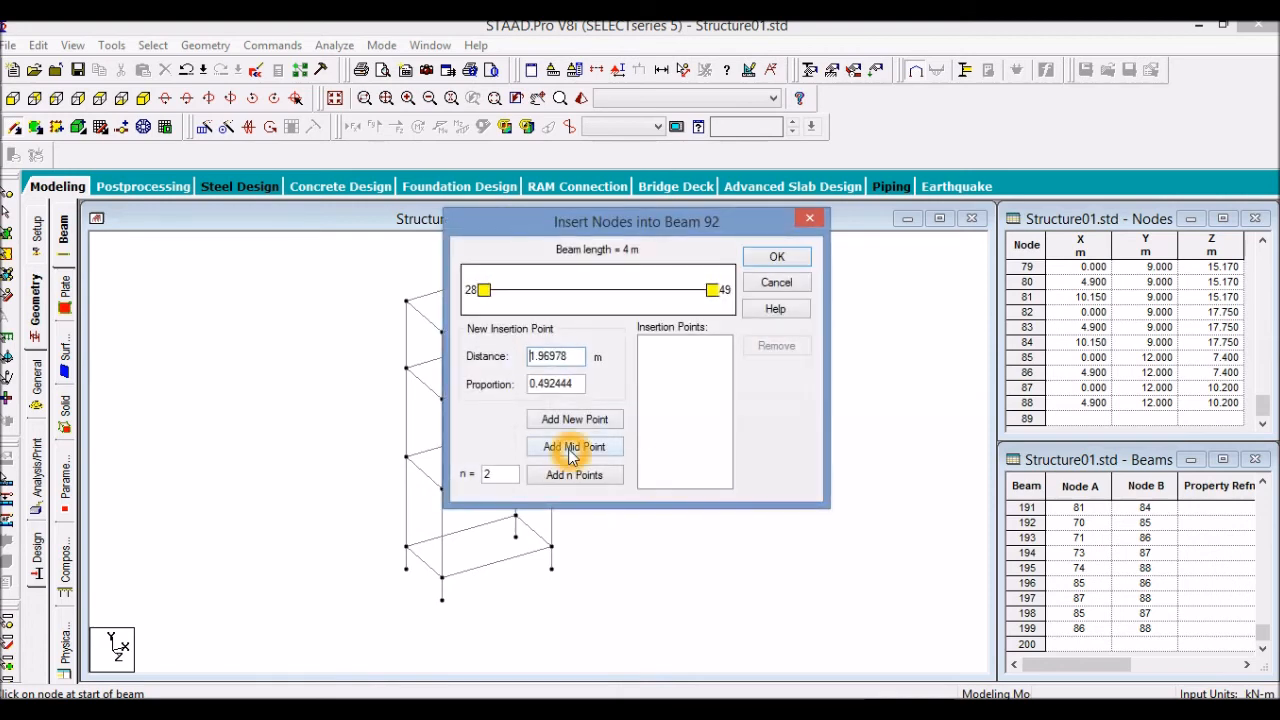
left_click(572, 448)
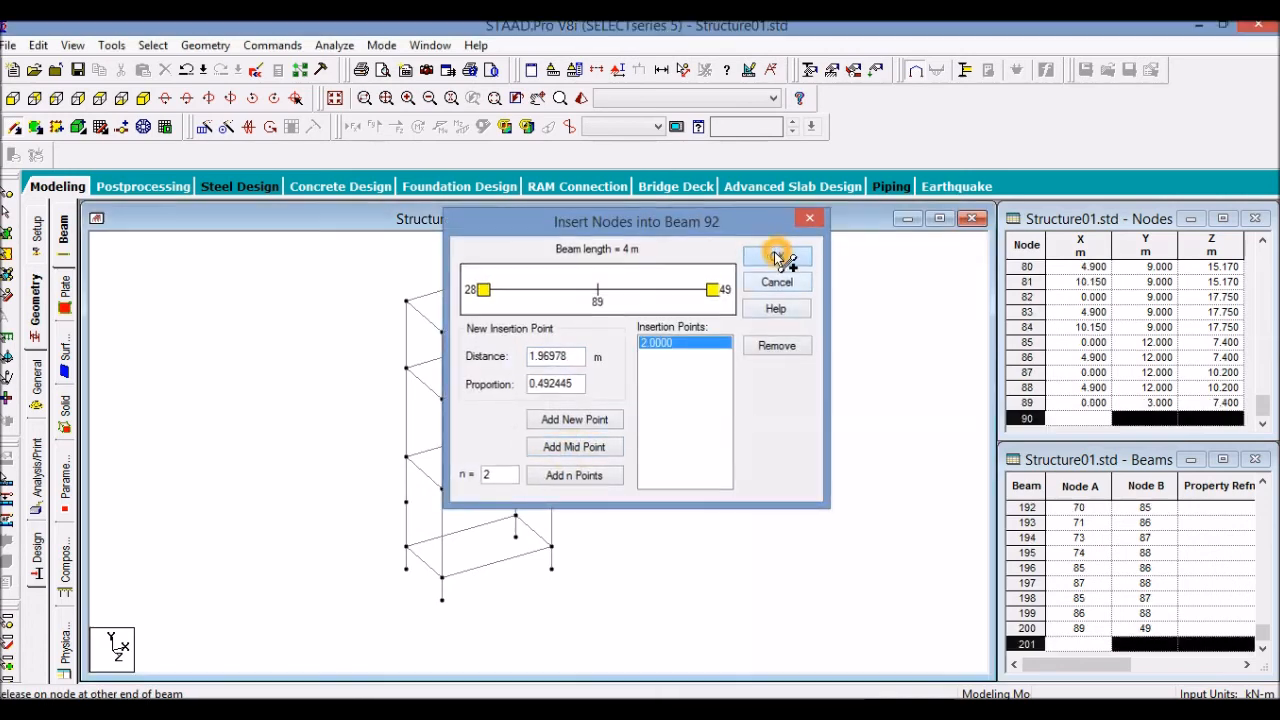
left_click(776, 256)
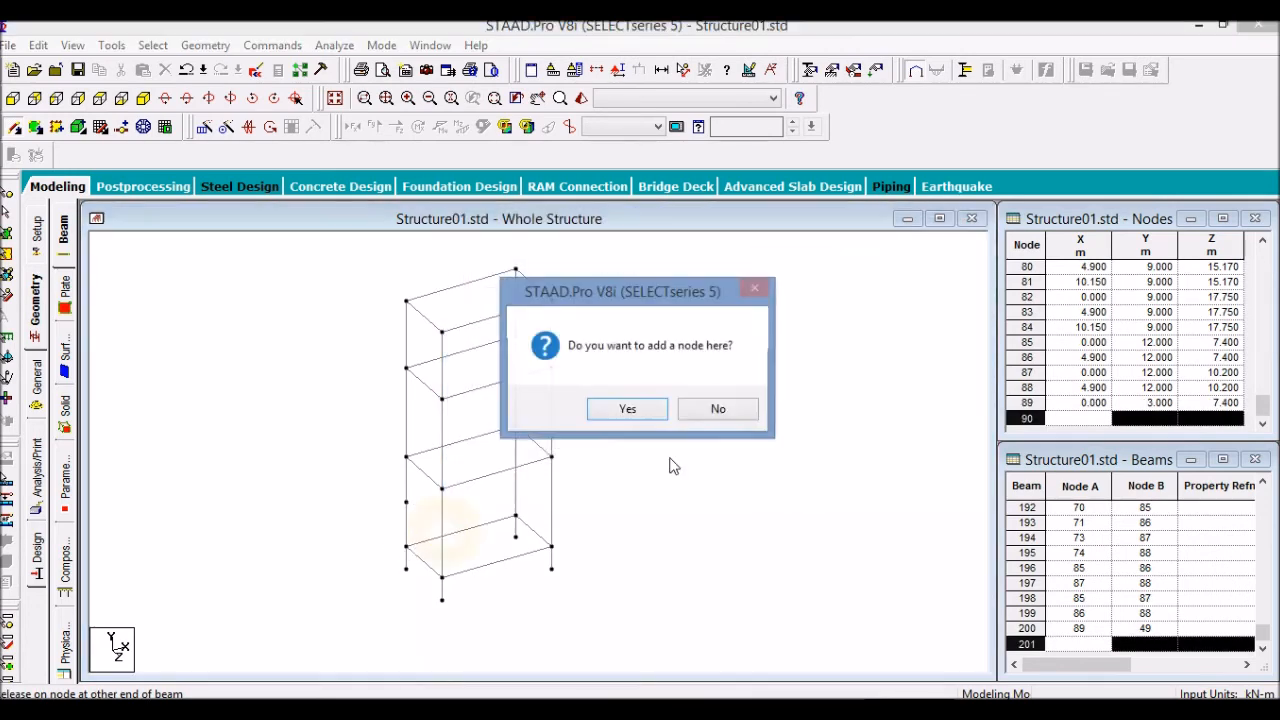
left_click(628, 408)
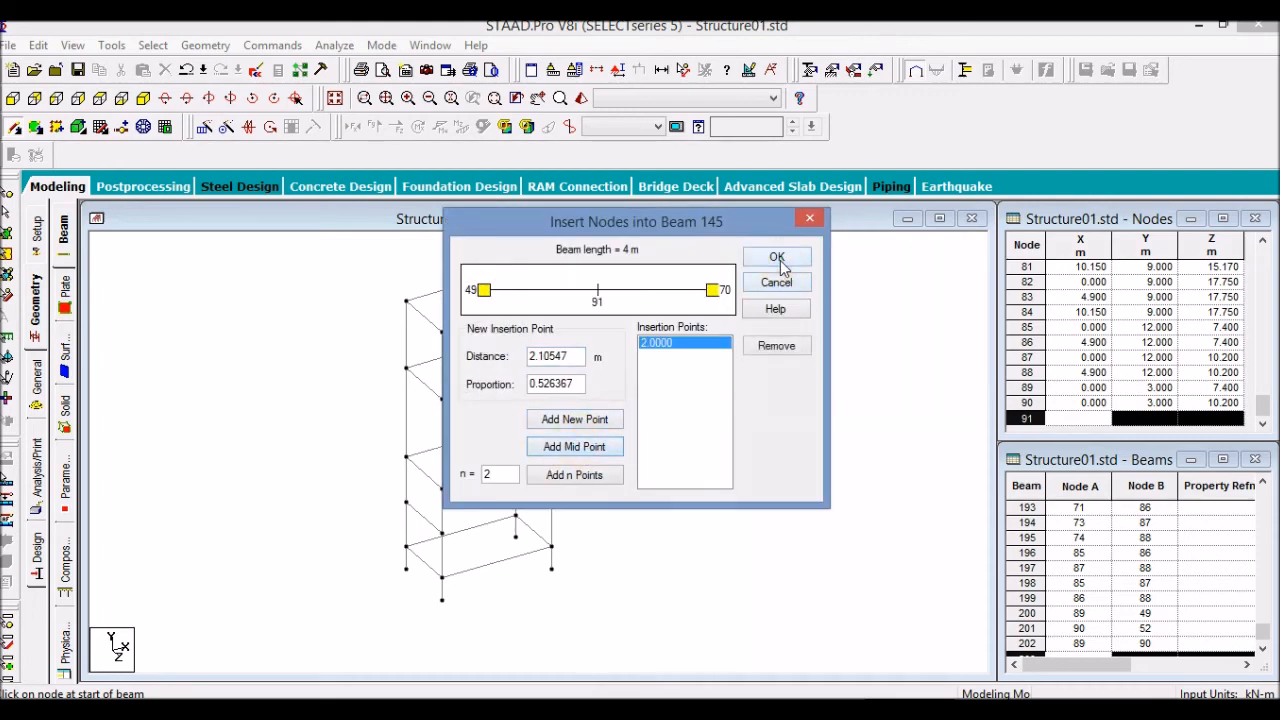
left_click(776, 256)
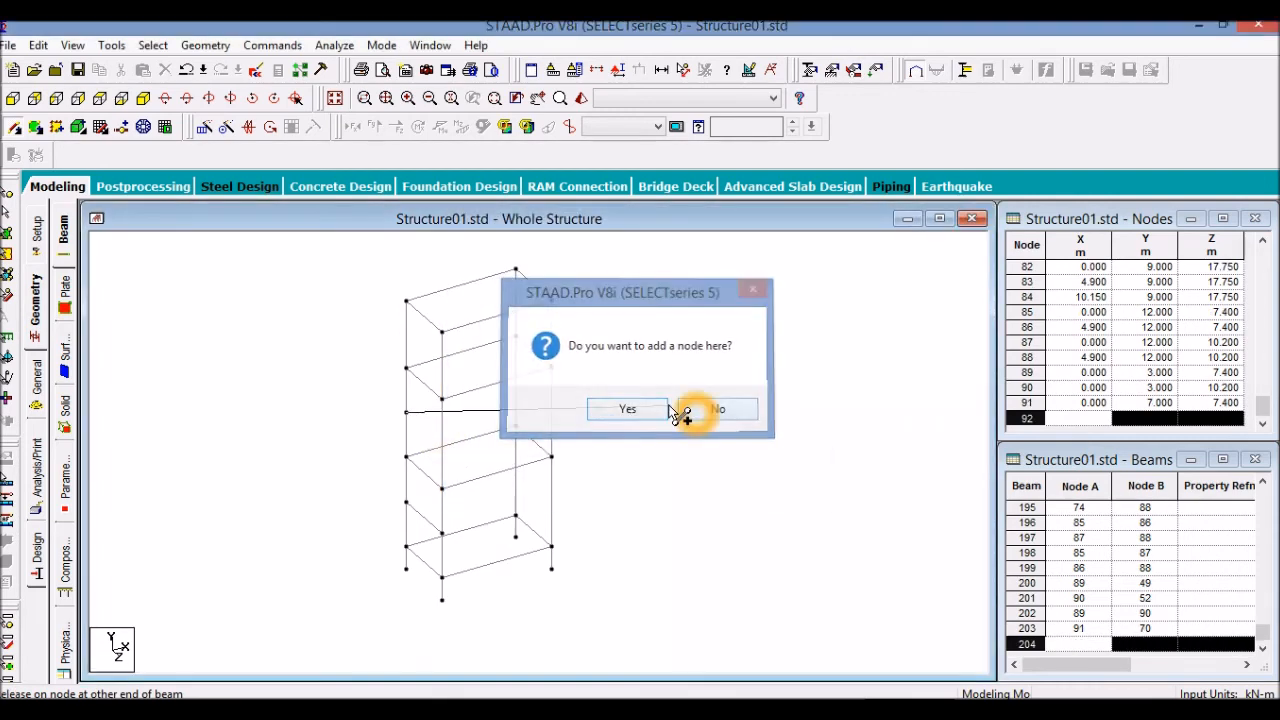
left_click(716, 408)
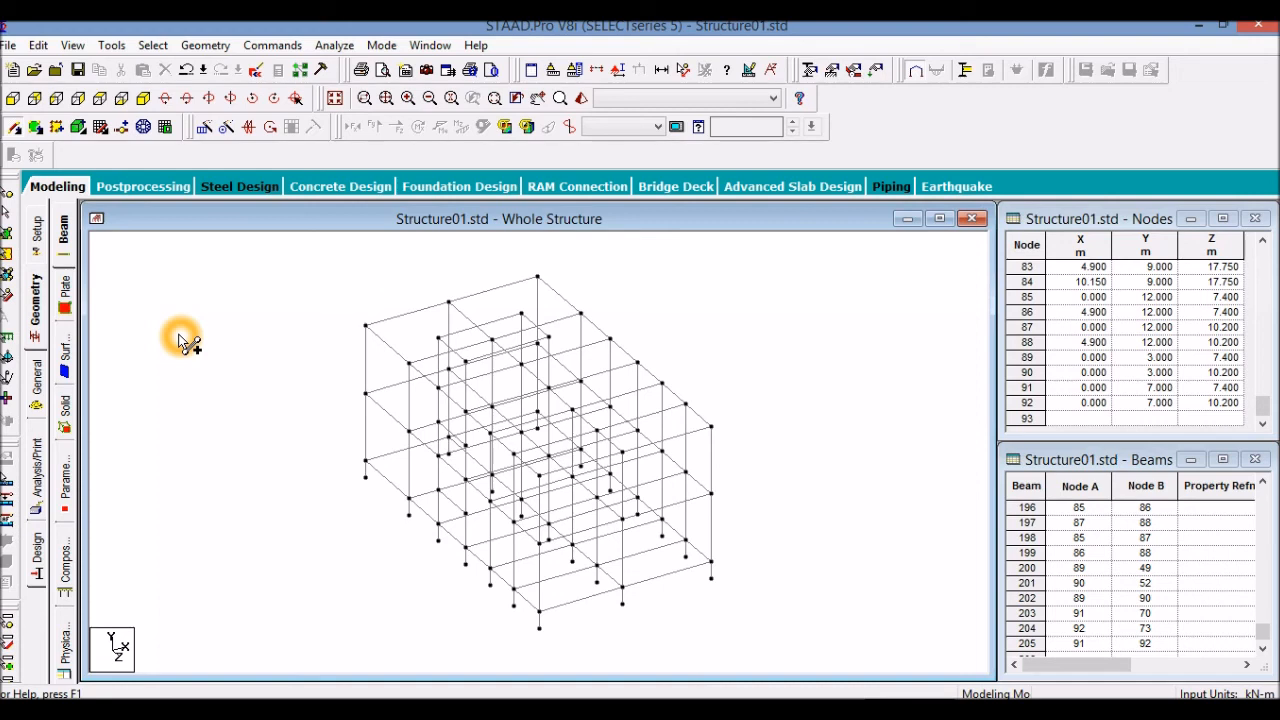
mouse_move(564, 122)
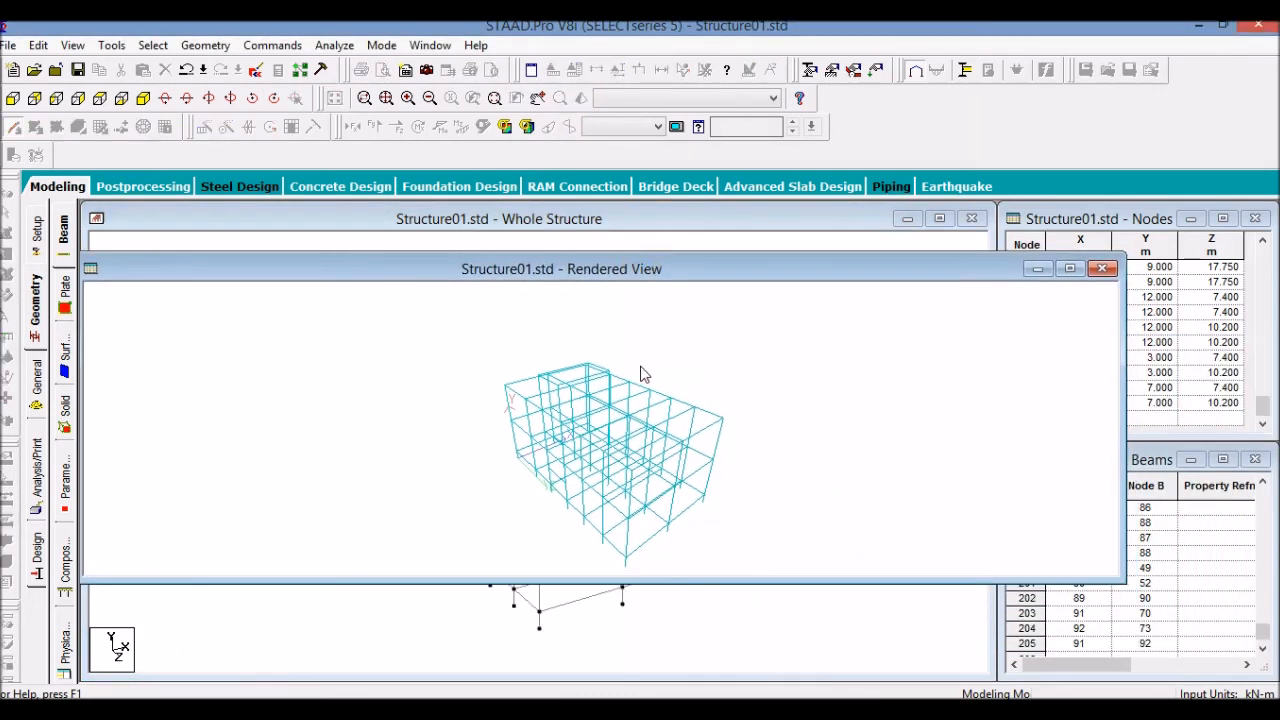
mouse_move(1060, 314)
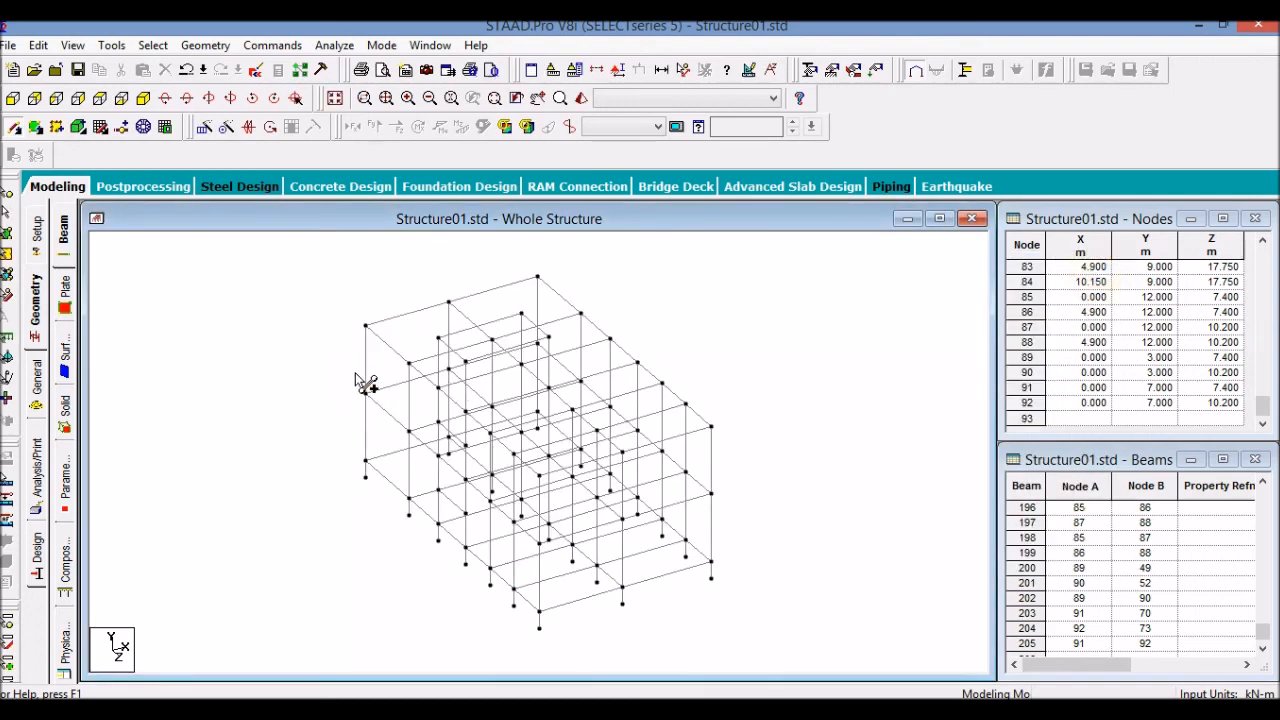
left_click(400, 334)
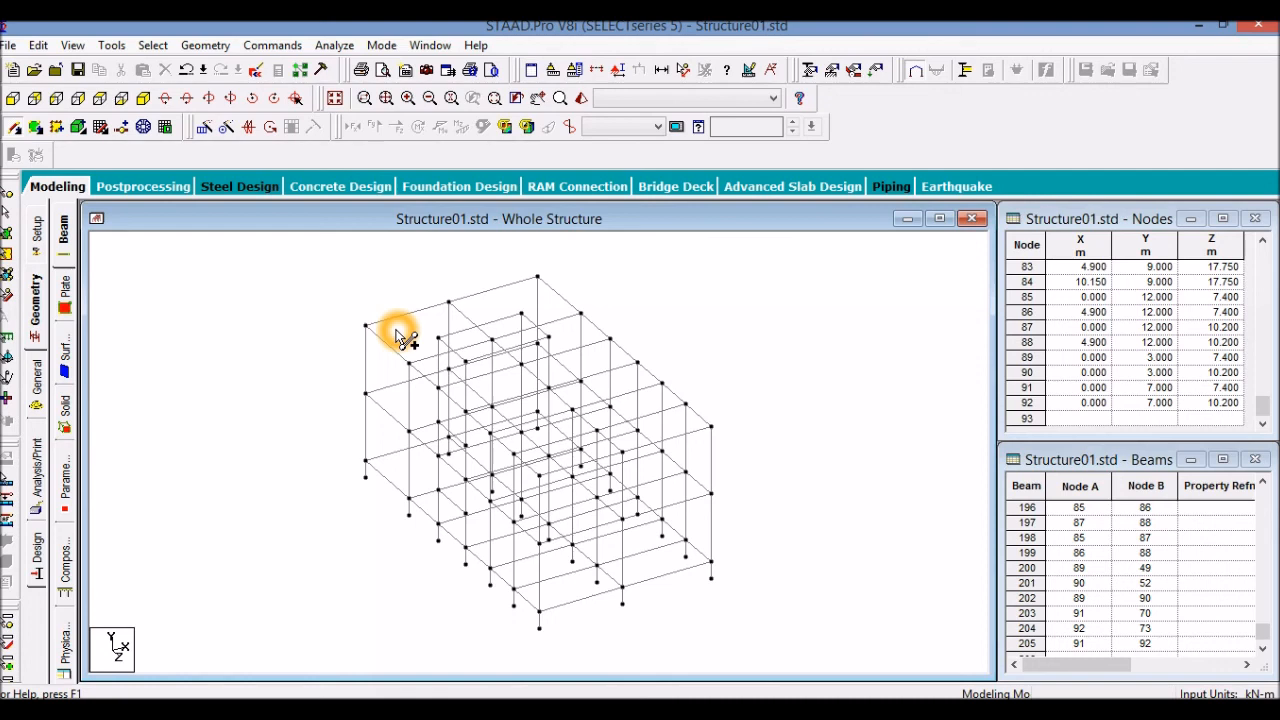
mouse_move(436, 342)
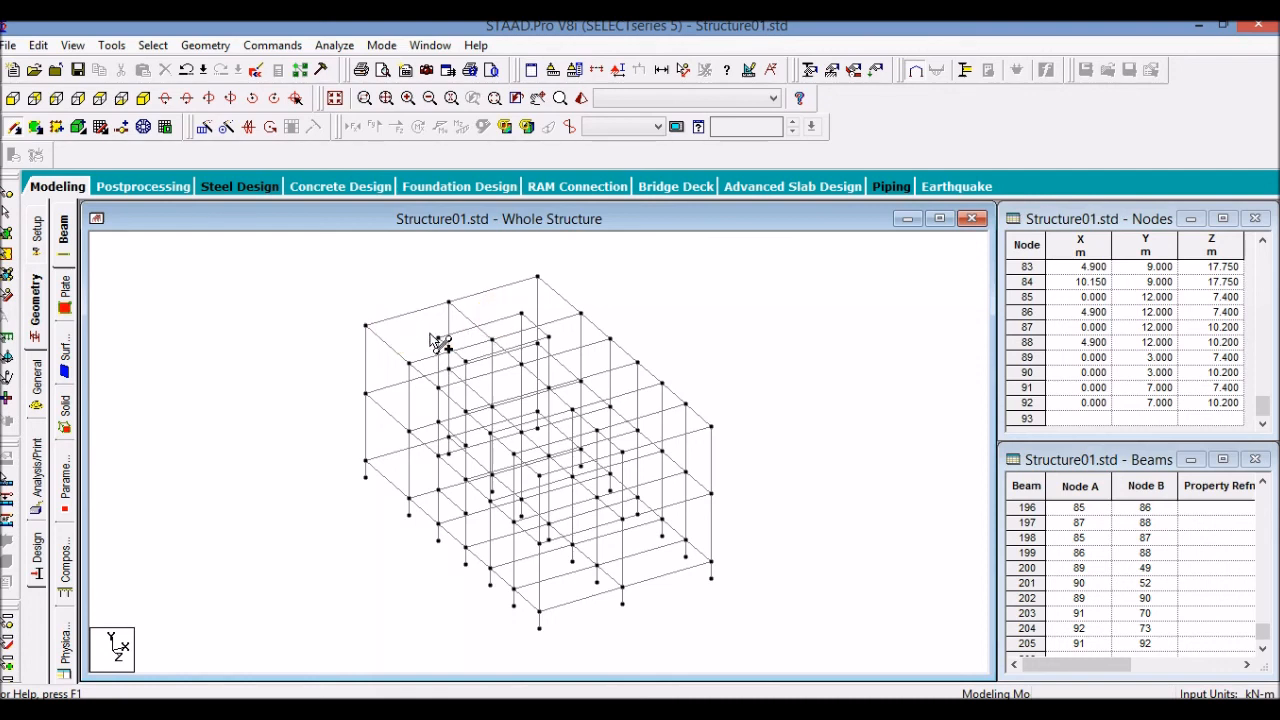
left_click(428, 330)
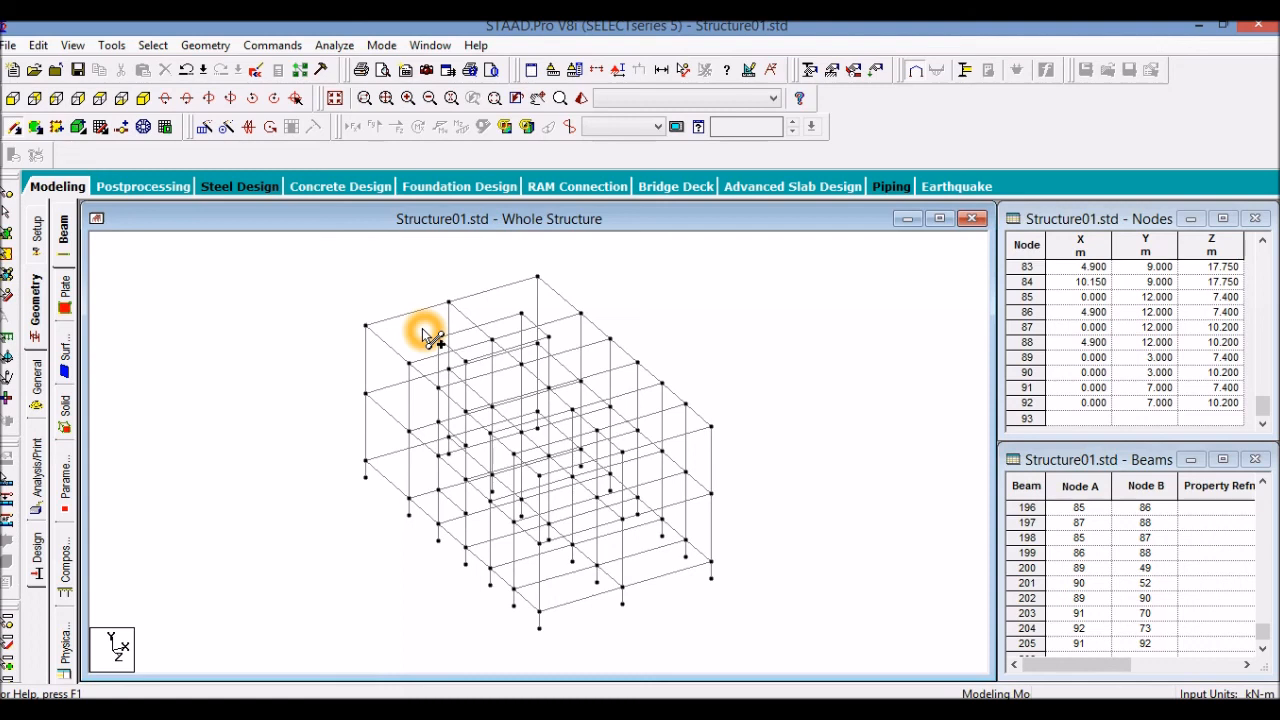
mouse_move(410, 320)
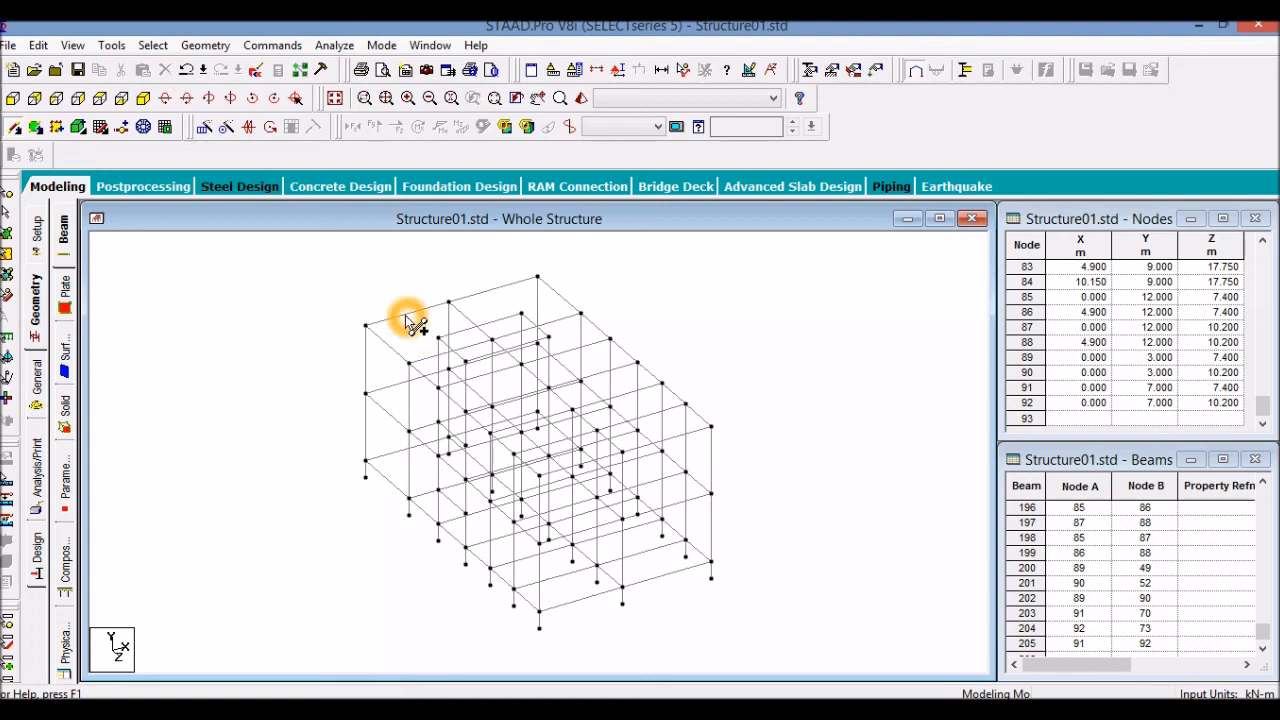
mouse_move(250, 330)
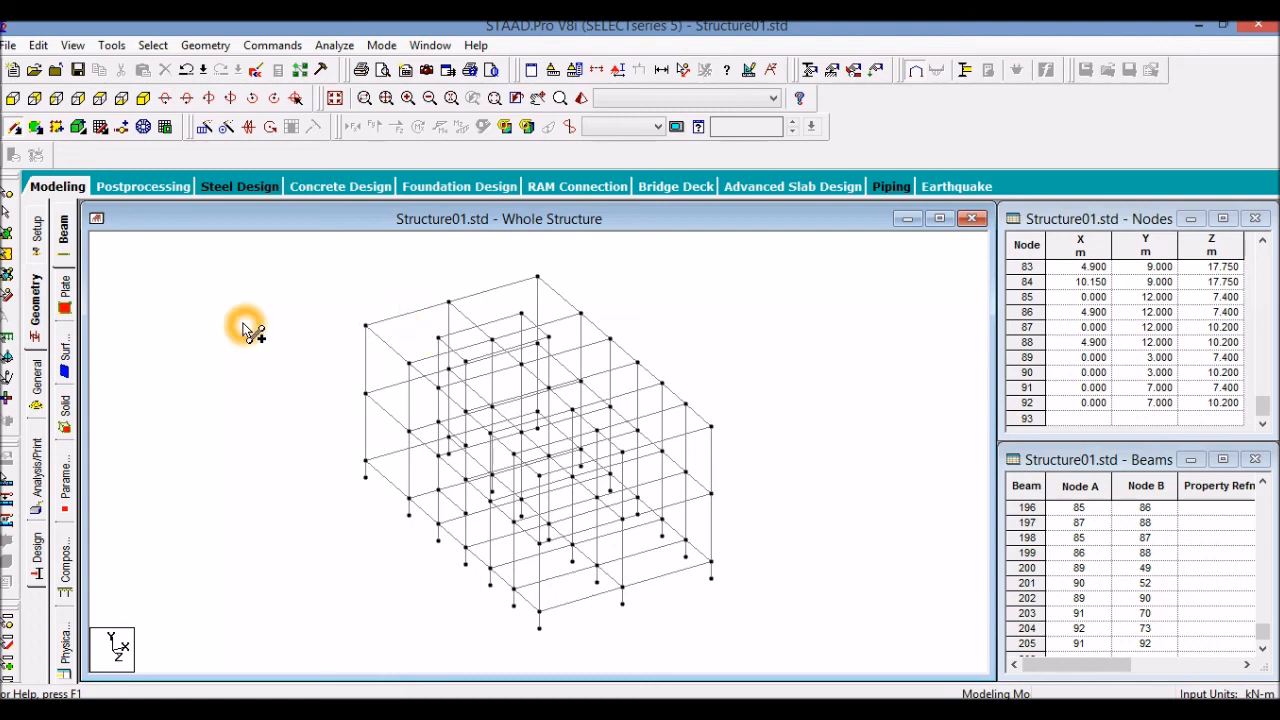